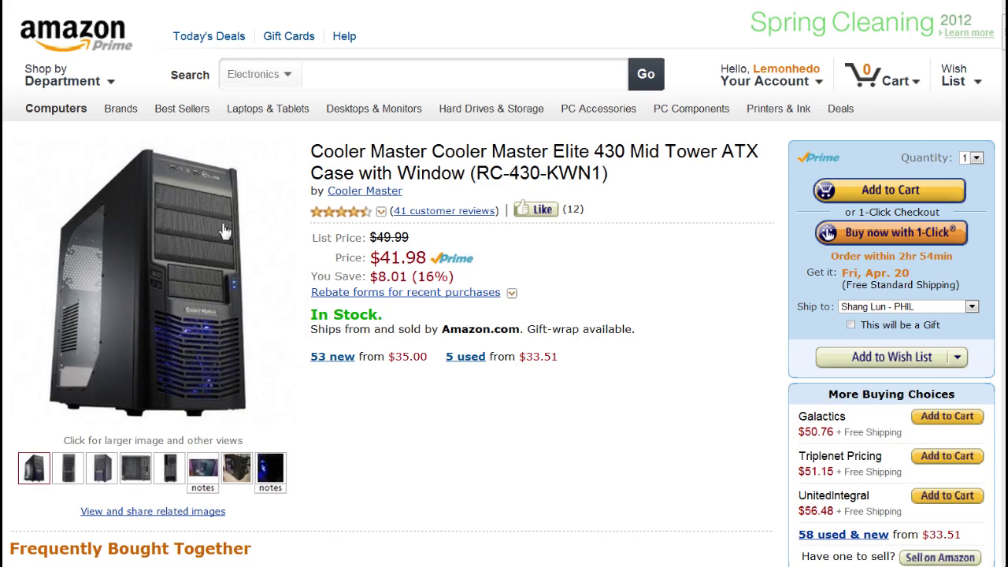
# Scroll to the Elite 430 Specifications table and highlight the Motherboards compatibility row
pyautogui.scroll(-3)
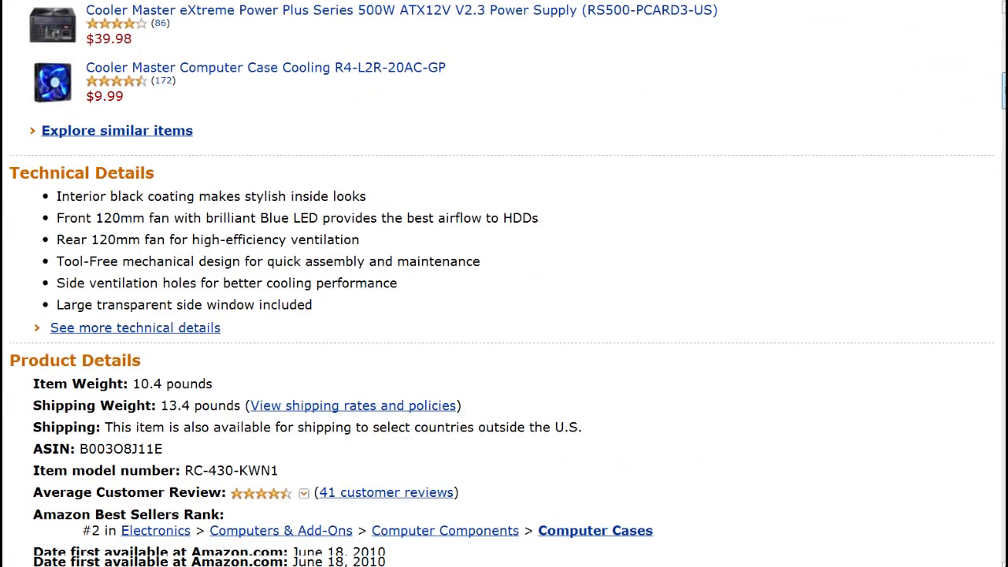
pyautogui.scroll(-3)
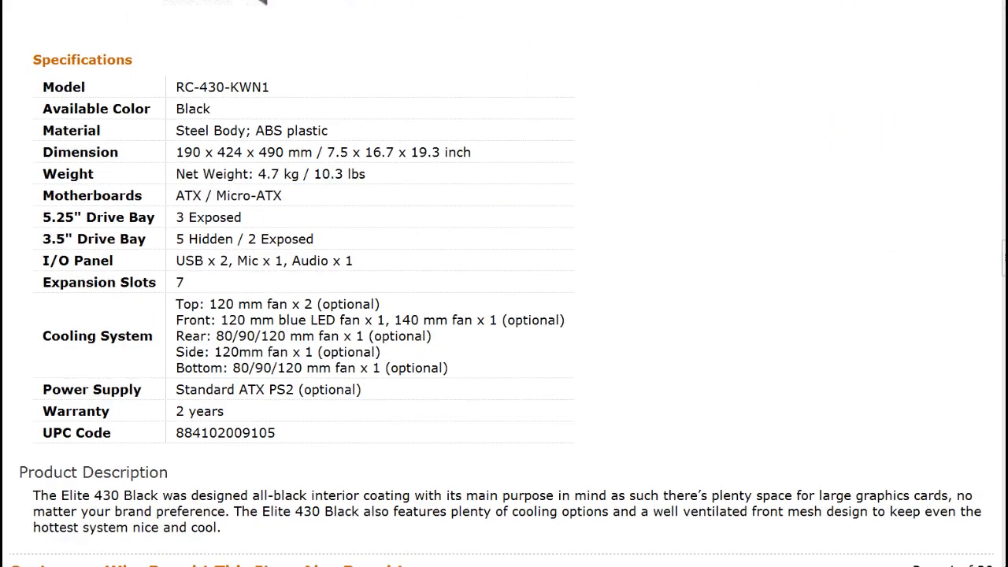
pyautogui.moveTo(299, 204)
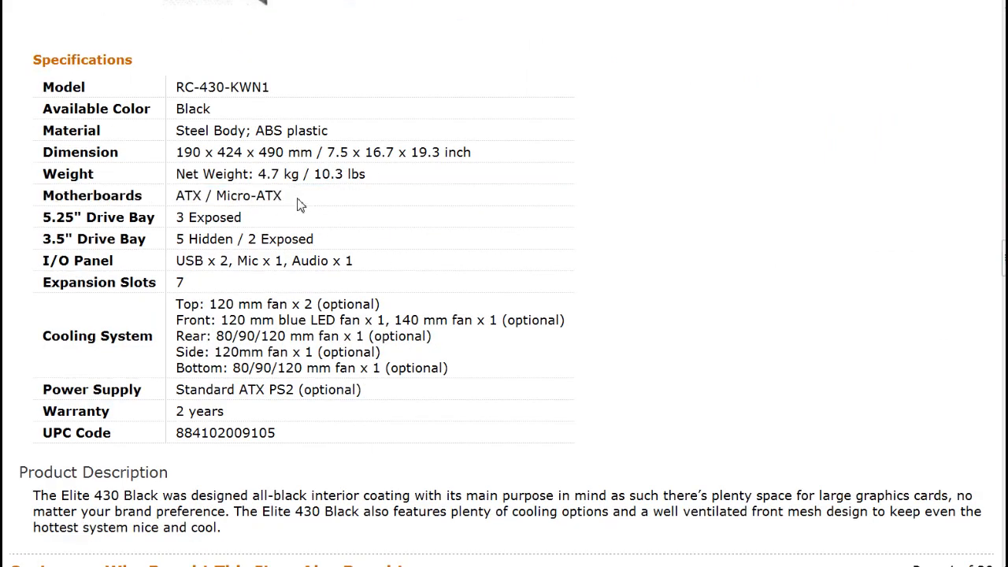
pyautogui.doubleClick(189, 195)
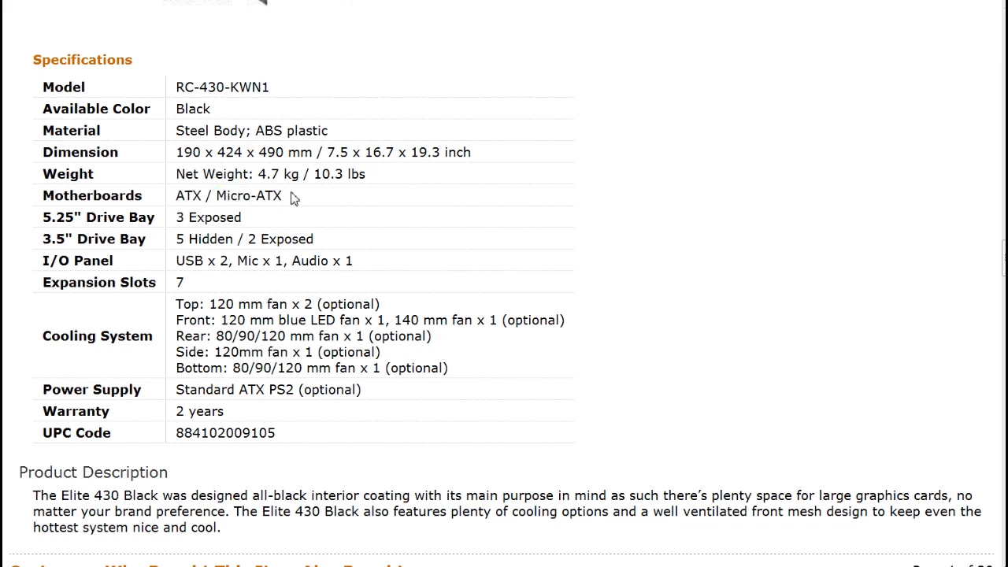
pyautogui.doubleClick(247, 195)
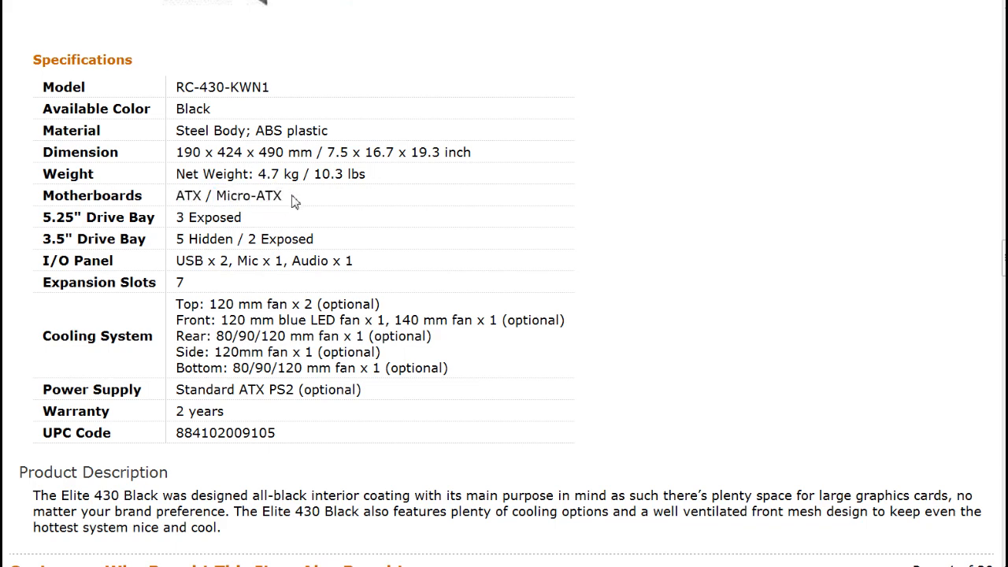
pyautogui.doubleClick(248, 195)
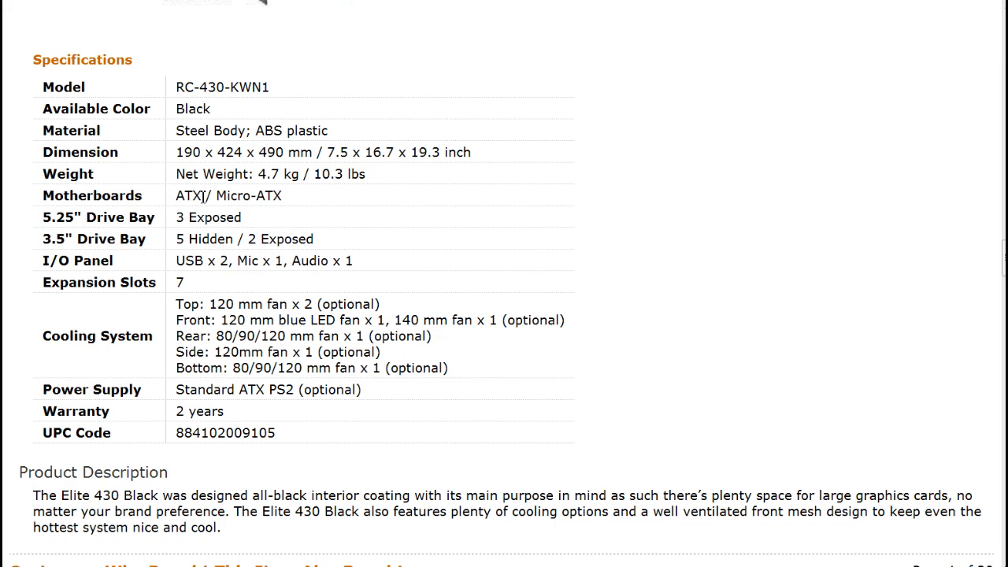
pyautogui.doubleClick(189, 195)
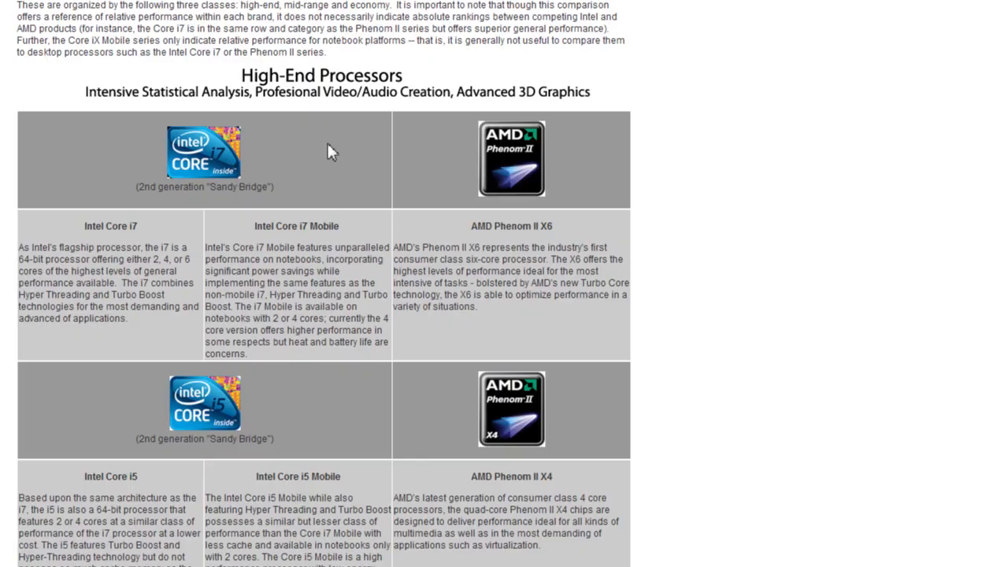
pyautogui.moveTo(284, 195)
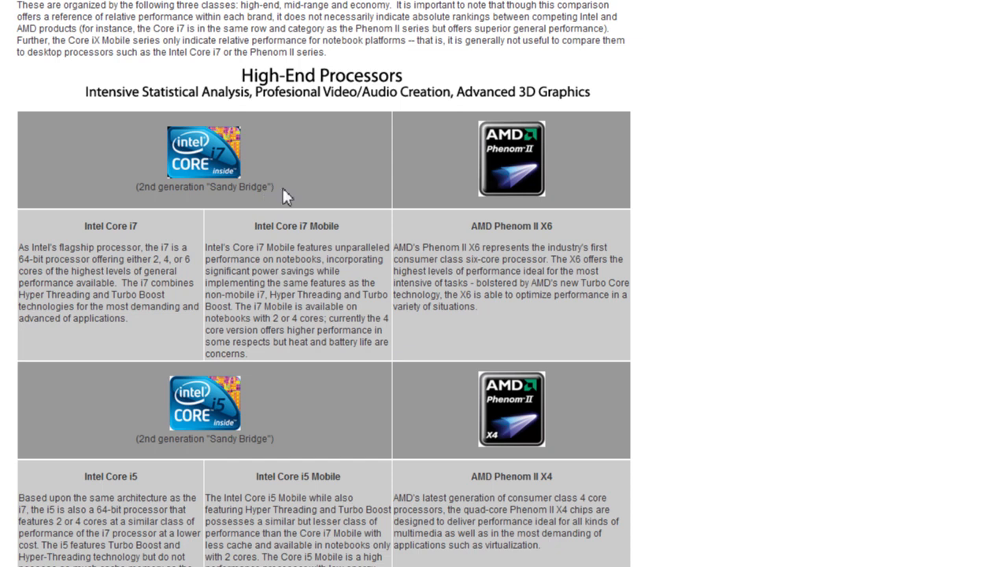
pyautogui.moveTo(274, 192)
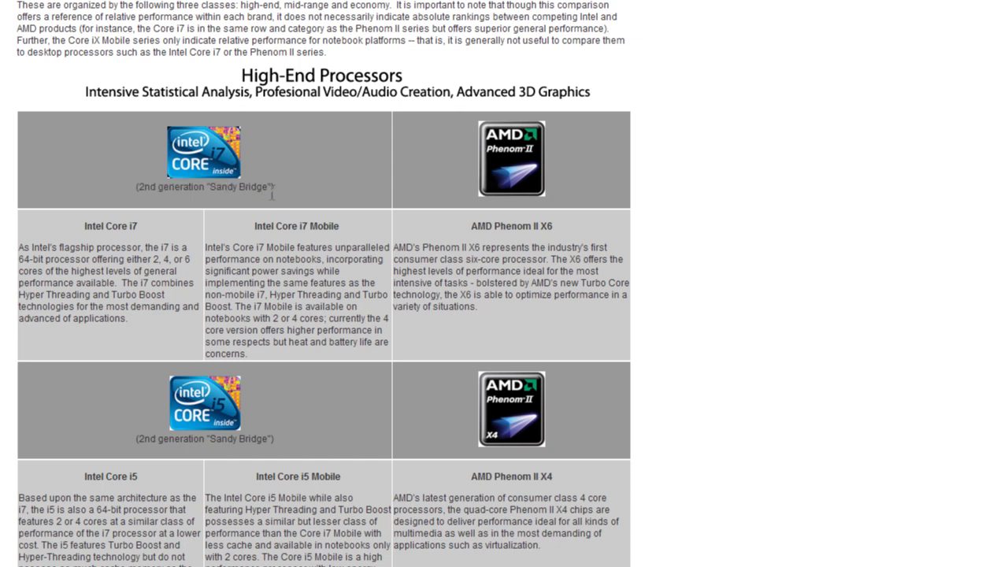
pyautogui.moveTo(507, 164)
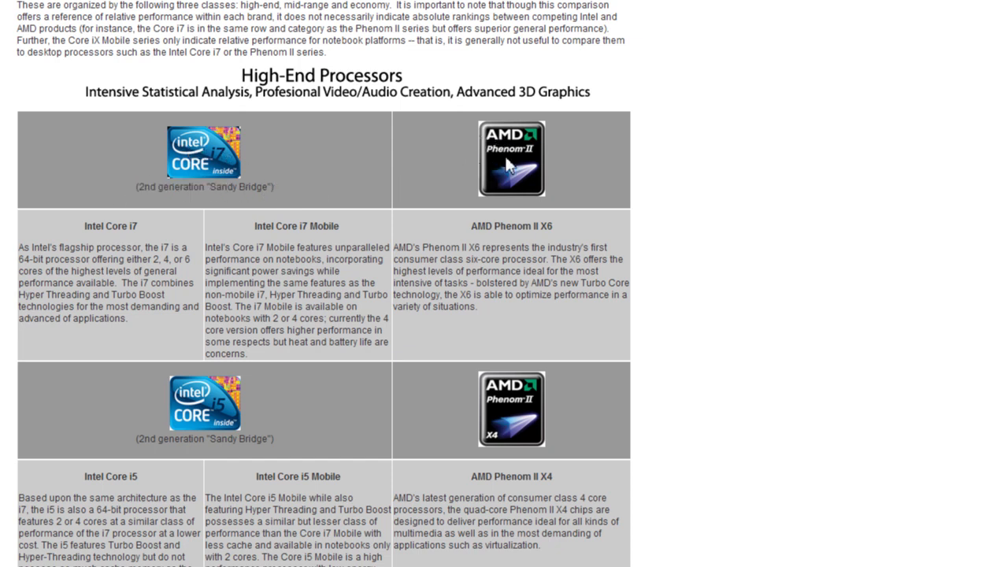
pyautogui.moveTo(510, 170)
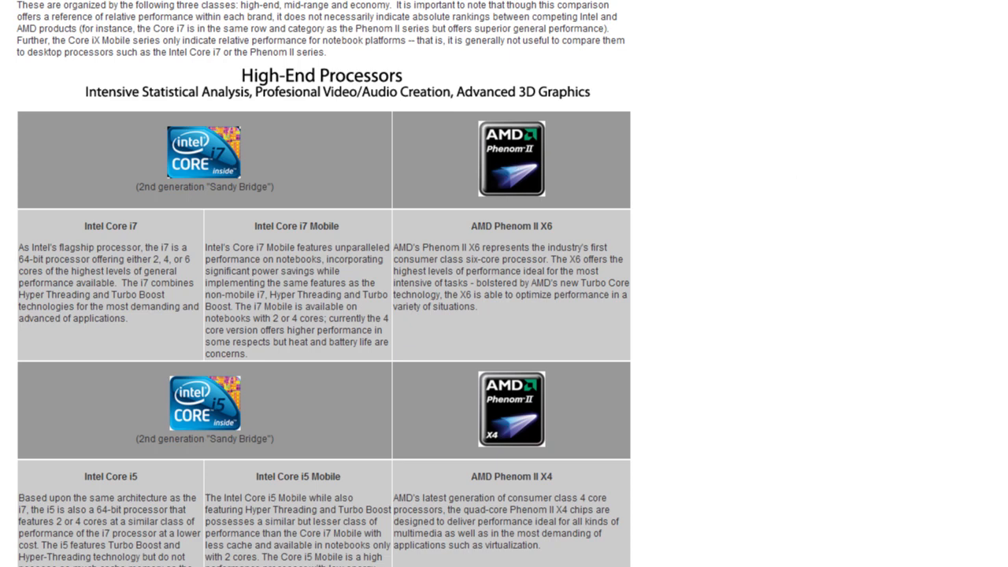
pyautogui.scroll(-3)
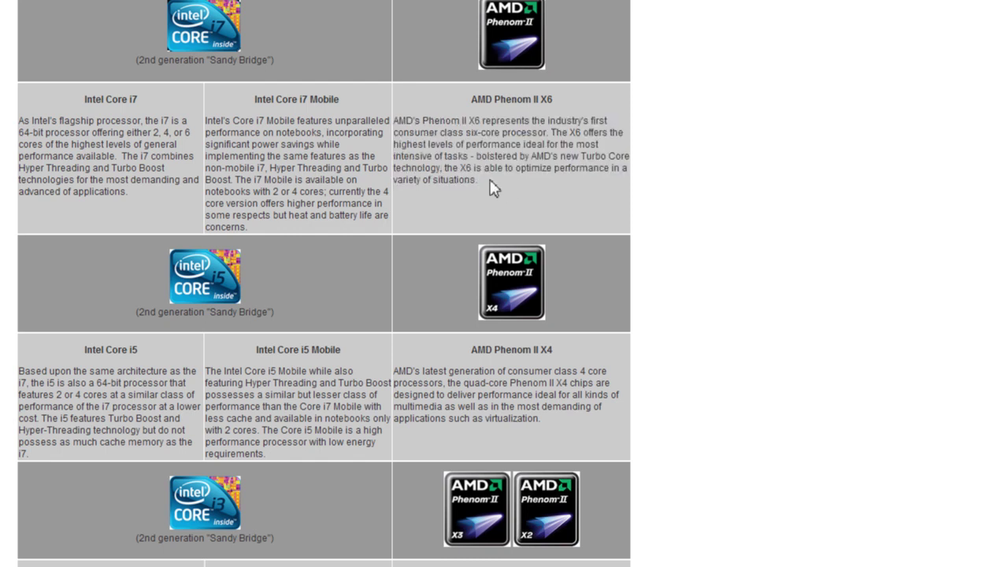
pyautogui.moveTo(395, 120); pyautogui.dragTo(479, 180)
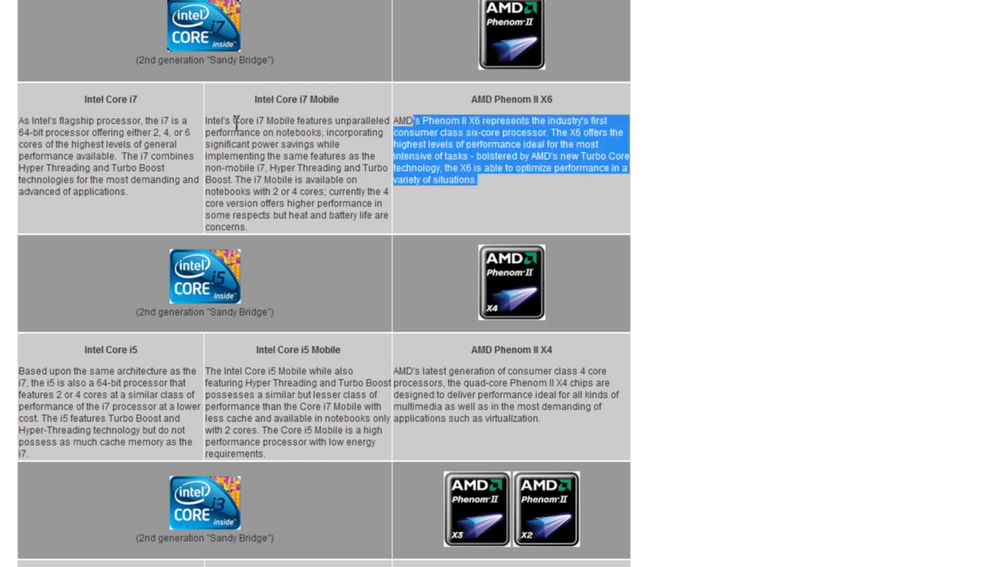
pyautogui.click(259, 100)
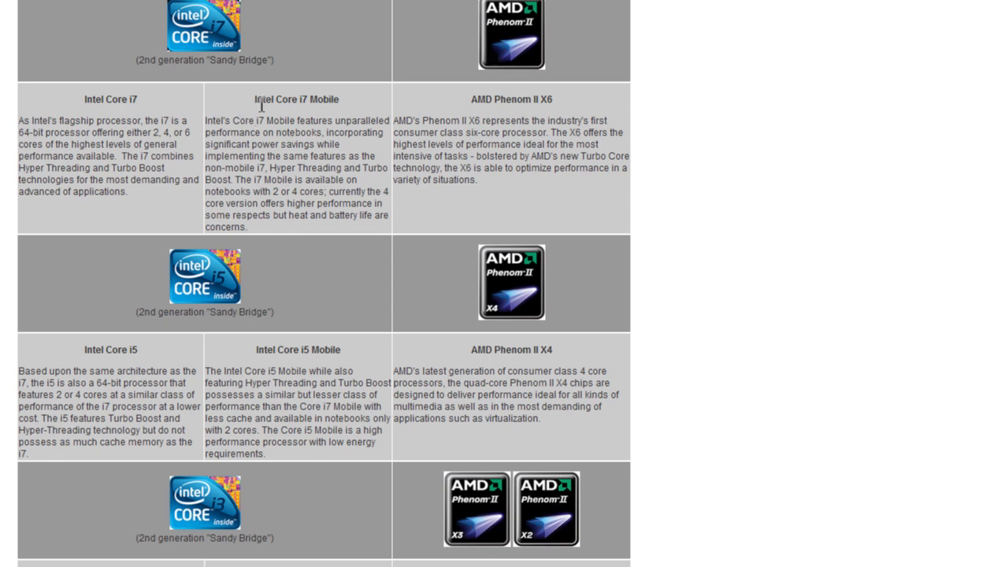
pyautogui.doubleClick(297, 98)
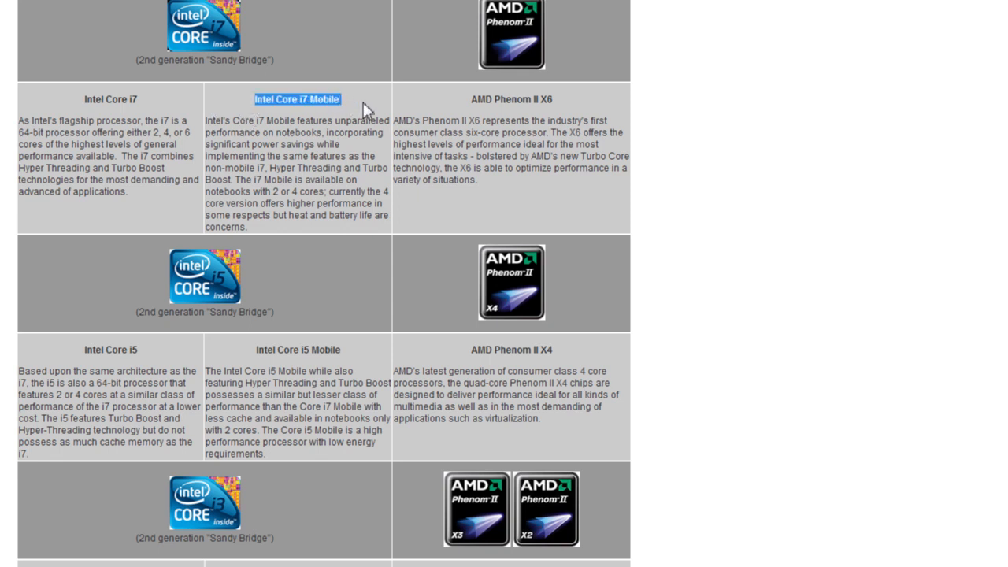
pyautogui.moveTo(230, 30)
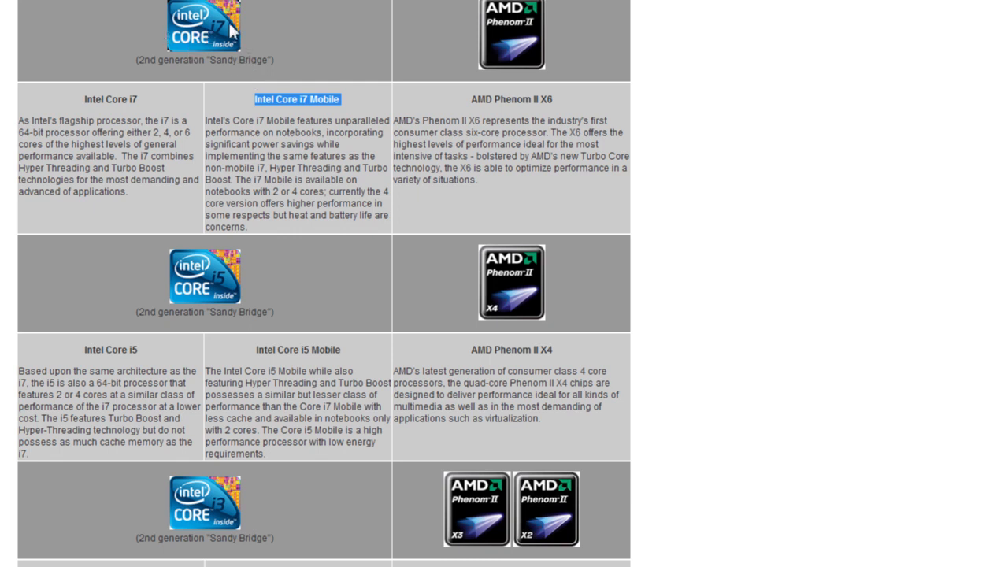
pyautogui.moveTo(285, 69)
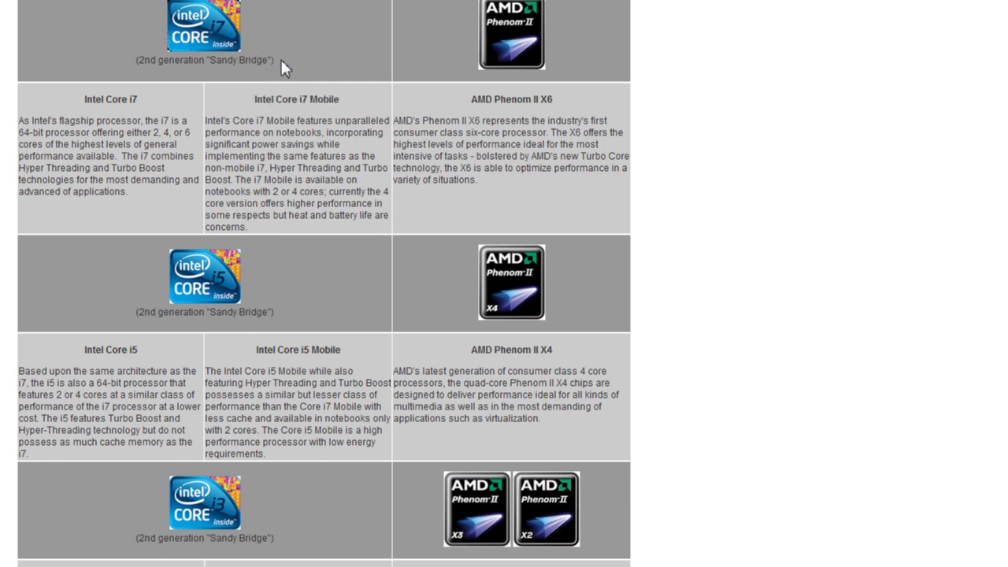
pyautogui.moveTo(583, 161)
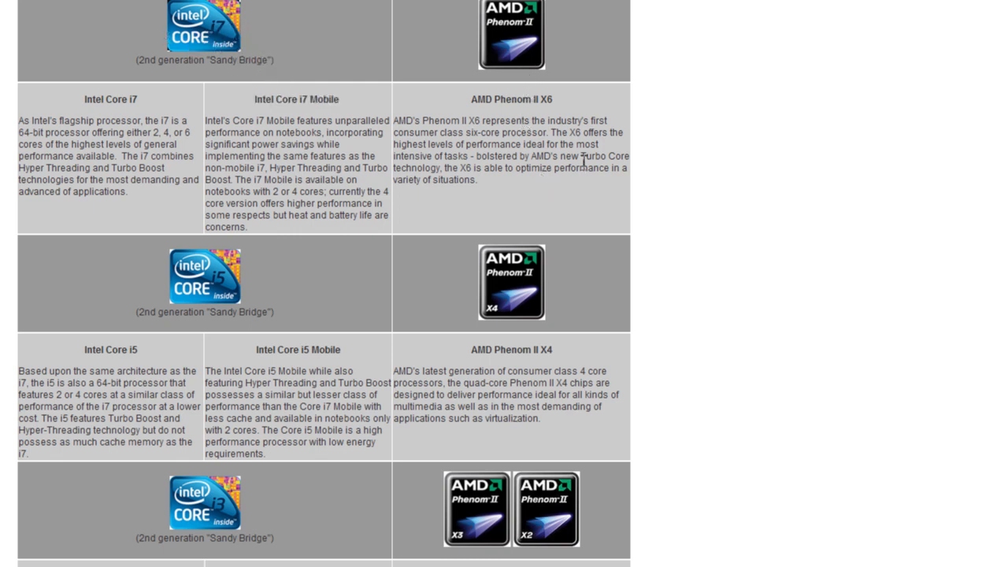
pyautogui.moveTo(507, 170)
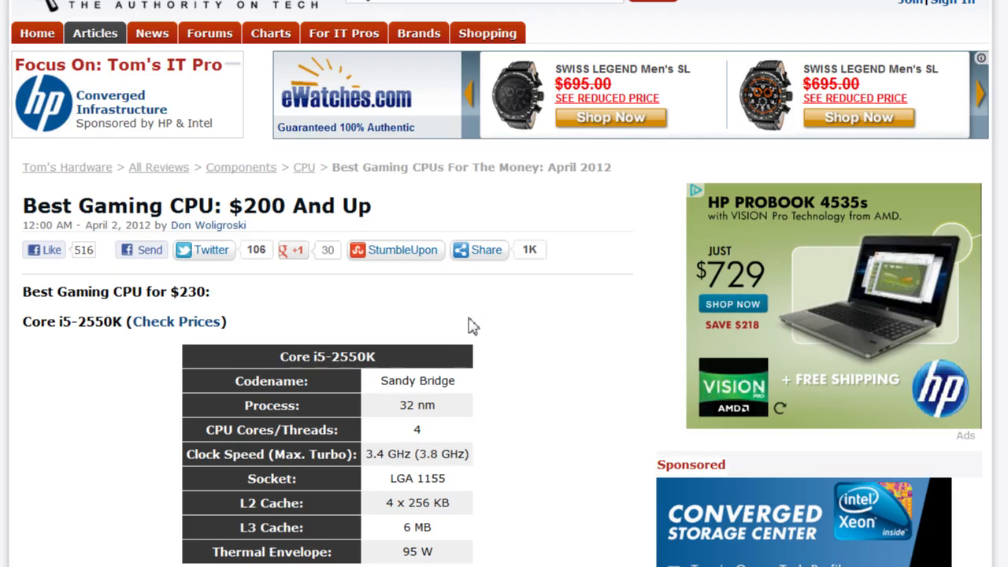
# Reach the end of the $200 And Up picks and jump to the $100 And Under tier
pyautogui.scroll(-3)
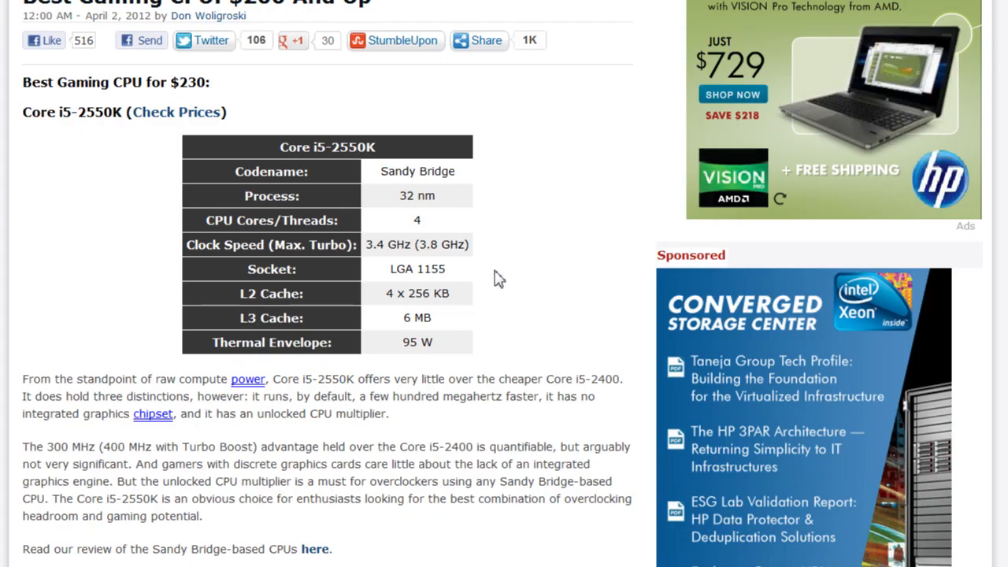
pyautogui.scroll(-3)
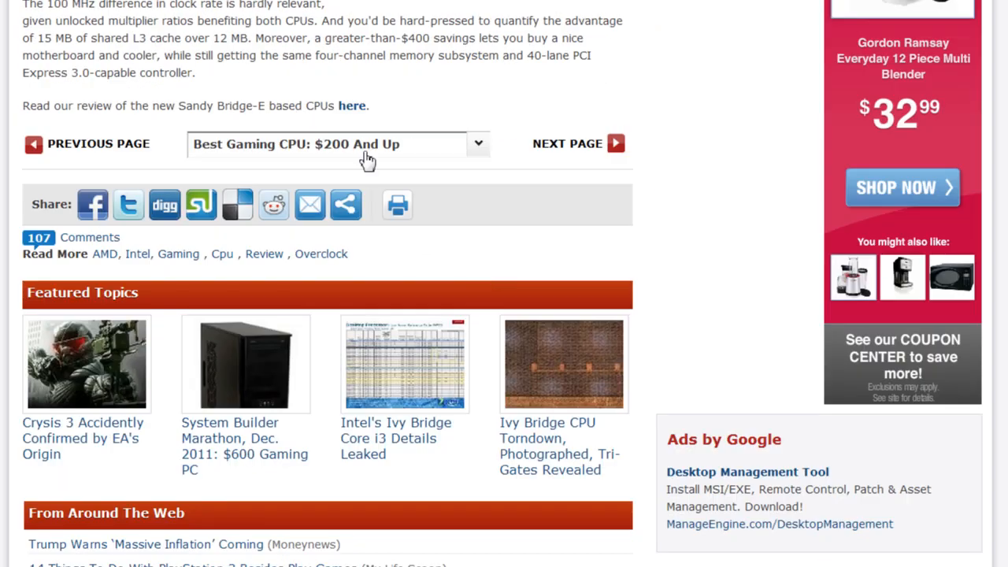
pyautogui.click(477, 143)
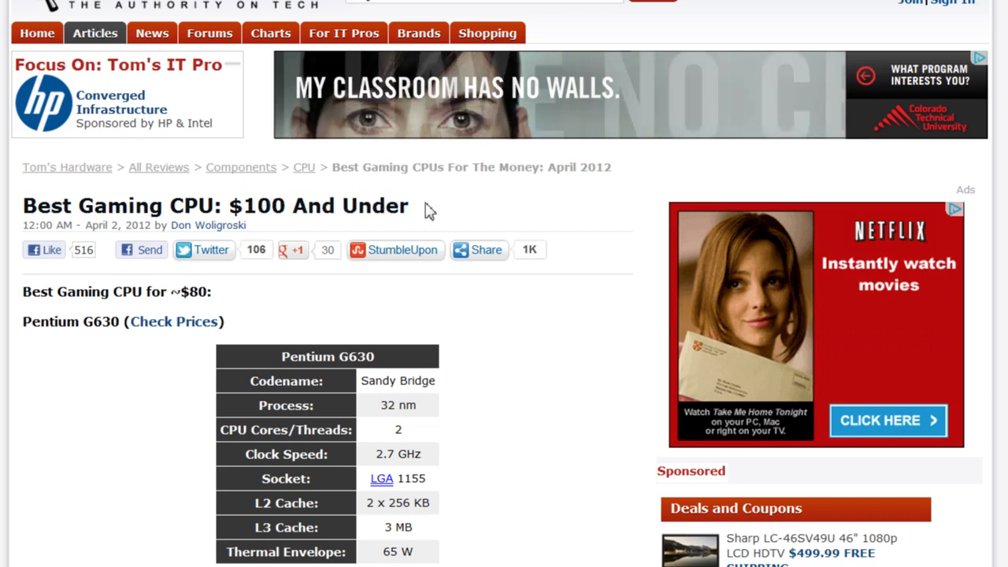
# Highlight the $100 price in the title and read through the budget CPU recommendations
pyautogui.doubleClick(258, 205)
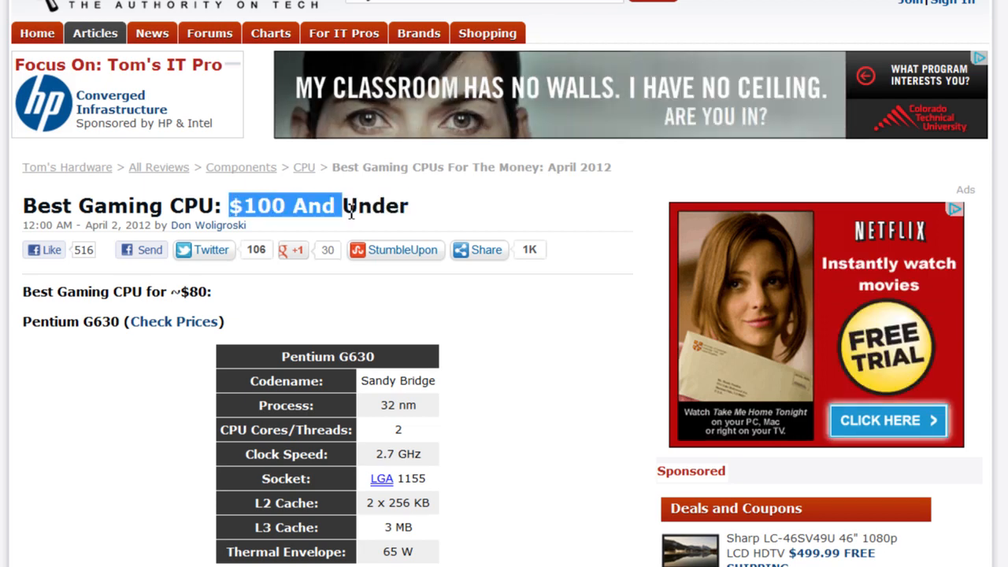
pyautogui.scroll(-3)
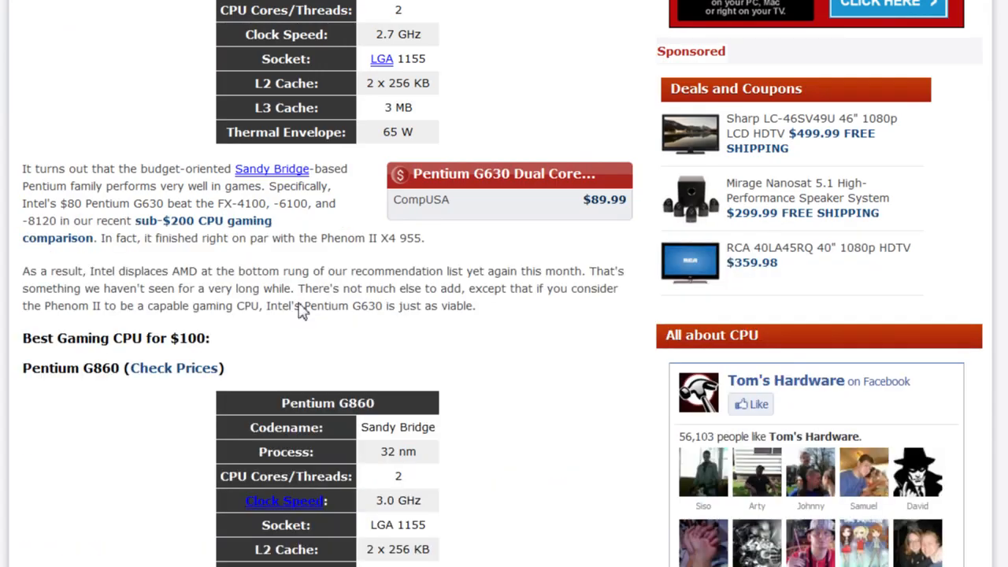
pyautogui.scroll(-3)
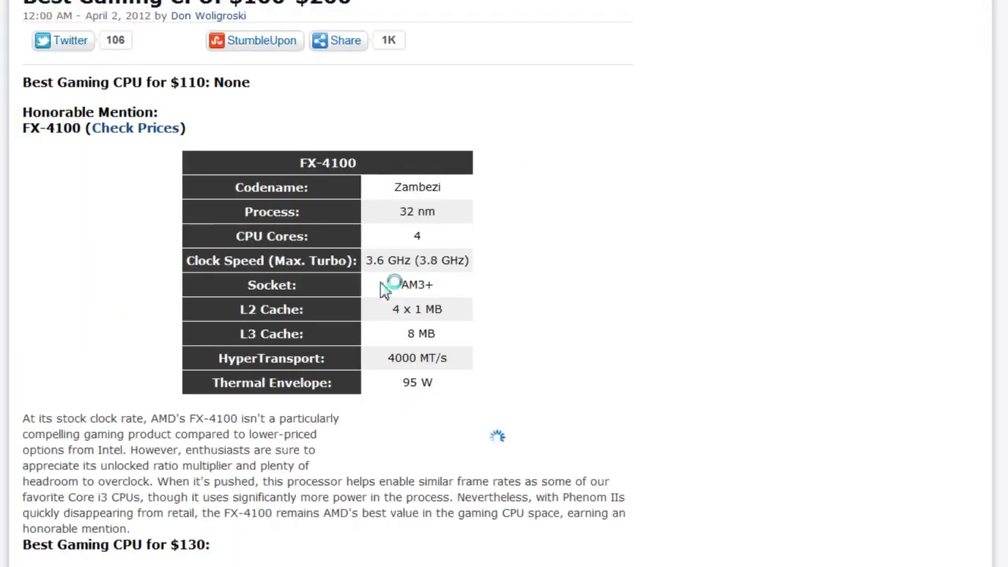
pyautogui.scroll(-3)
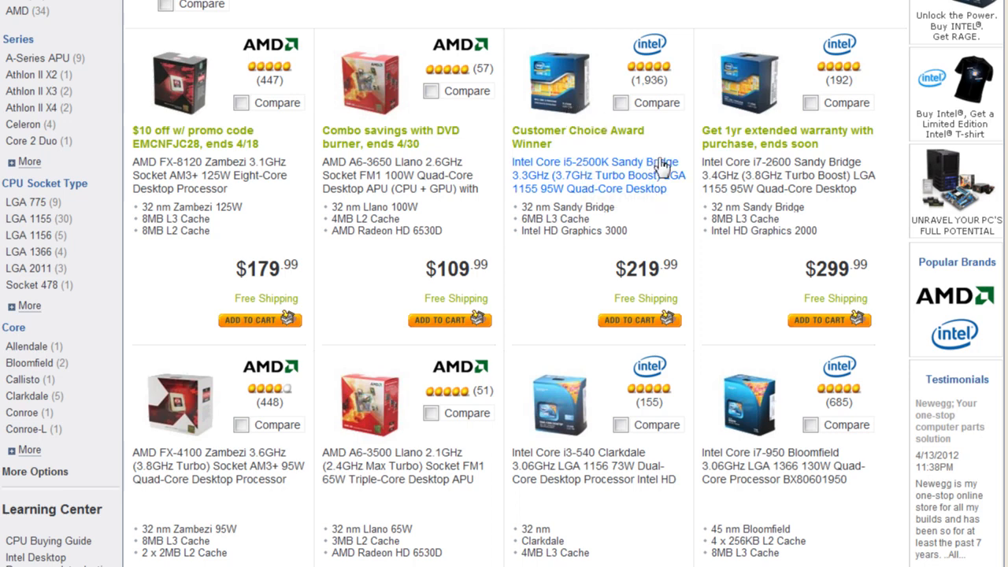
pyautogui.moveTo(759, 186)
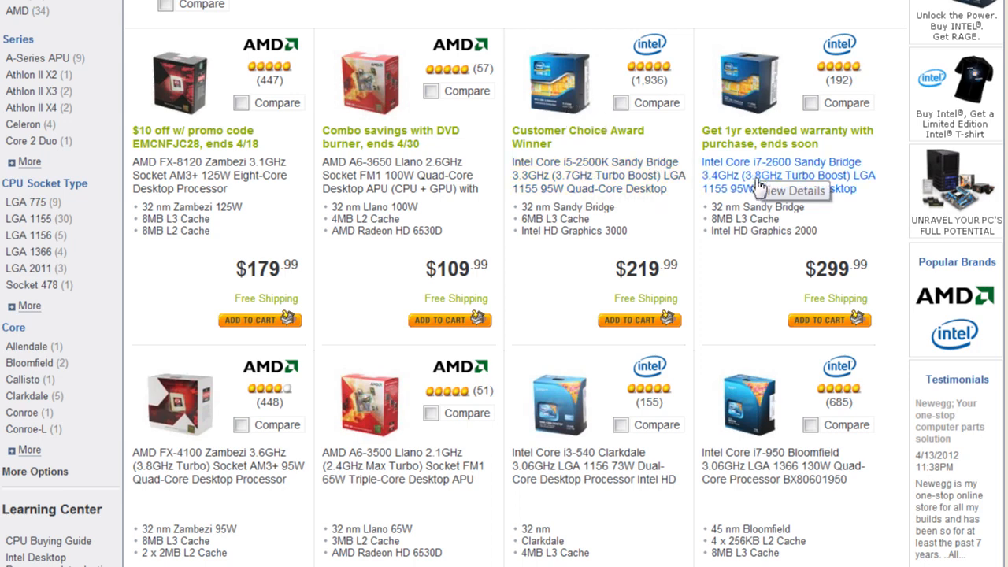
pyautogui.moveTo(822, 190)
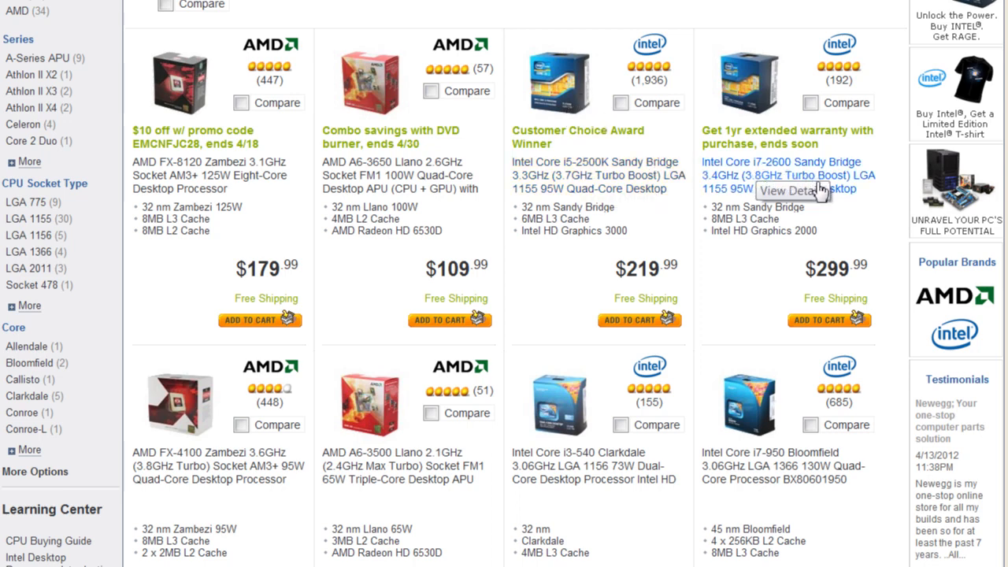
pyautogui.moveTo(822, 188)
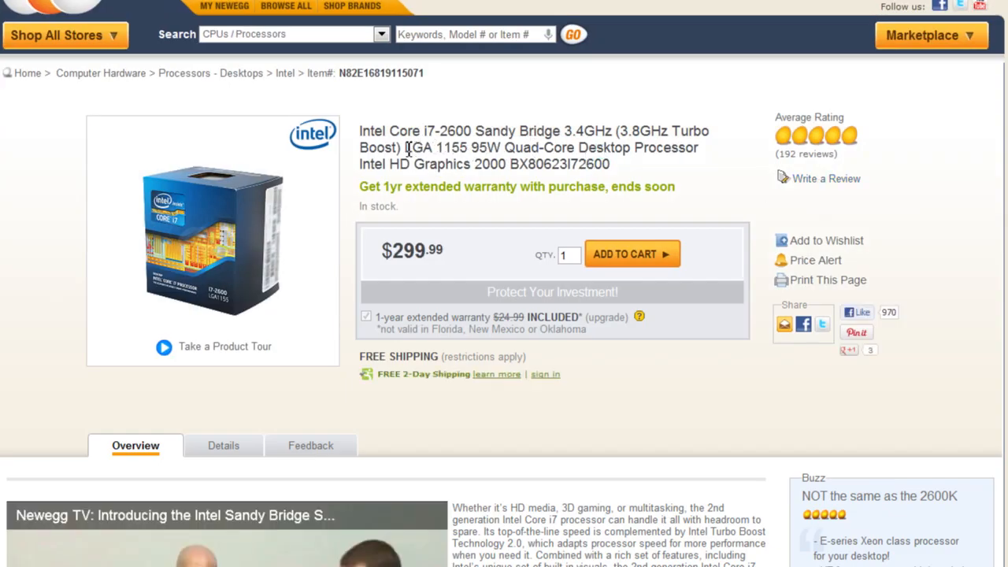
# Show the i7-2600 Details table with LGA 1155 socket, 3.4GHz quad-core and 8MB L3 cache
pyautogui.scroll(-3)
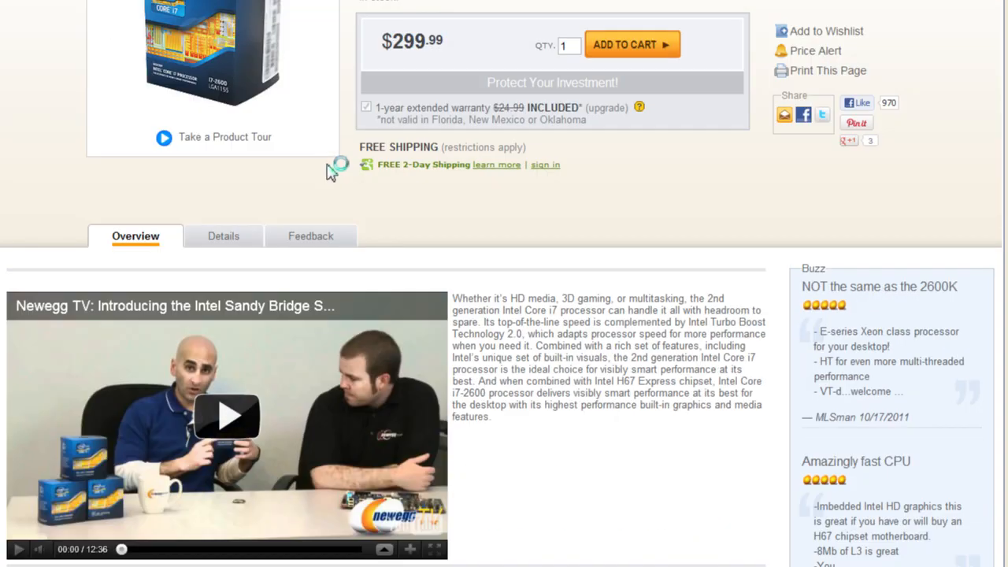
pyautogui.click(223, 236)
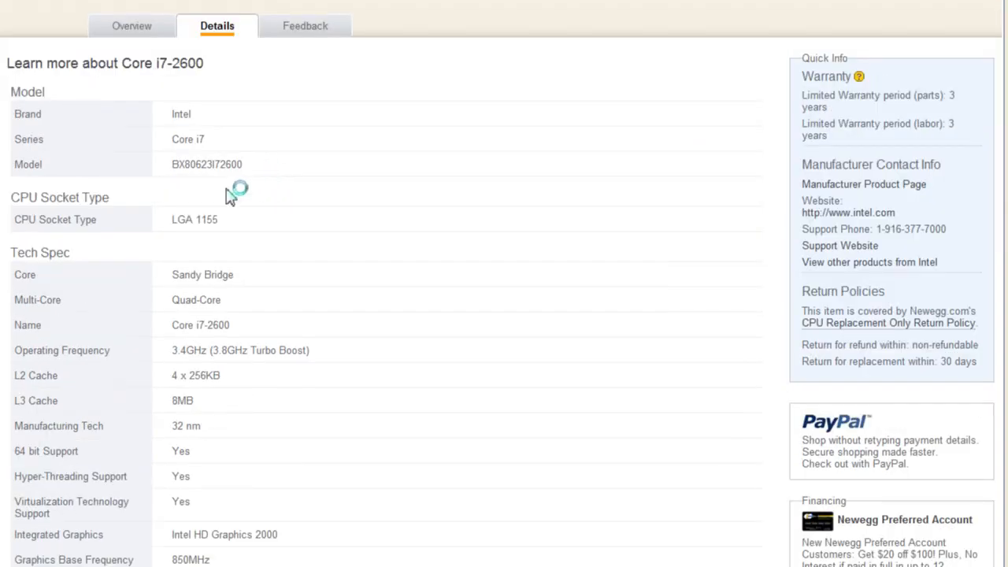
pyautogui.doubleClick(210, 221)
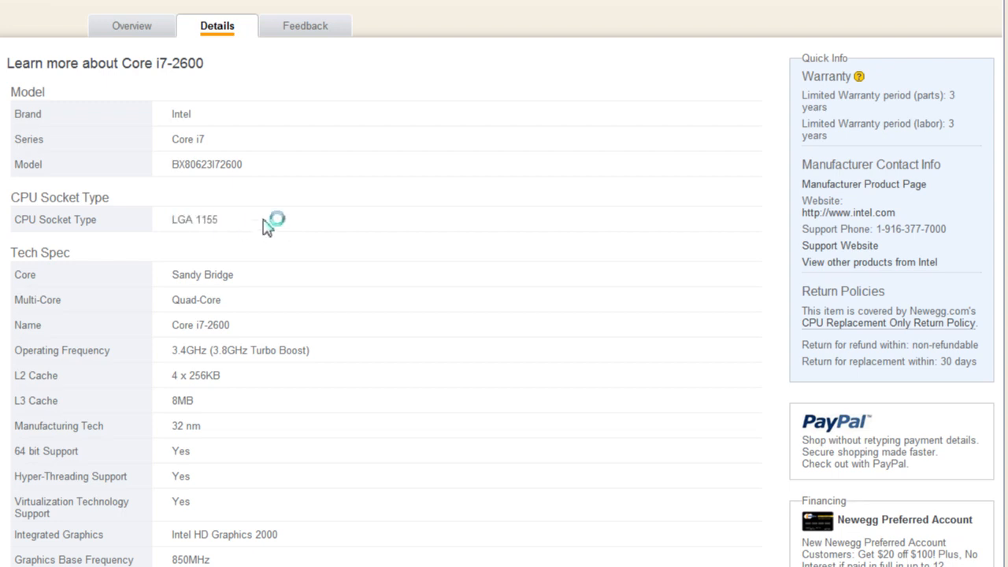
pyautogui.moveTo(222, 224)
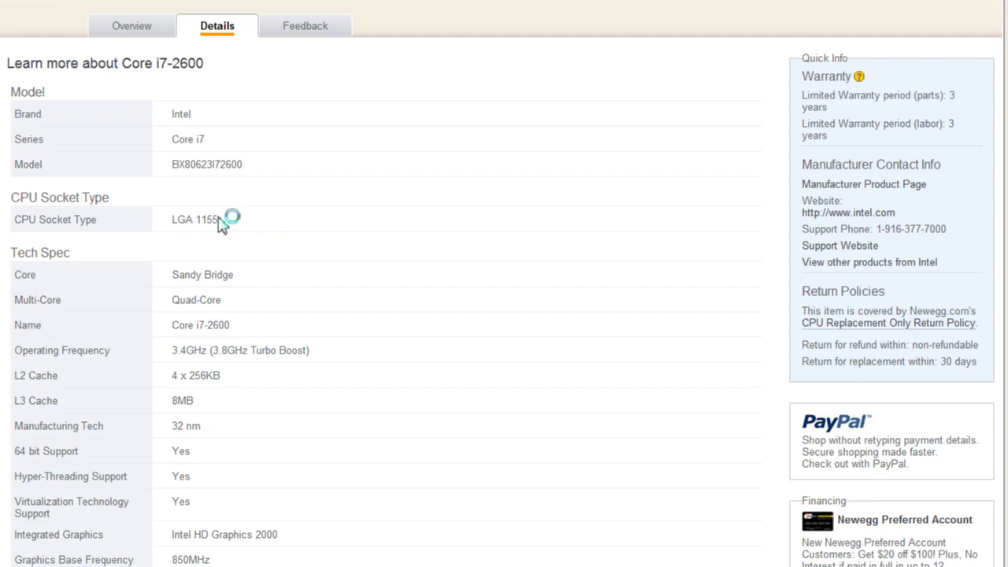
pyautogui.moveTo(260, 233)
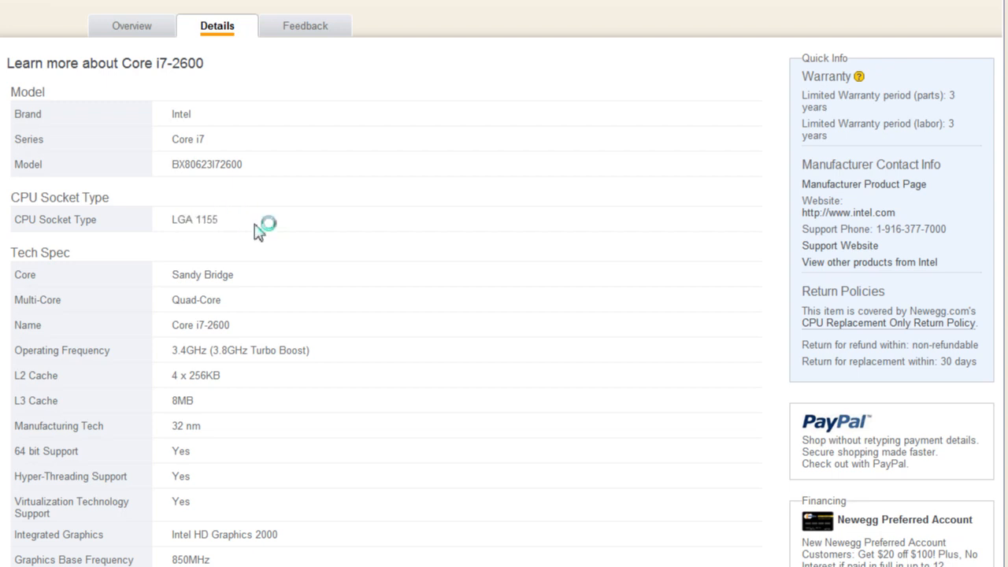
pyautogui.moveTo(285, 246)
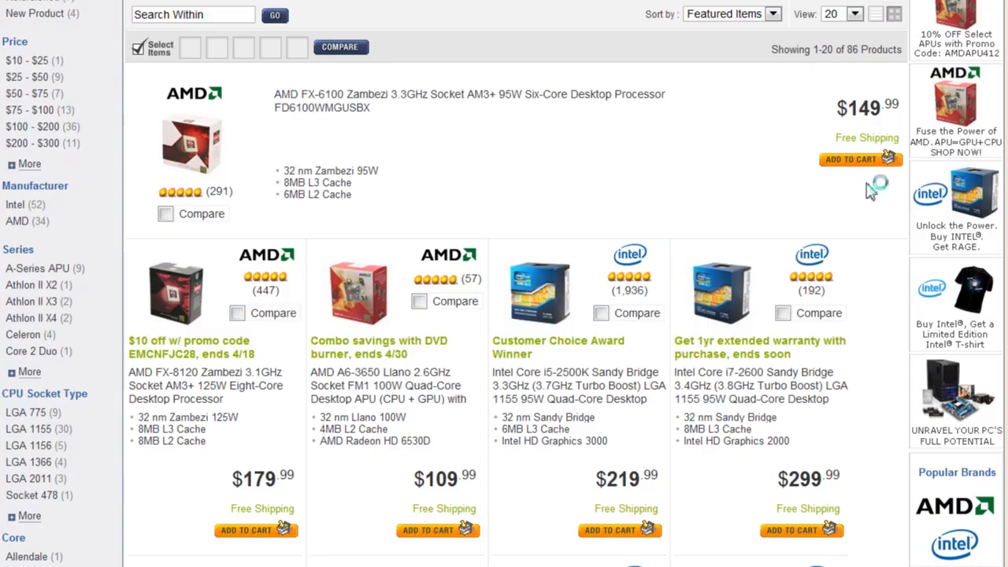
pyautogui.moveTo(760, 384)
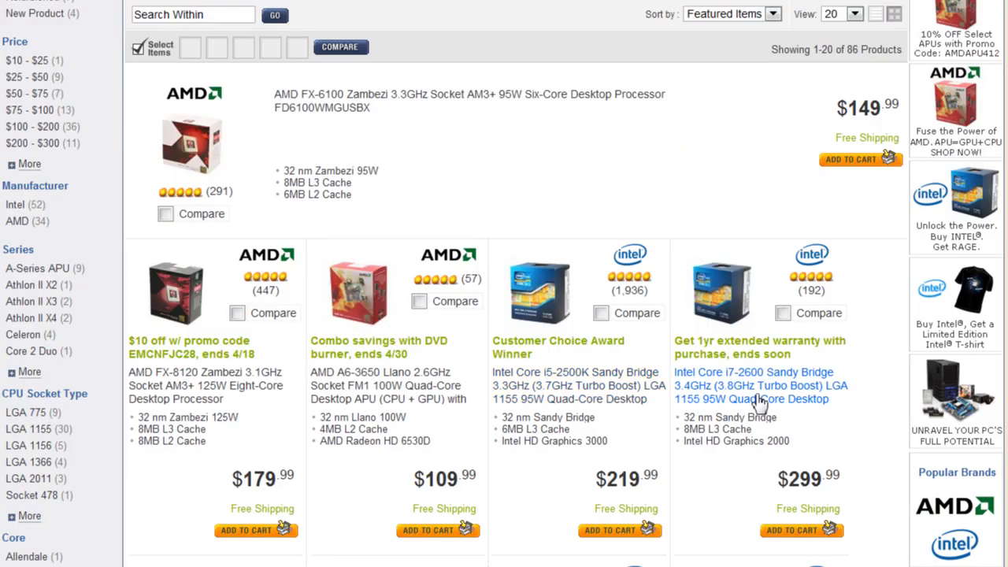
pyautogui.moveTo(733, 394)
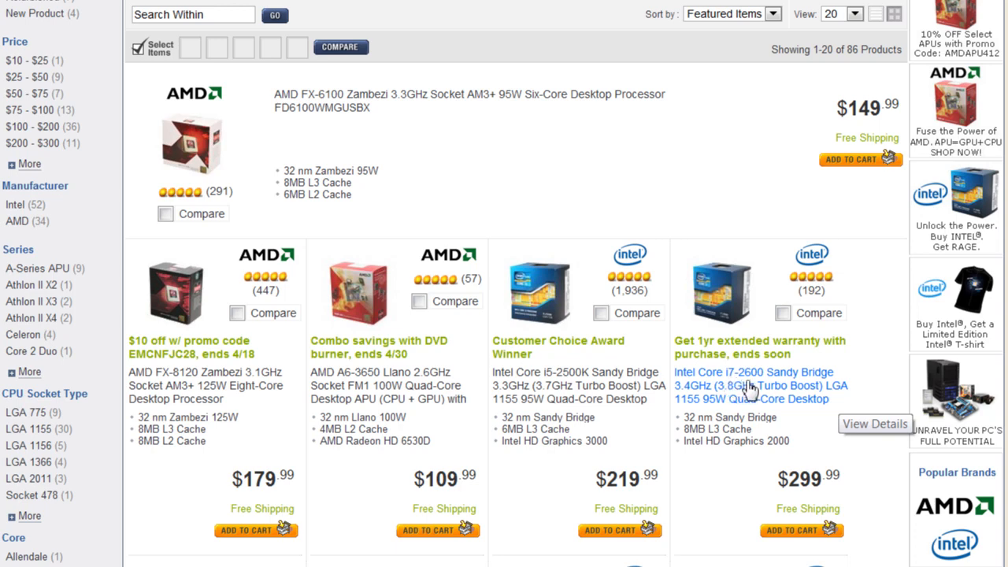
pyautogui.moveTo(752, 385)
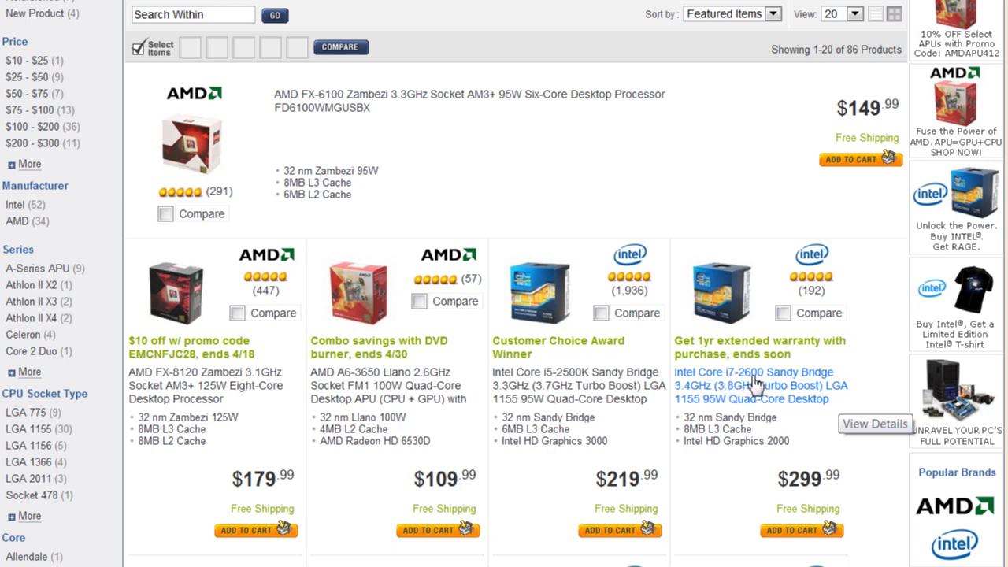
pyautogui.moveTo(753, 384)
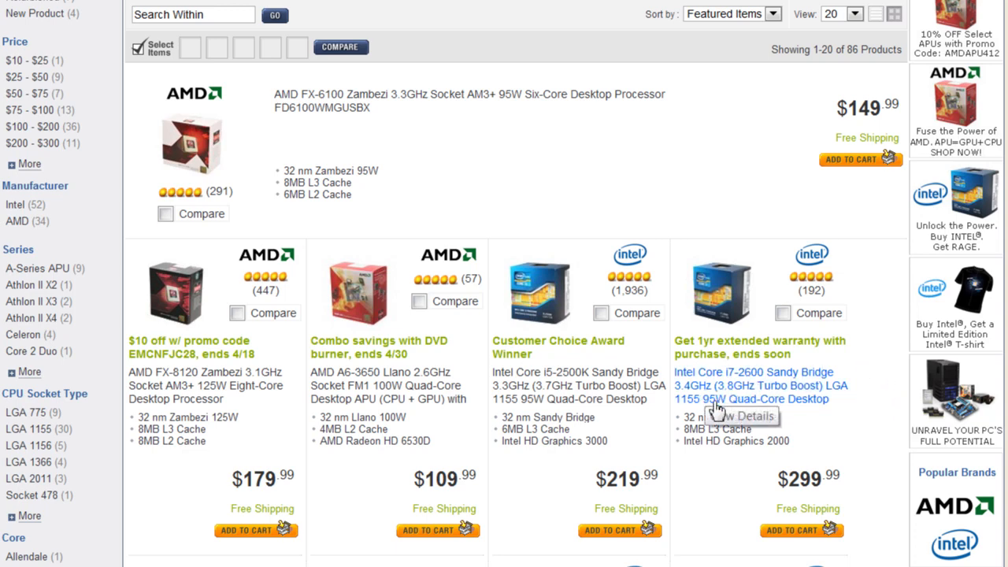
pyautogui.moveTo(693, 412)
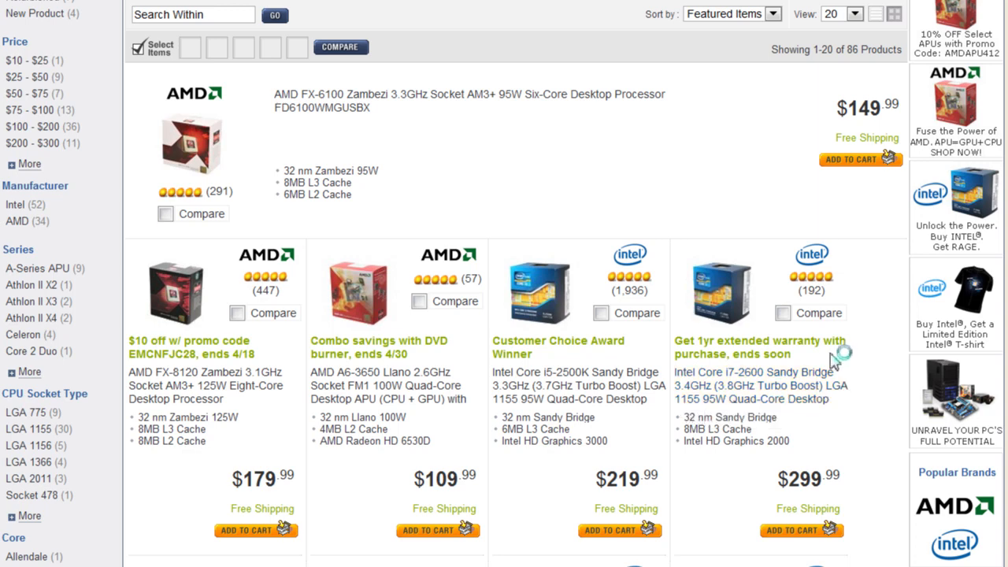
pyautogui.moveTo(709, 385)
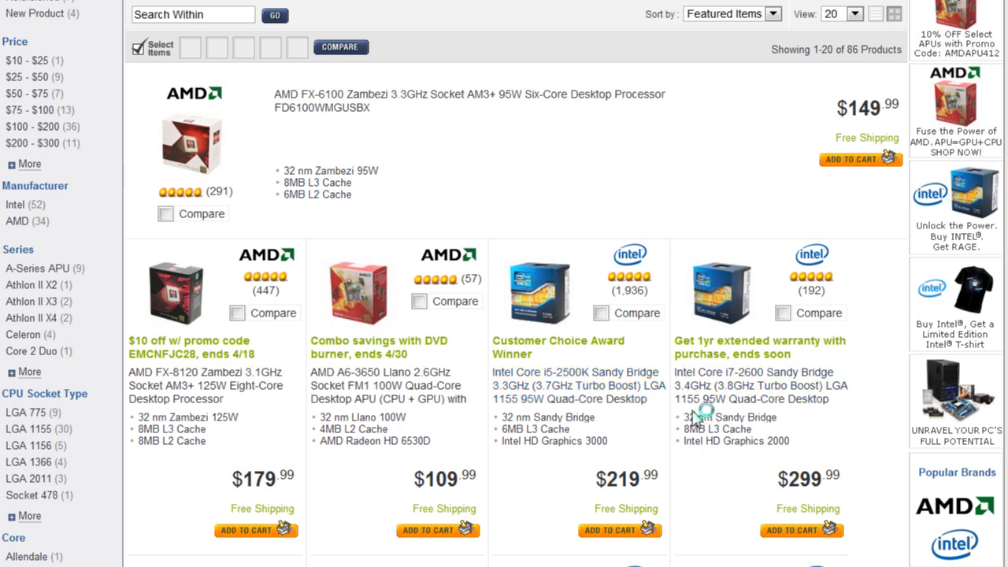
pyautogui.moveTo(686, 422)
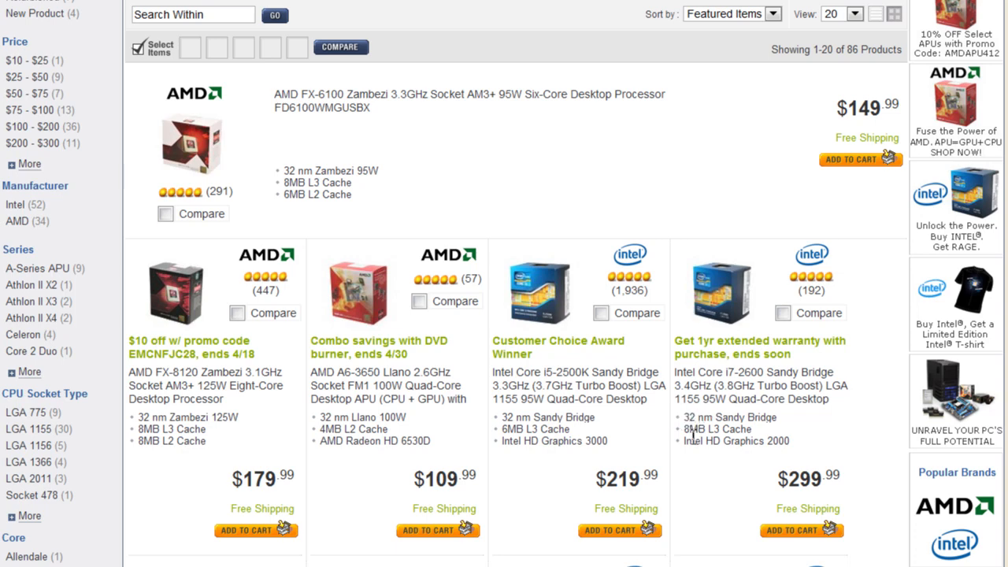
pyautogui.moveTo(687, 419)
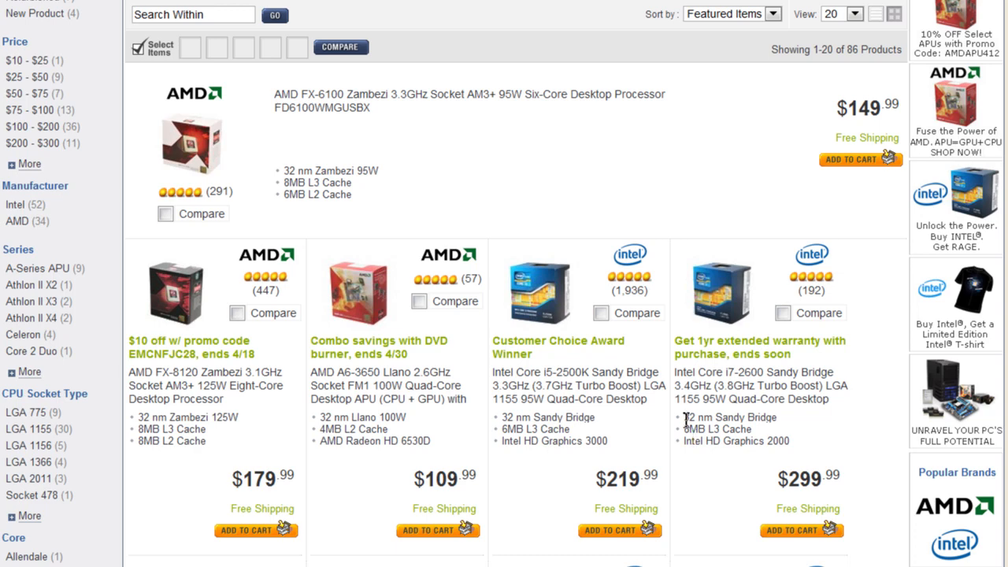
pyautogui.scroll(-3)
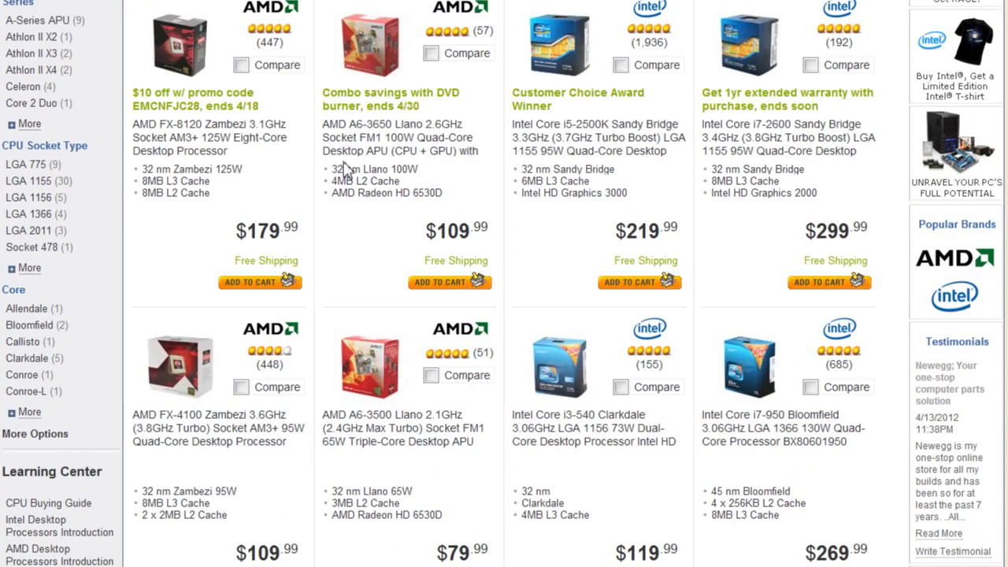
pyautogui.moveTo(274, 183)
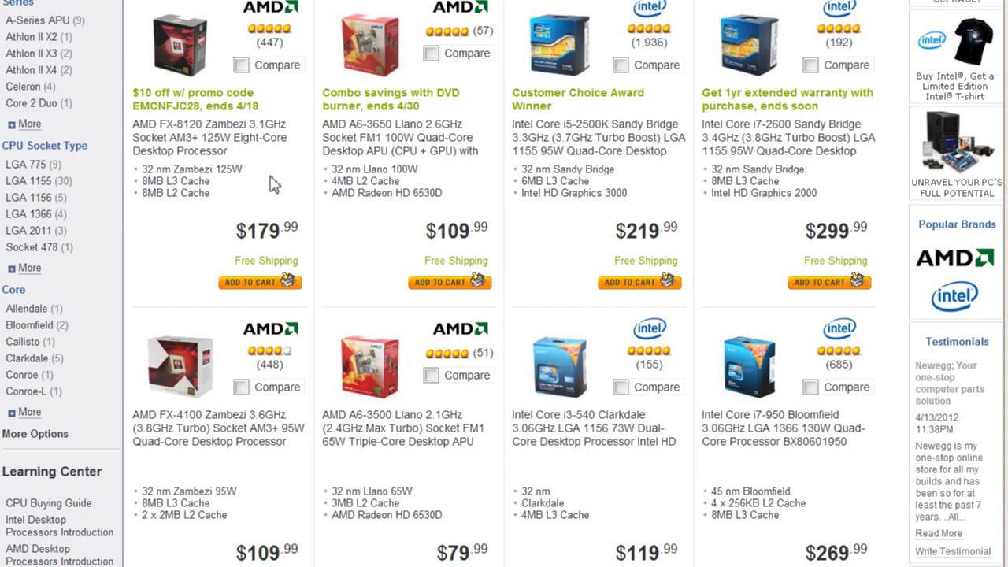
pyautogui.moveTo(165, 142)
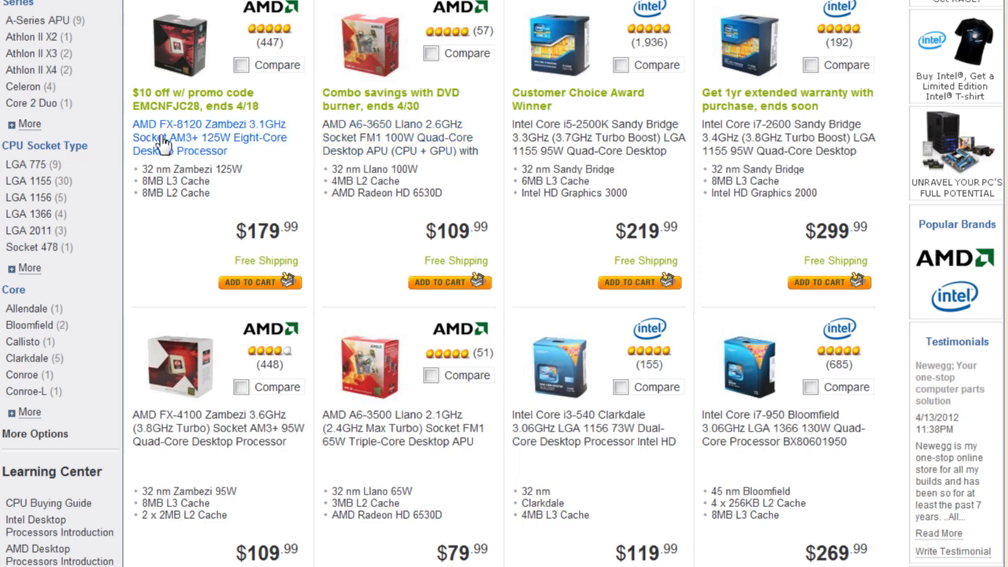
pyautogui.moveTo(187, 156)
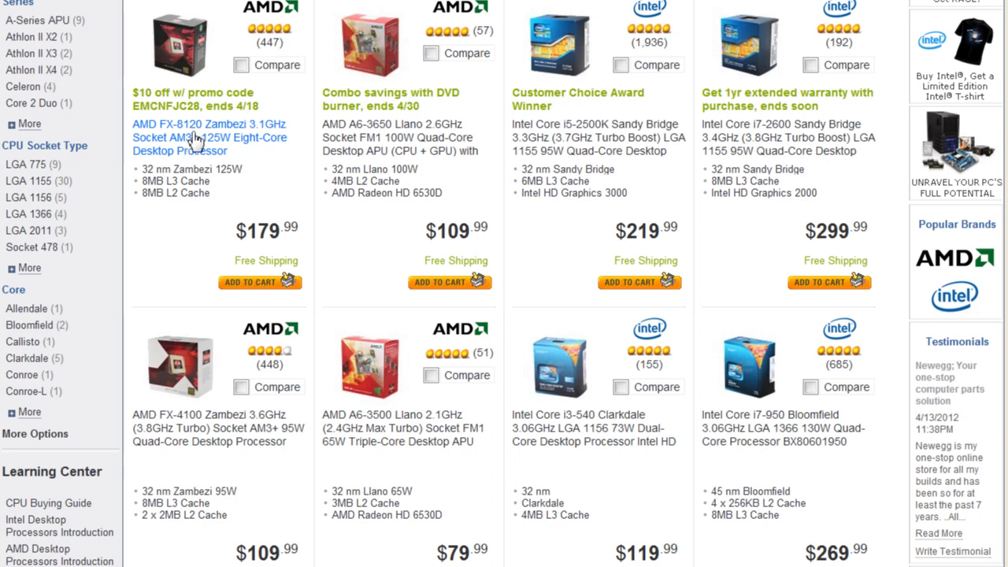
pyautogui.moveTo(223, 135)
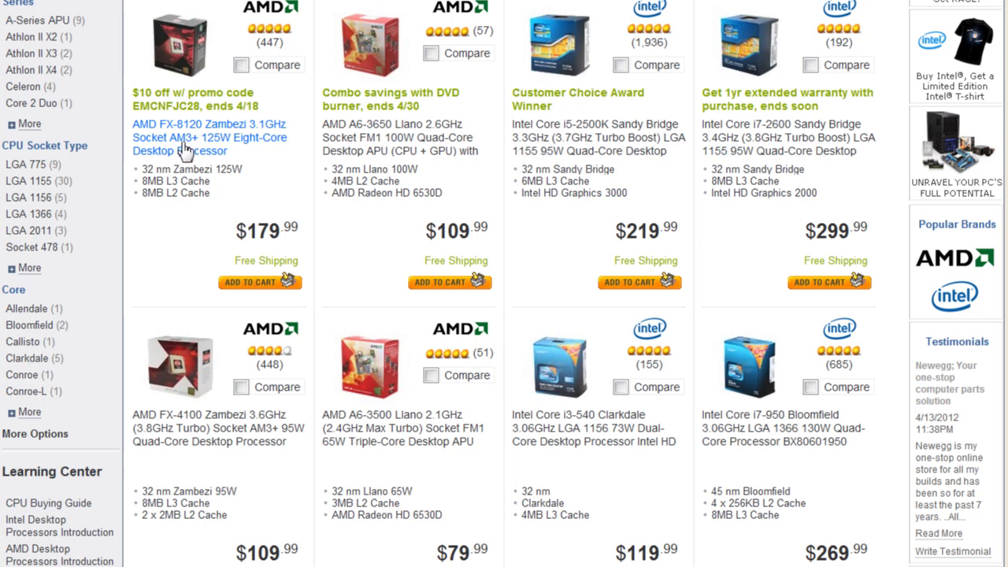
# Visit the AMD FX-8120 listing, then browse the Fans & Heatsinks featured CPU coolers
pyautogui.click(210, 137)
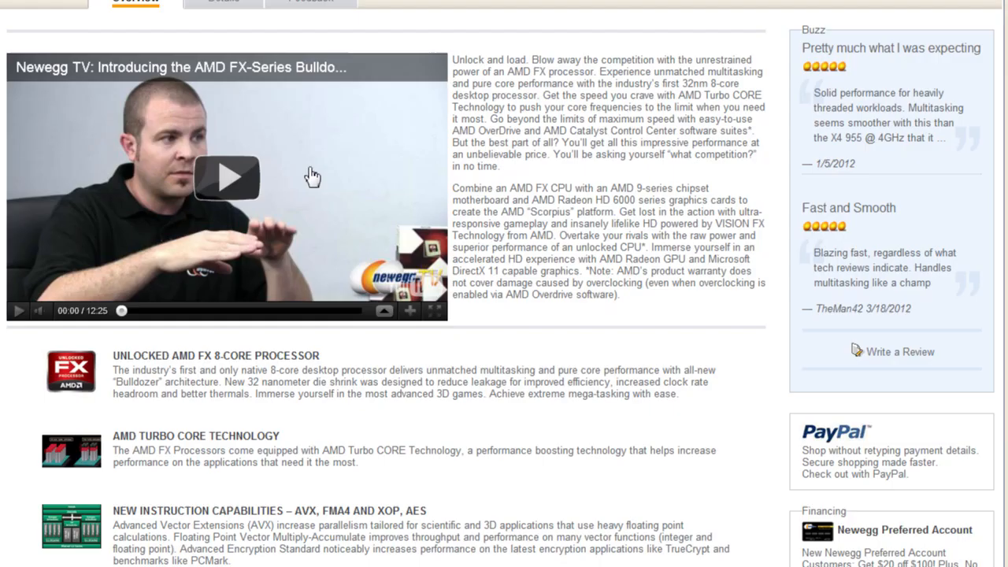
pyautogui.click(223, 1)
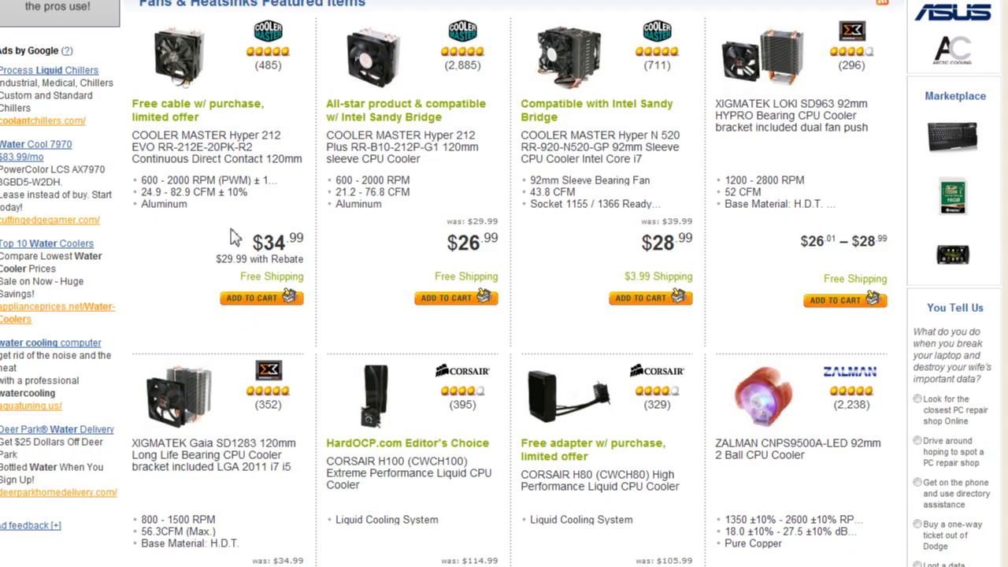
pyautogui.moveTo(197, 82)
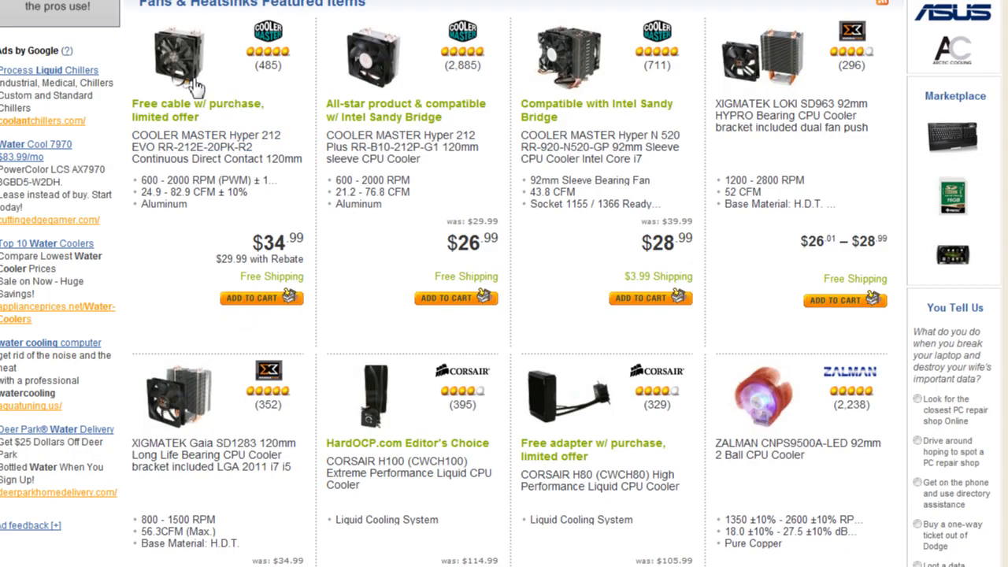
pyautogui.moveTo(356, 267)
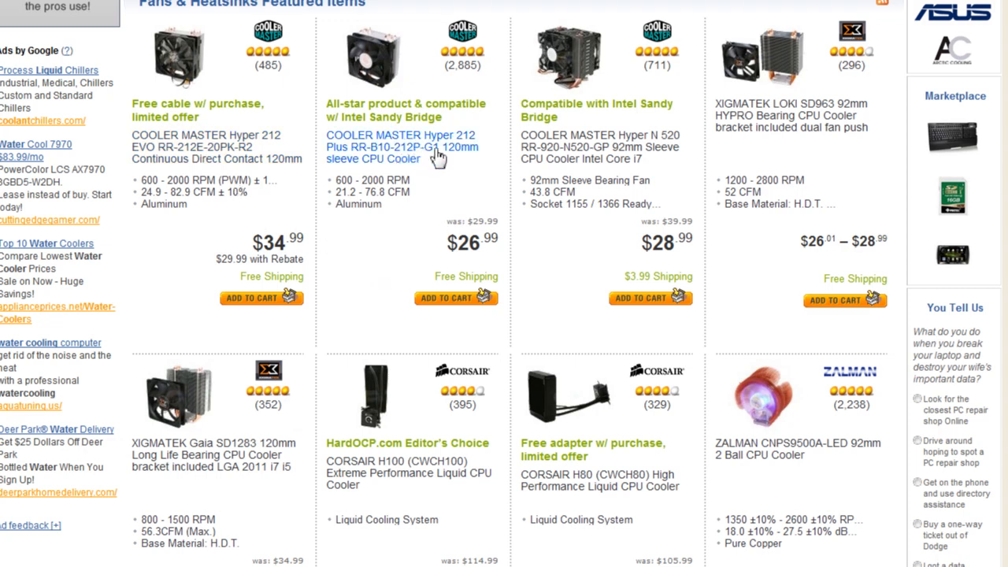
pyautogui.moveTo(803, 115)
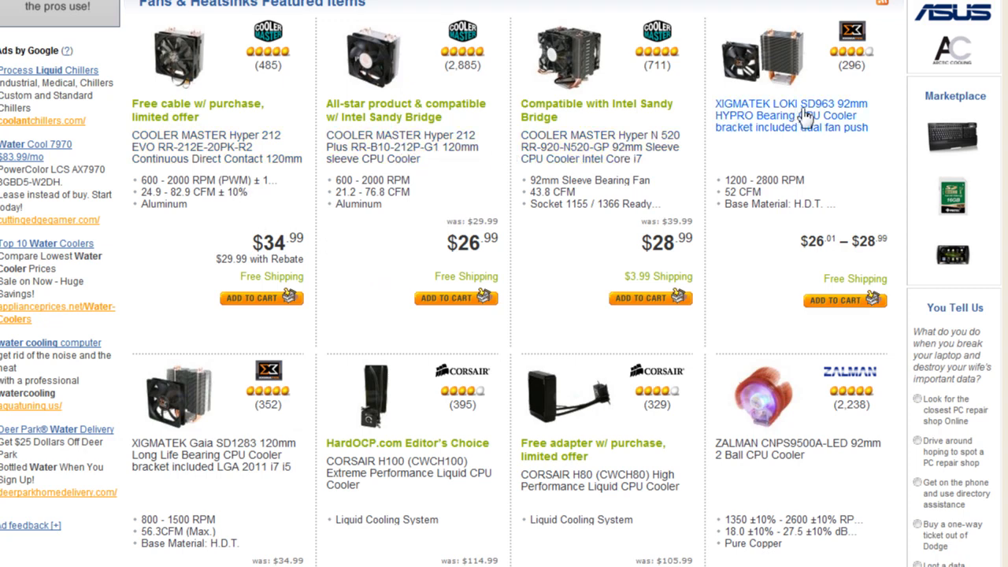
pyautogui.moveTo(796, 182)
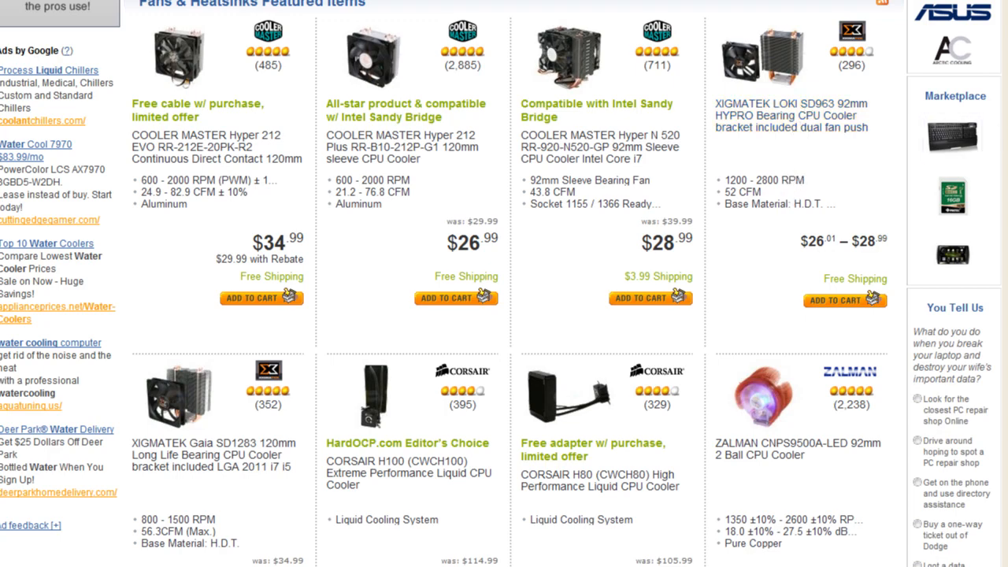
pyautogui.scroll(-3)
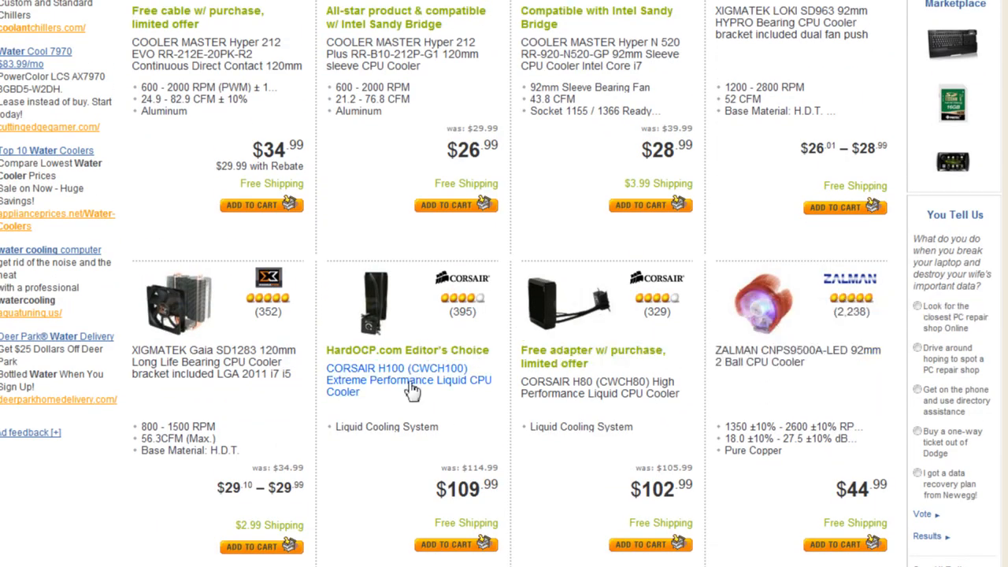
pyautogui.moveTo(410, 391)
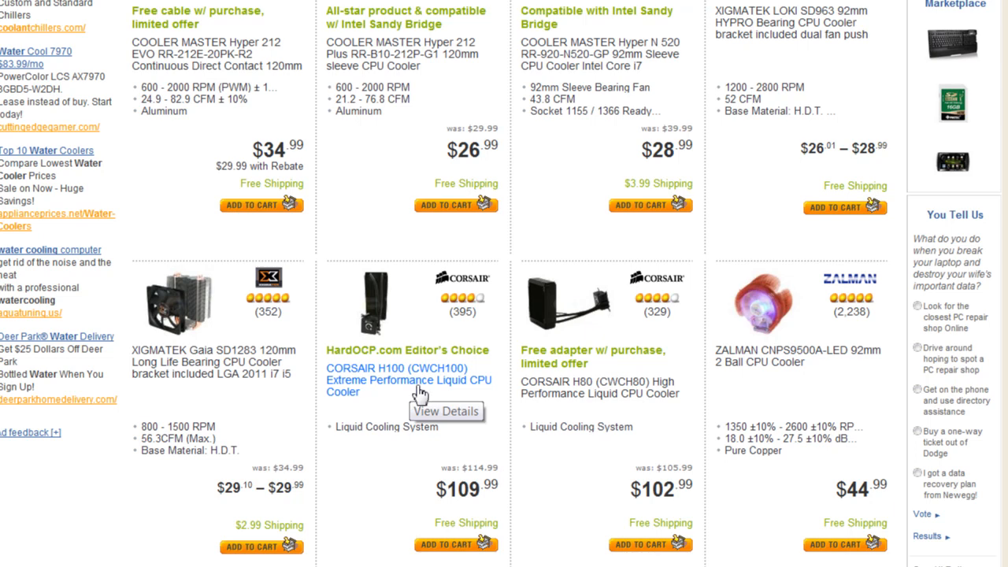
pyautogui.moveTo(195, 82)
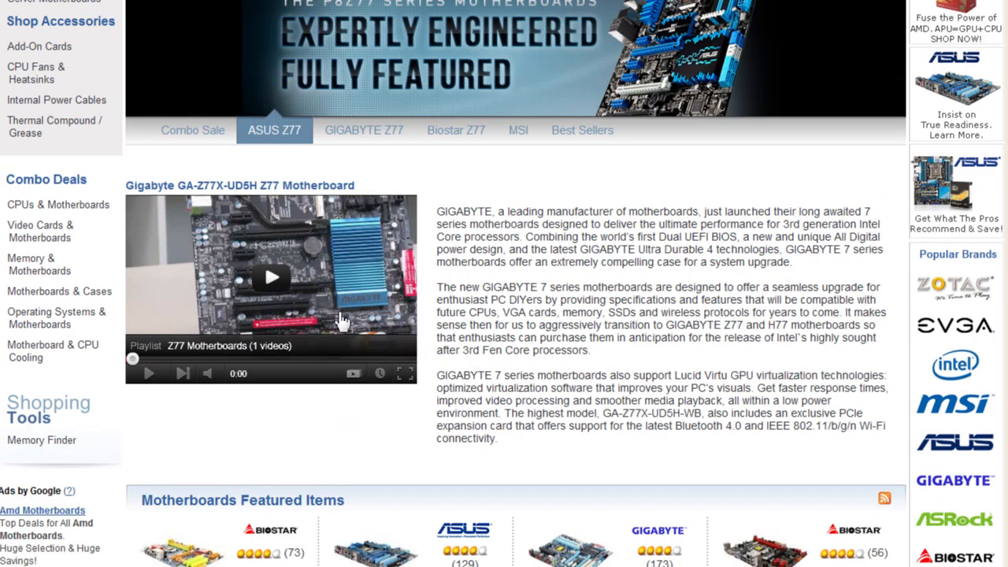
pyautogui.moveTo(602, 319)
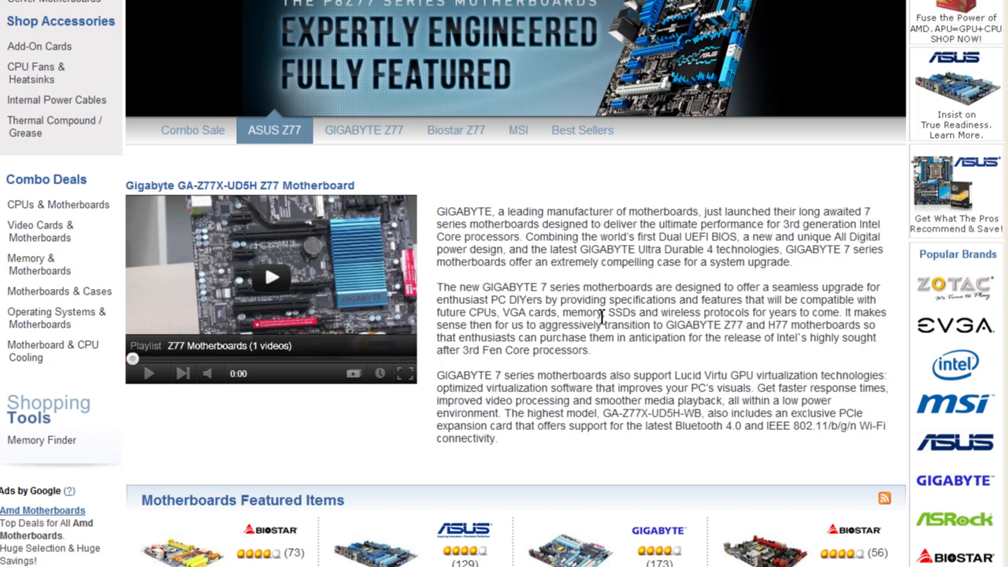
# Show the GIGABYTE Z77 promotion and bring the Motherboards Featured Items into view
pyautogui.click(362, 129)
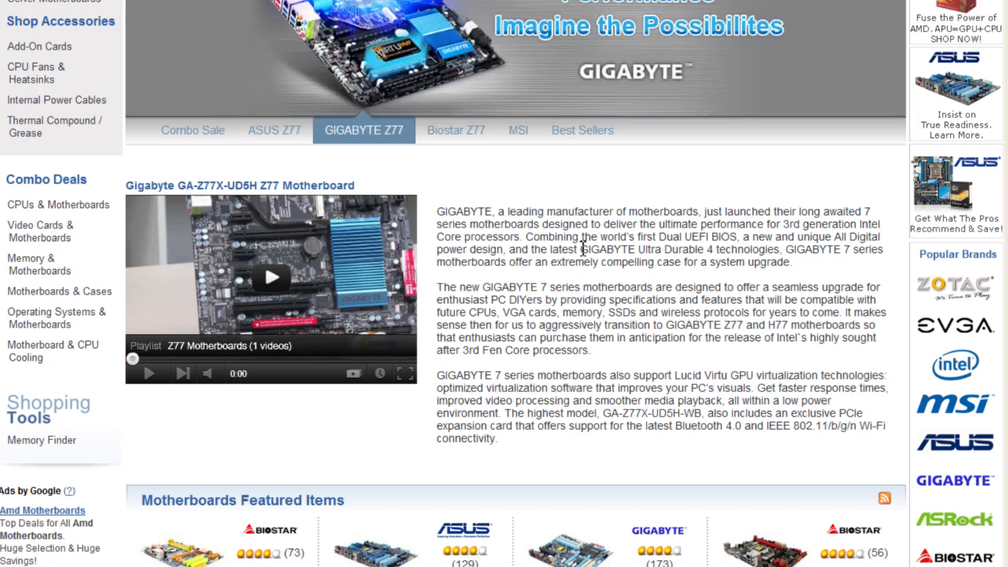
pyautogui.moveTo(564, 197)
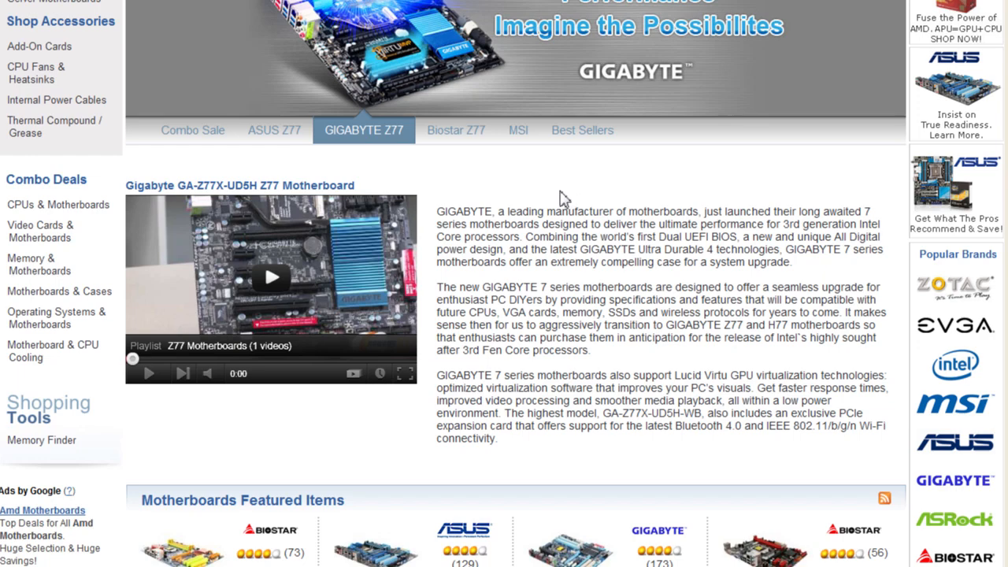
pyautogui.scroll(-3)
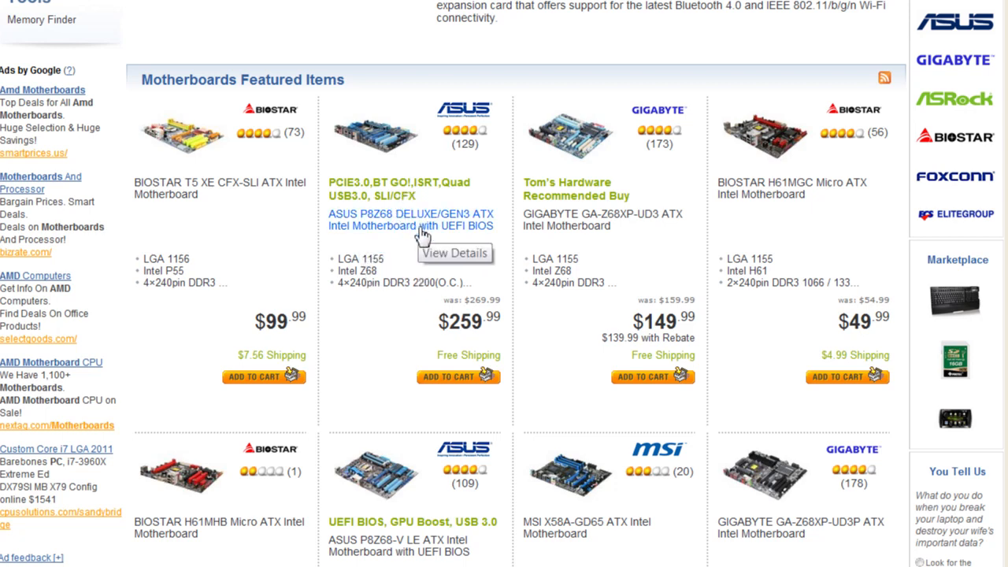
pyautogui.moveTo(496, 224)
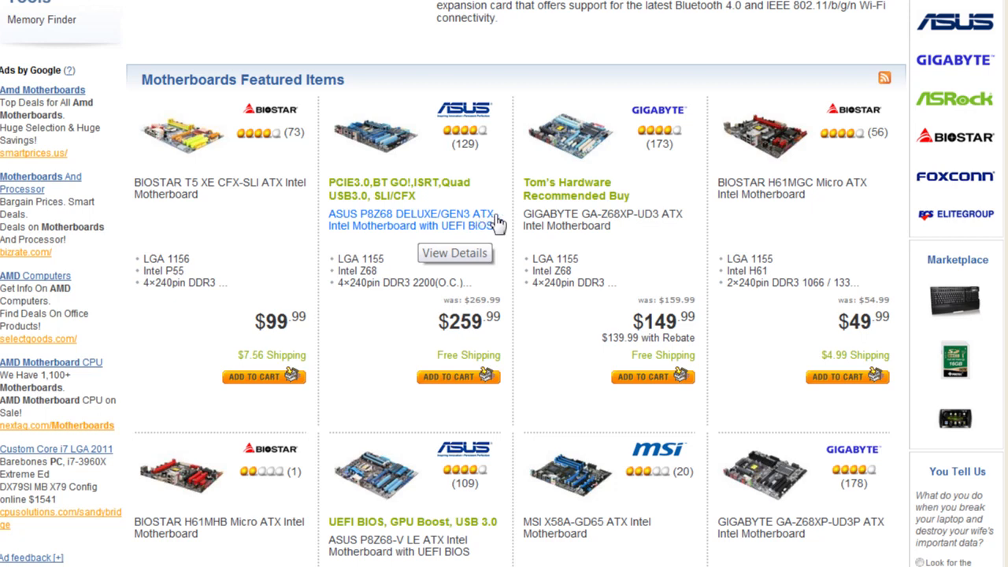
pyautogui.moveTo(407, 234)
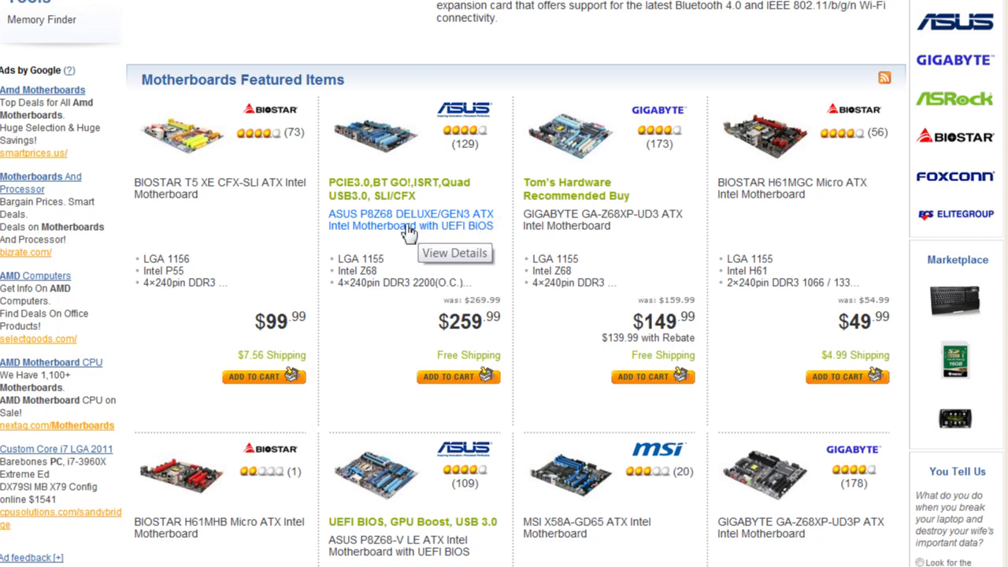
# View the ASUS P8Z68 DELUXE/GEN3 ATX motherboard listed at $259.99 with 129 reviews
pyautogui.click(410, 221)
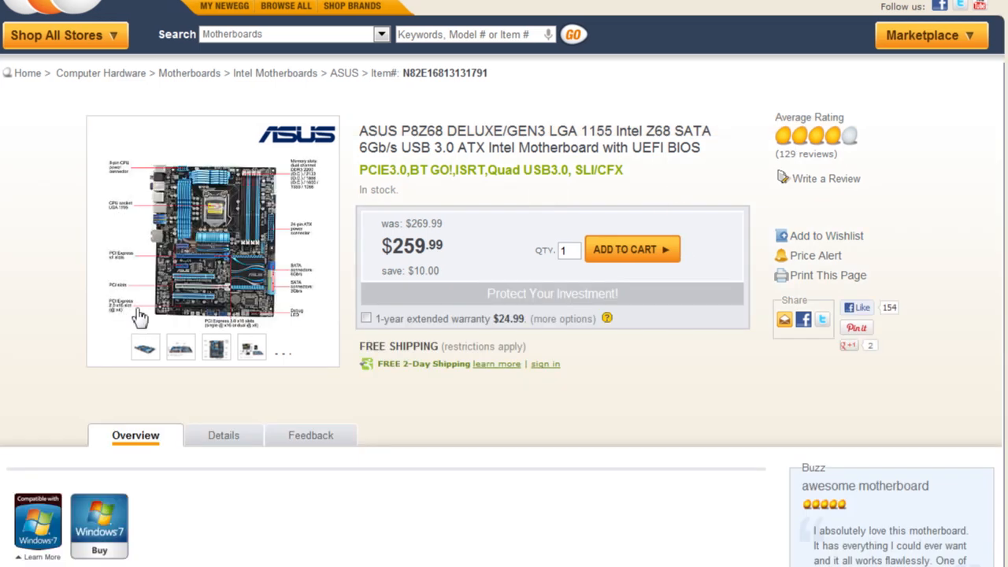
pyautogui.moveTo(155, 315)
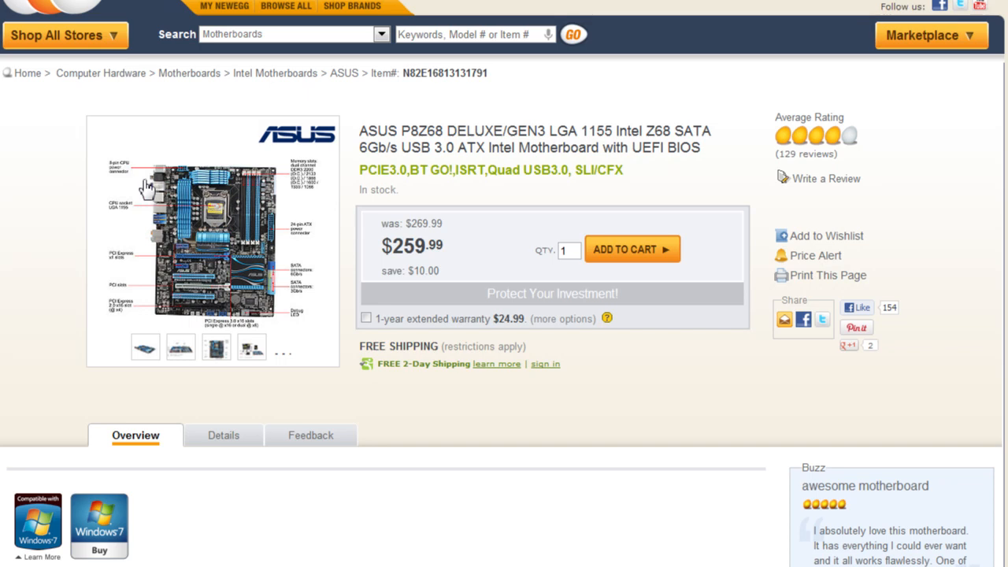
pyautogui.moveTo(489, 146)
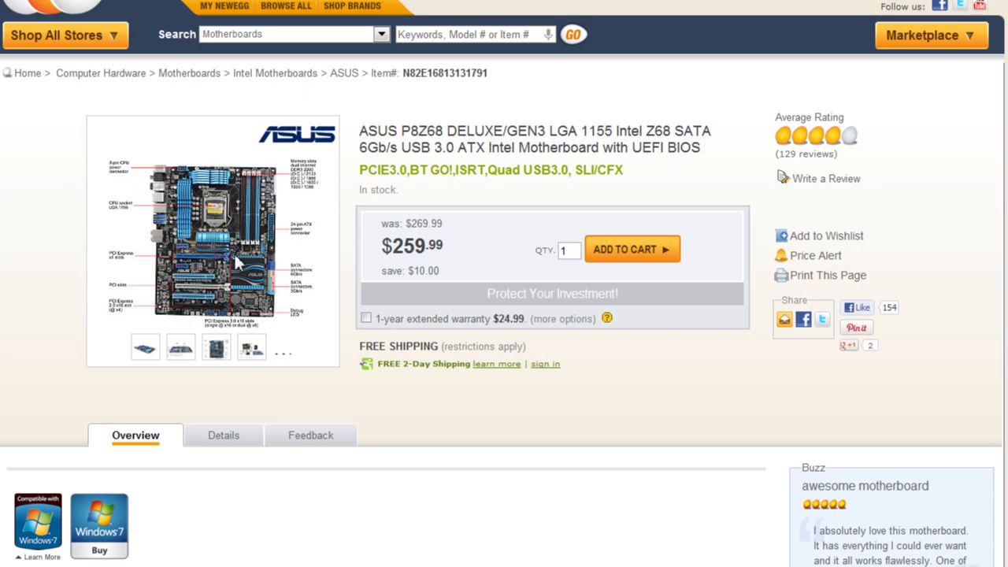
# Enlarge the labelled P8Z68 board photo showing the LGA 1155 socket and SATA ports
pyautogui.click(212, 239)
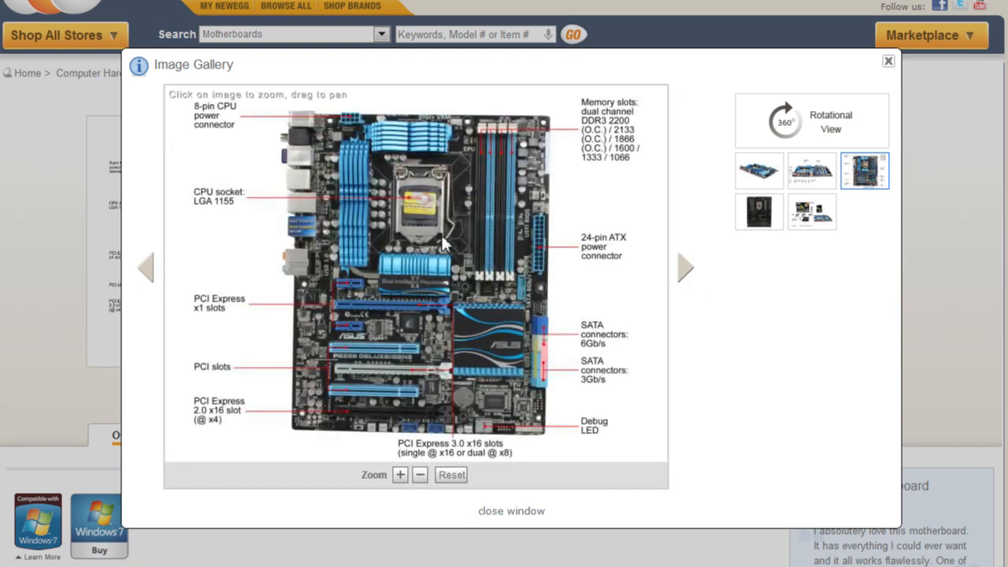
pyautogui.moveTo(582, 171)
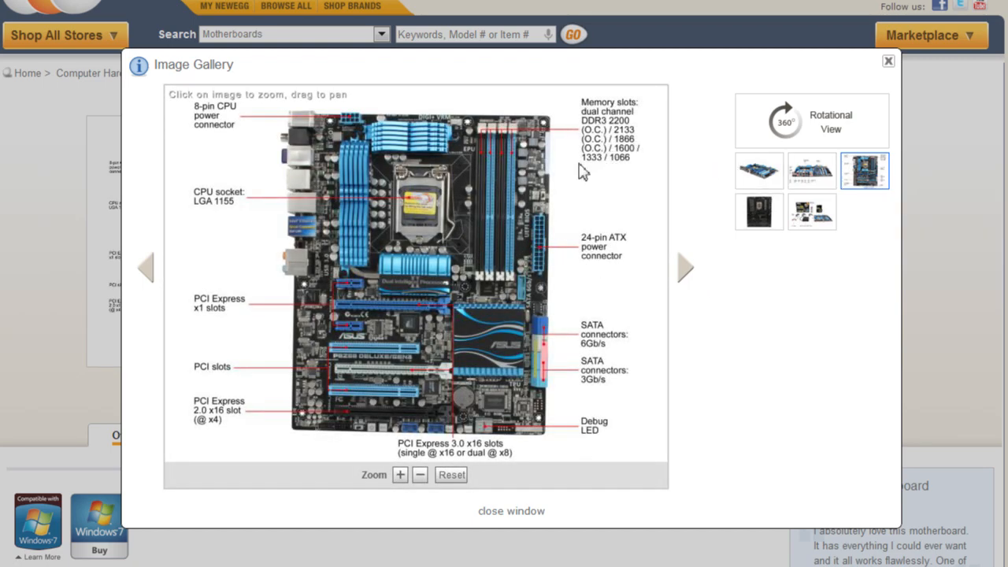
pyautogui.moveTo(520, 282)
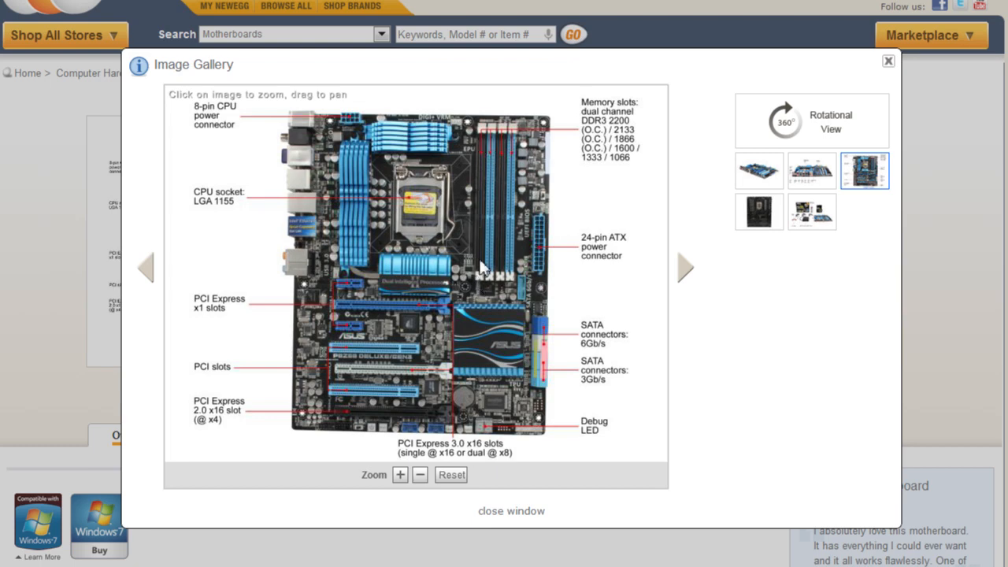
pyautogui.moveTo(429, 208)
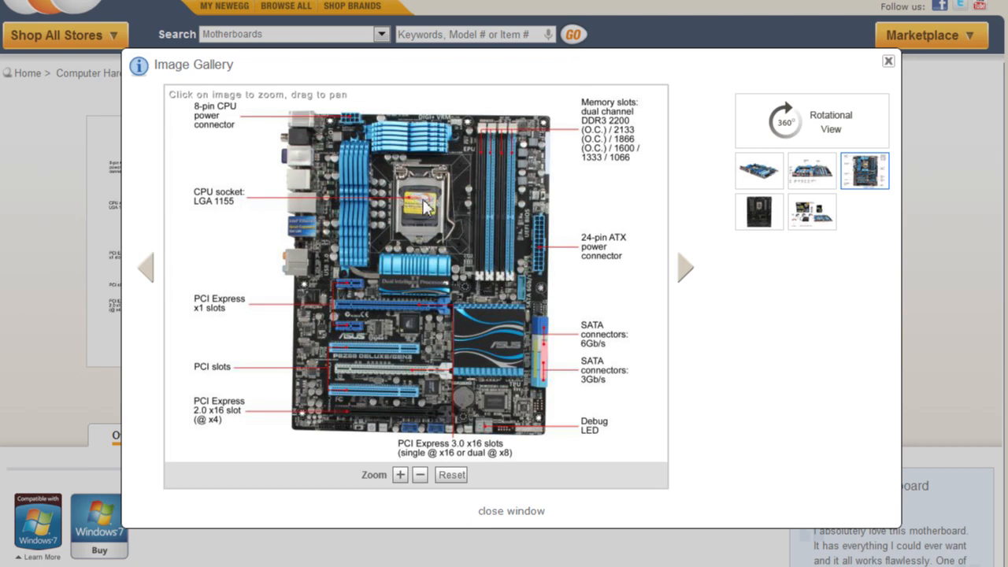
pyautogui.moveTo(443, 337)
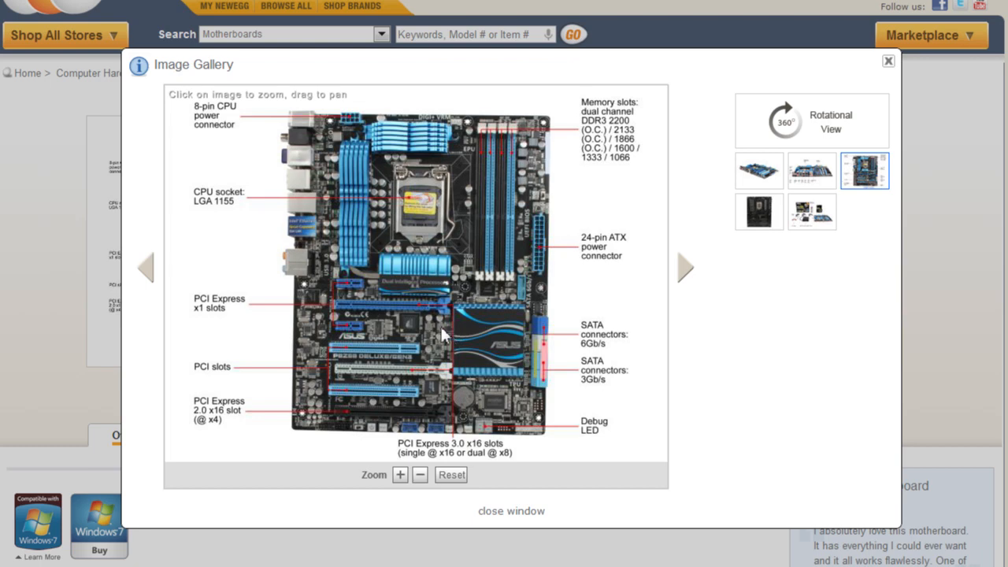
pyautogui.moveTo(508, 333)
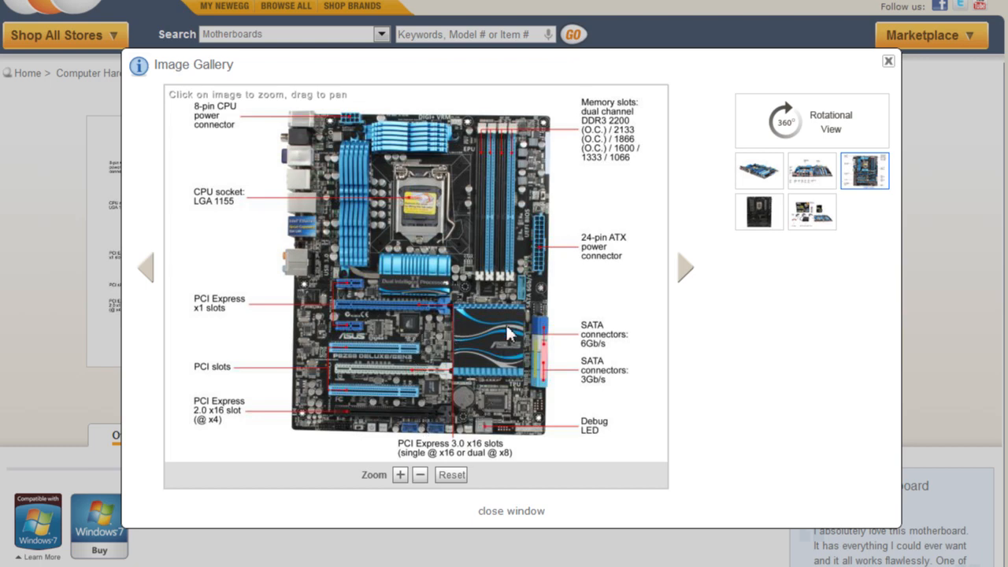
pyautogui.moveTo(441, 315)
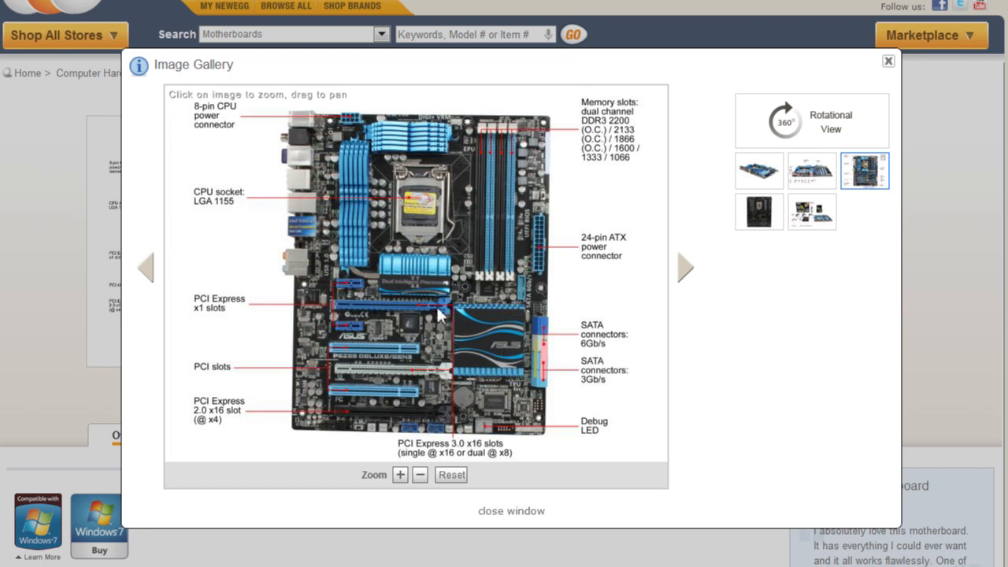
pyautogui.moveTo(417, 386)
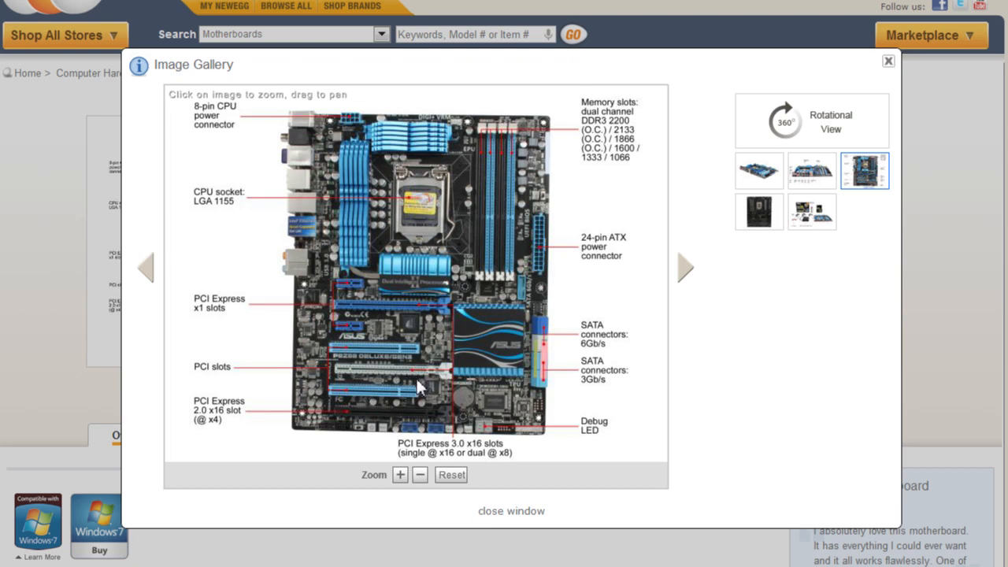
pyautogui.moveTo(443, 312)
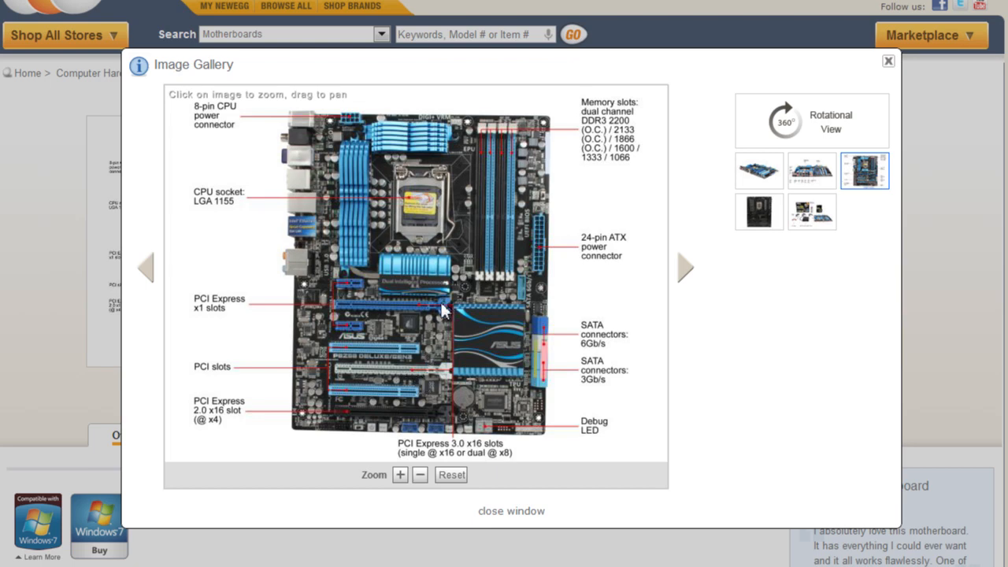
pyautogui.moveTo(340, 313)
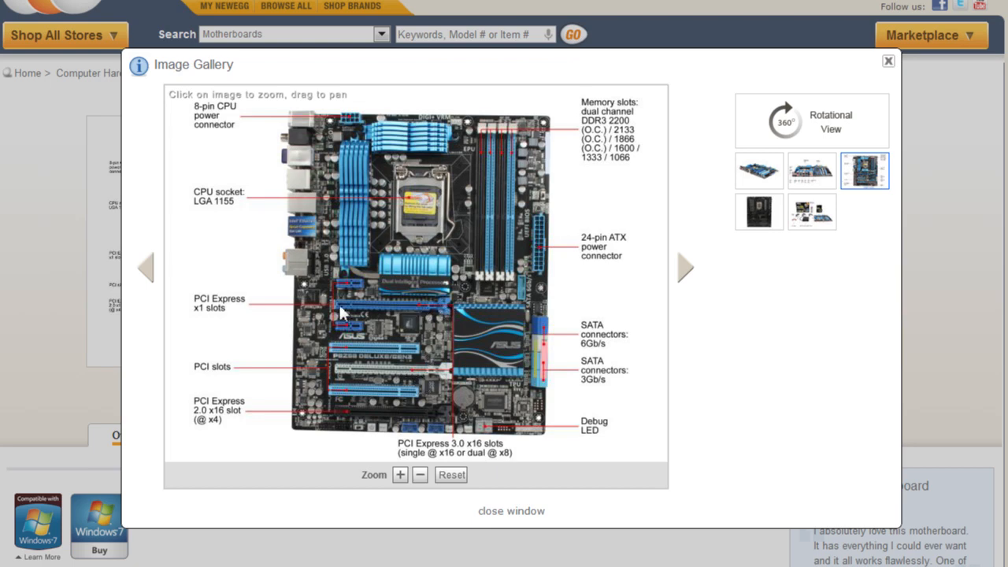
pyautogui.moveTo(365, 308)
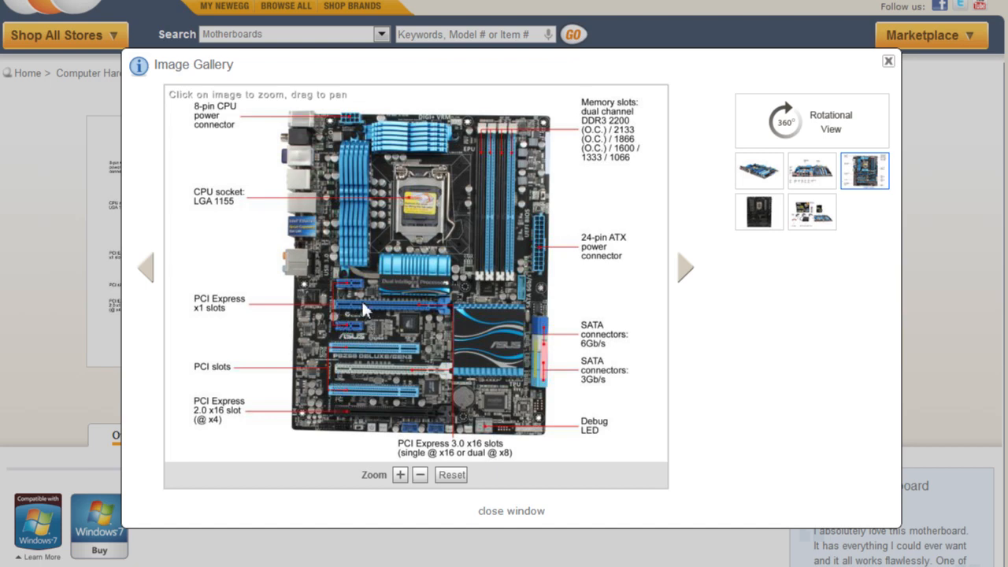
pyautogui.moveTo(413, 314)
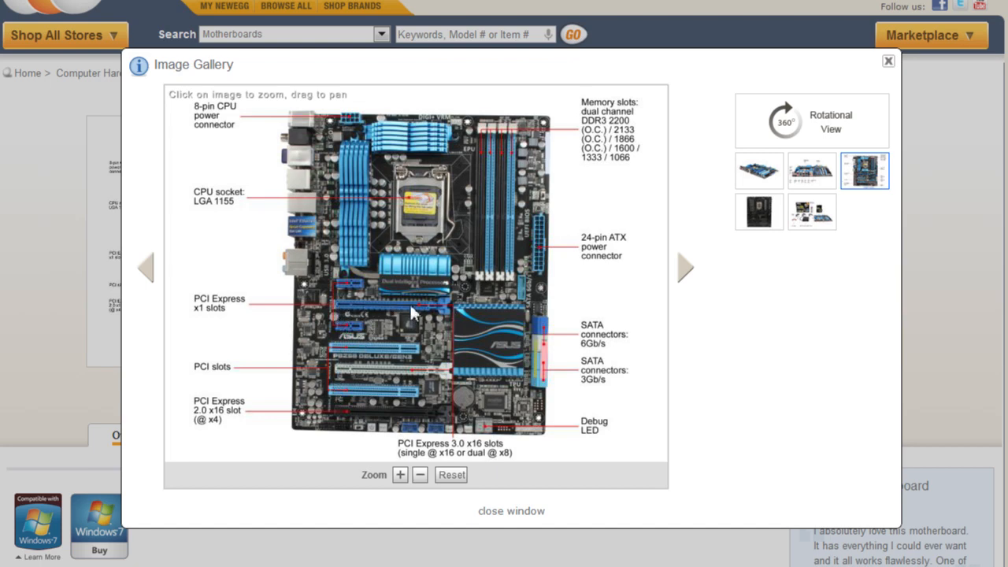
pyautogui.moveTo(382, 422)
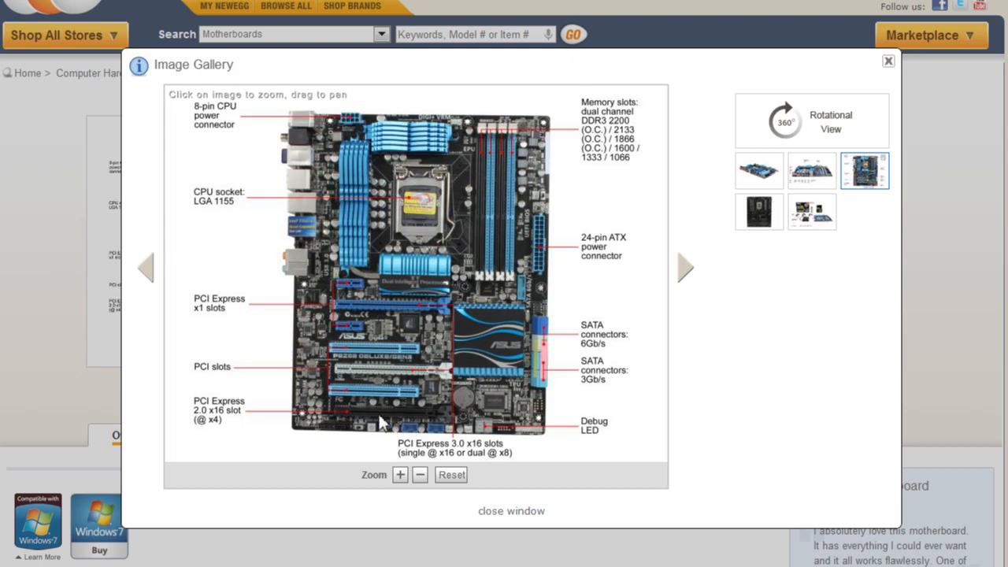
pyautogui.moveTo(680, 337)
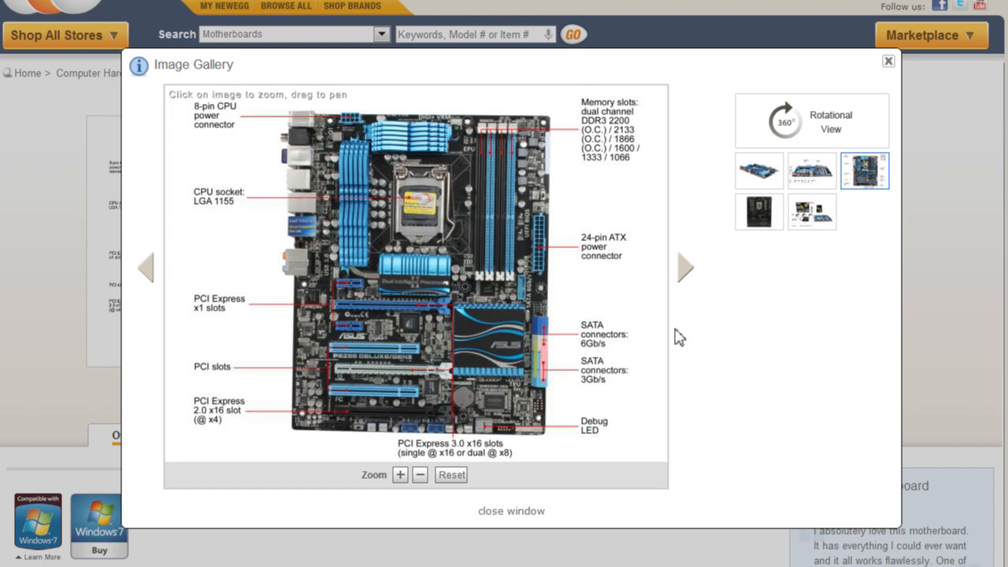
pyautogui.moveTo(356, 295)
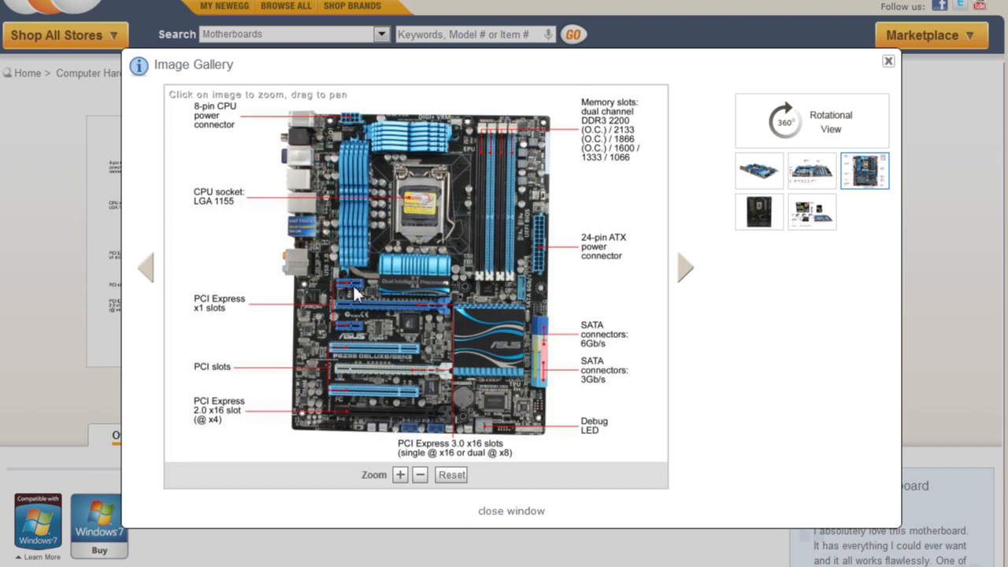
pyautogui.moveTo(382, 249)
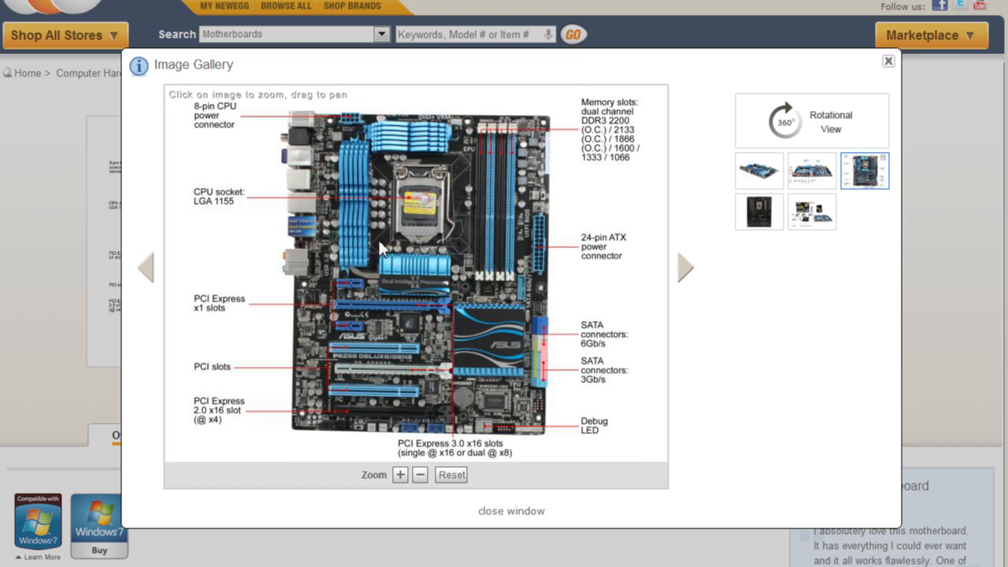
pyautogui.moveTo(350, 259)
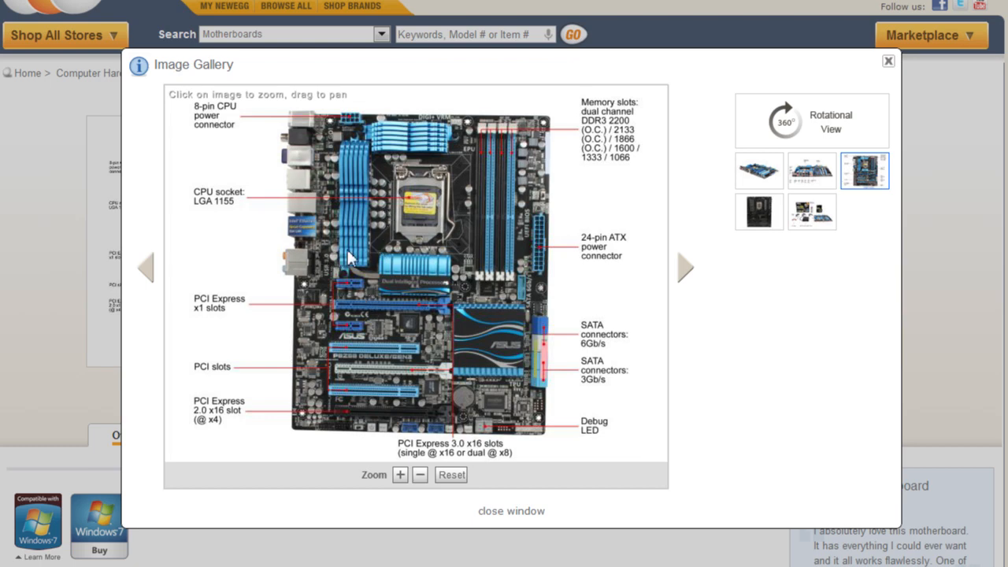
pyautogui.moveTo(602, 104)
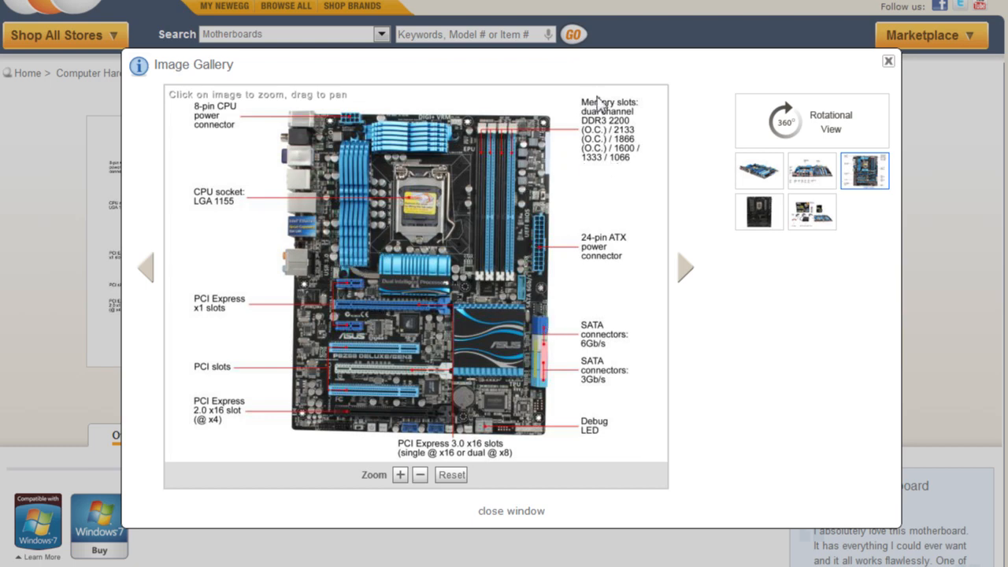
pyautogui.moveTo(622, 165)
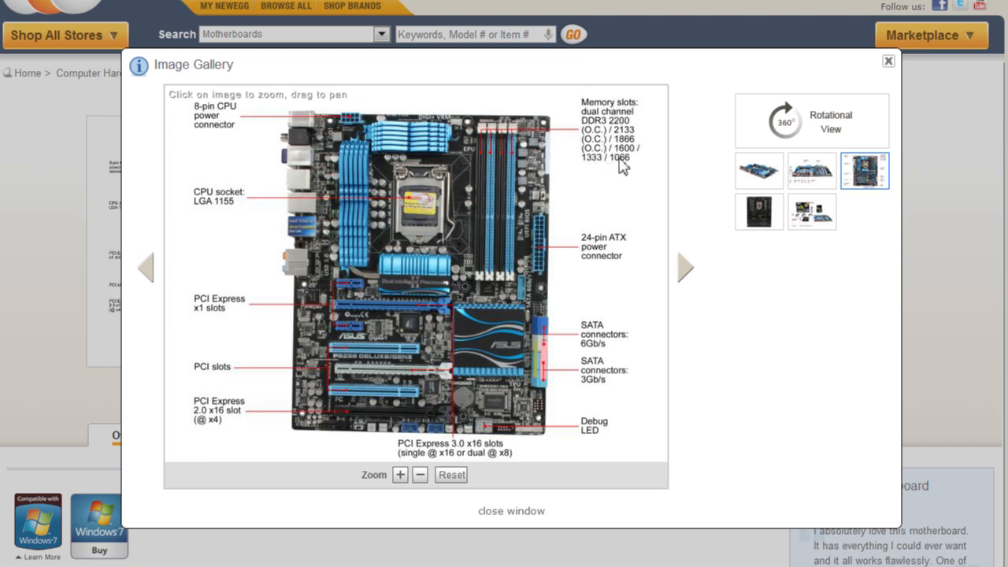
pyautogui.moveTo(590, 170)
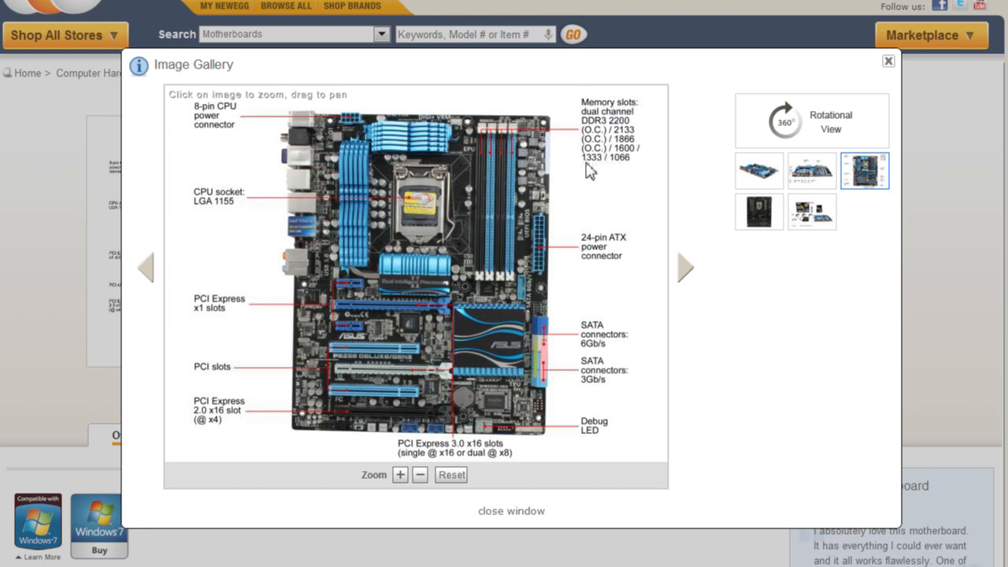
pyautogui.moveTo(624, 171)
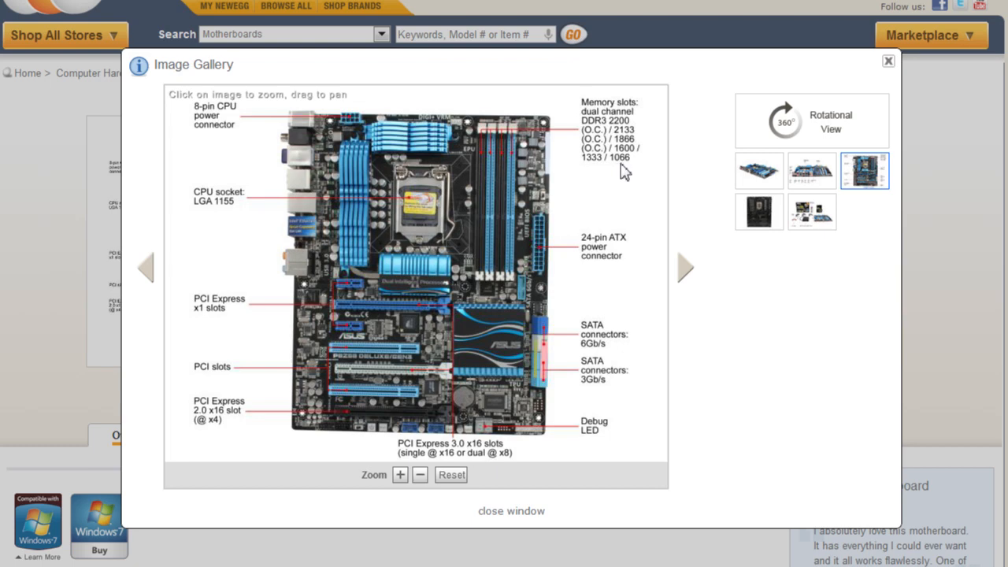
pyautogui.moveTo(630, 170)
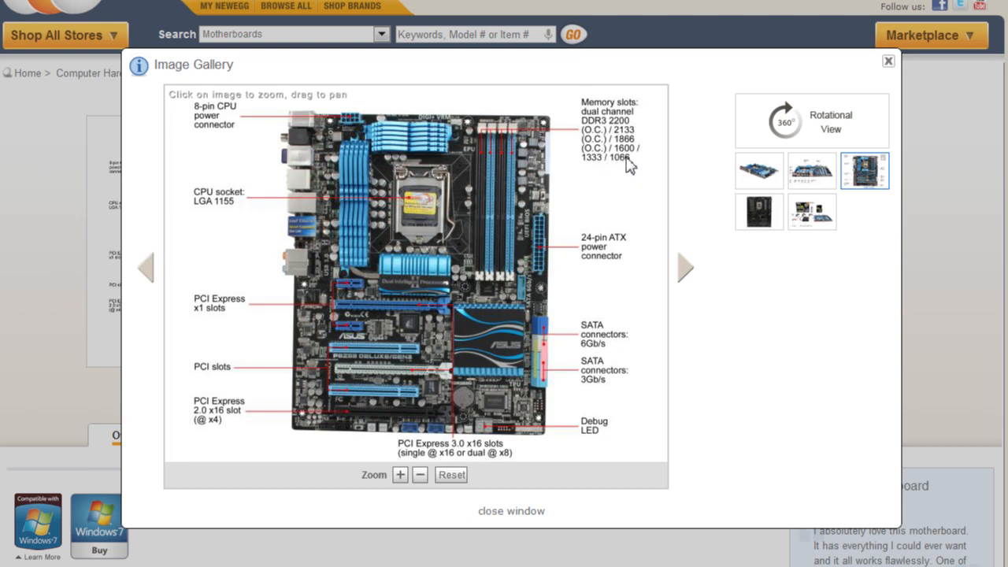
pyautogui.moveTo(608, 138)
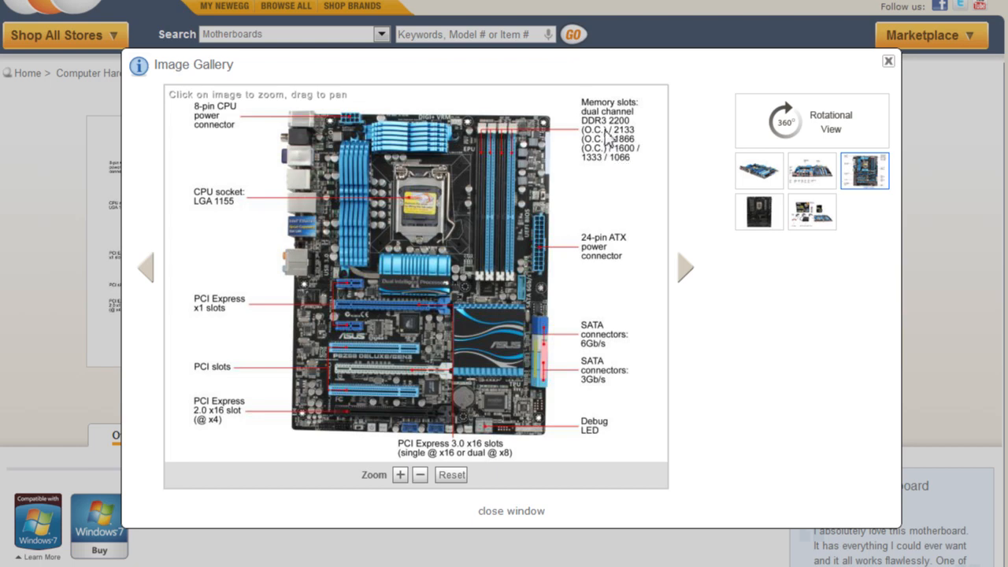
pyautogui.moveTo(612, 175)
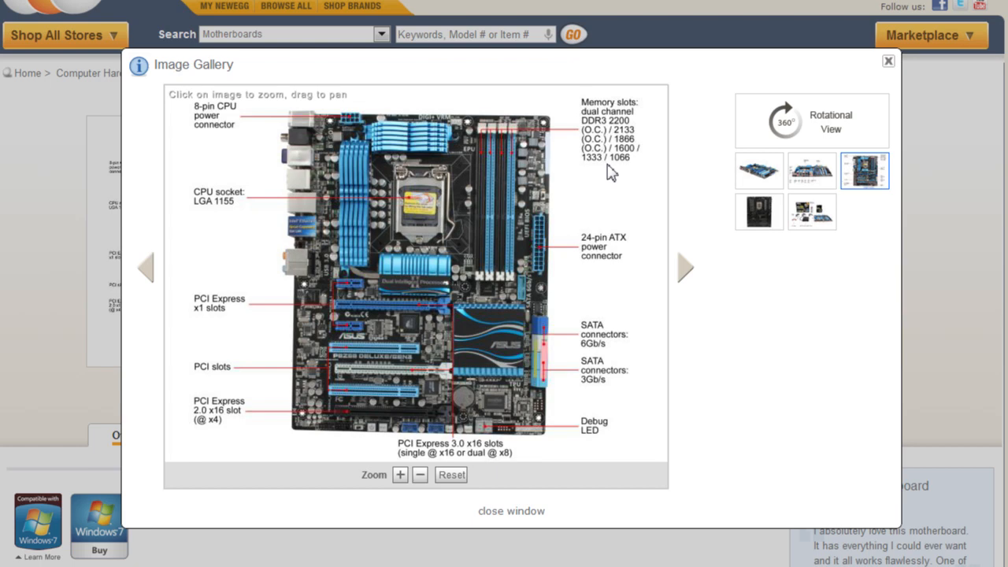
pyautogui.moveTo(601, 170)
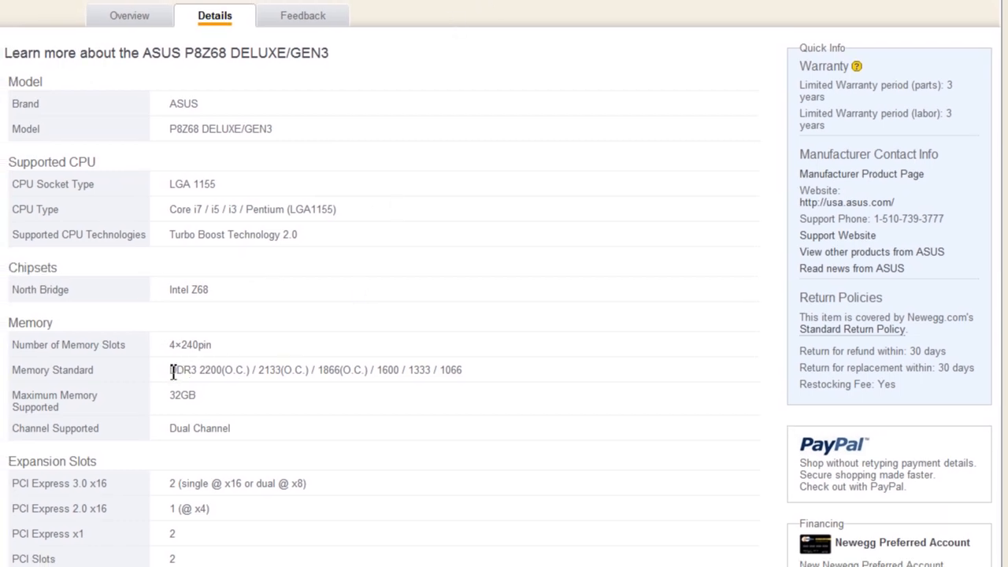
pyautogui.moveTo(199, 374)
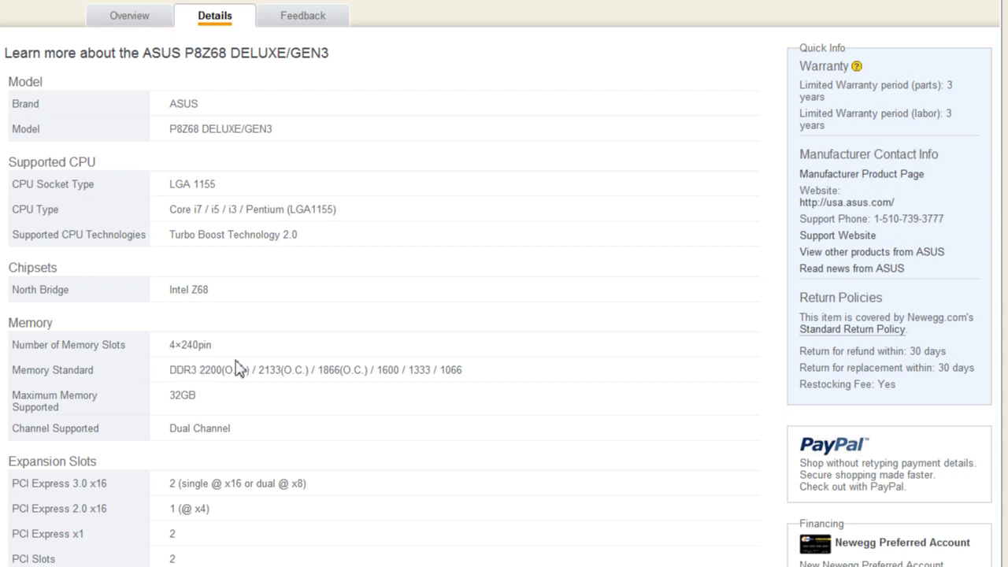
pyautogui.moveTo(180, 370)
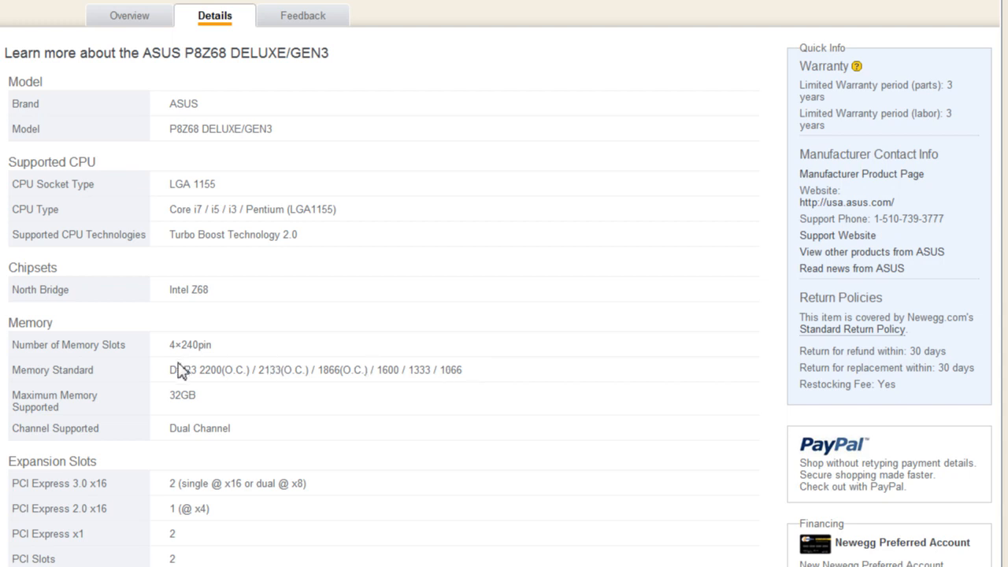
pyautogui.moveTo(378, 372)
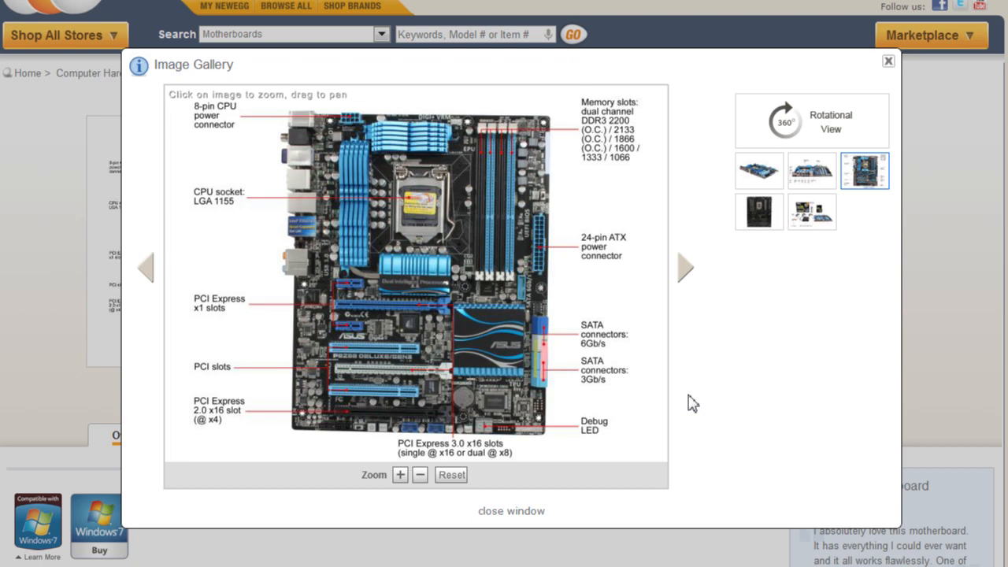
pyautogui.moveTo(561, 244)
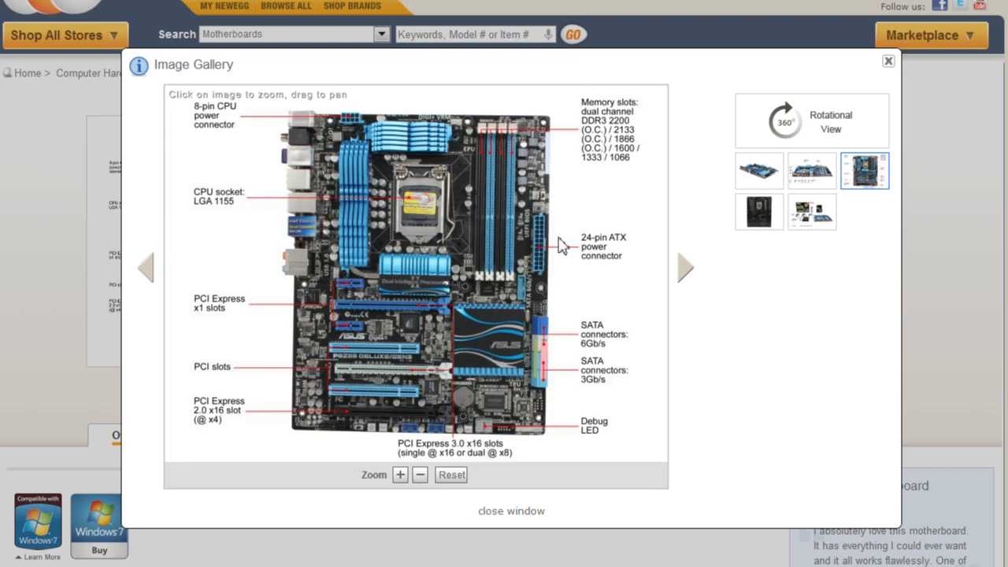
pyautogui.moveTo(410, 156)
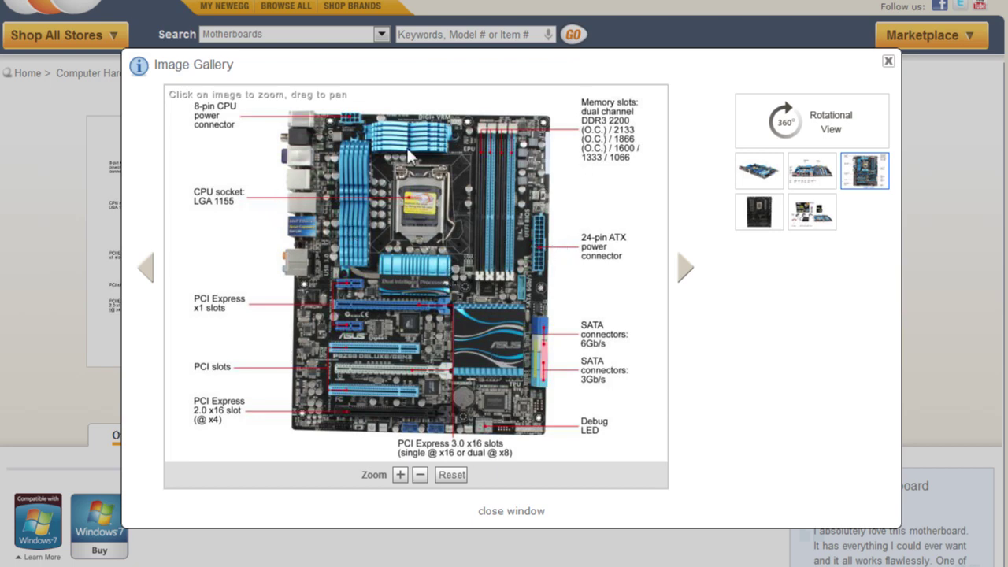
pyautogui.moveTo(551, 219)
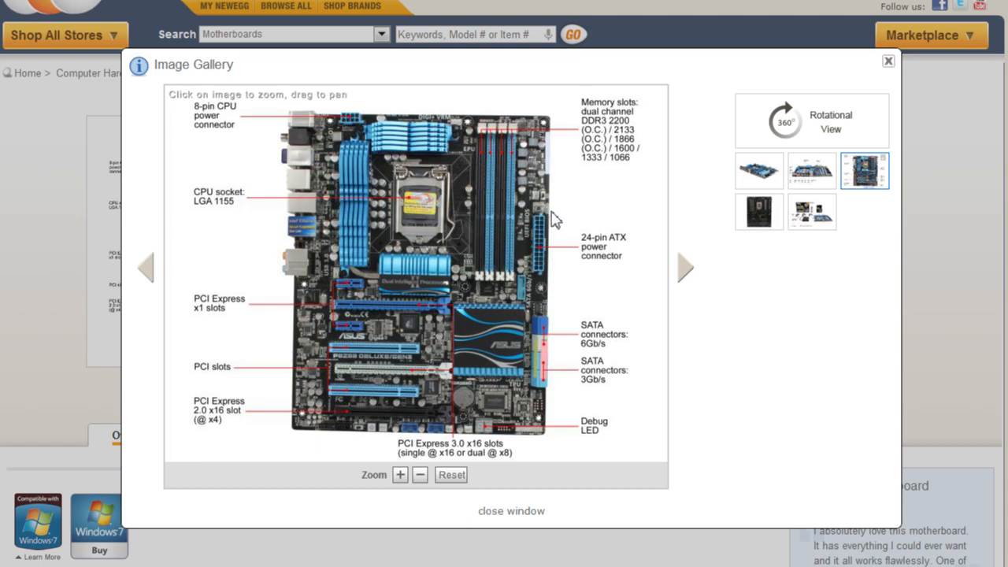
pyautogui.moveTo(611, 259)
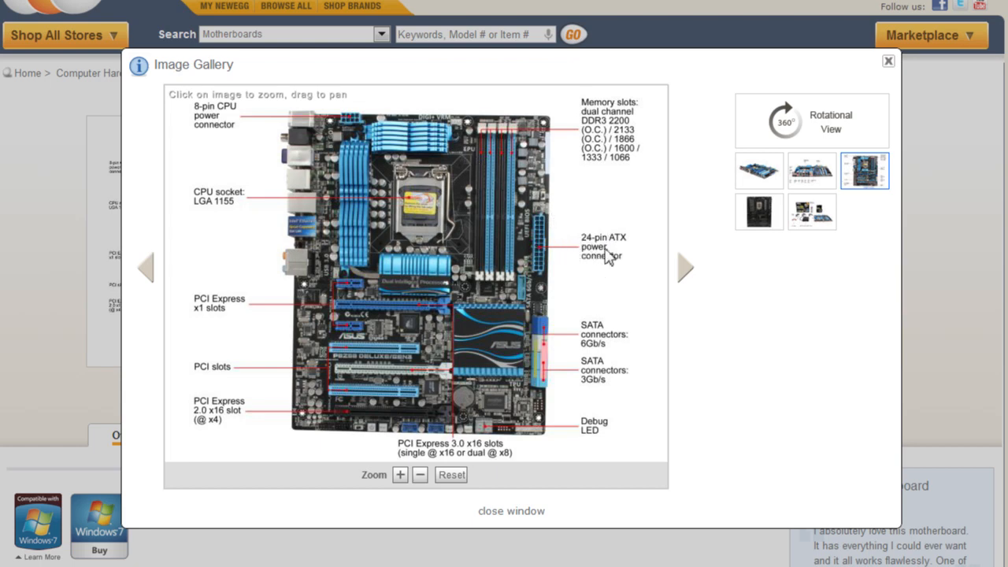
pyautogui.moveTo(539, 274)
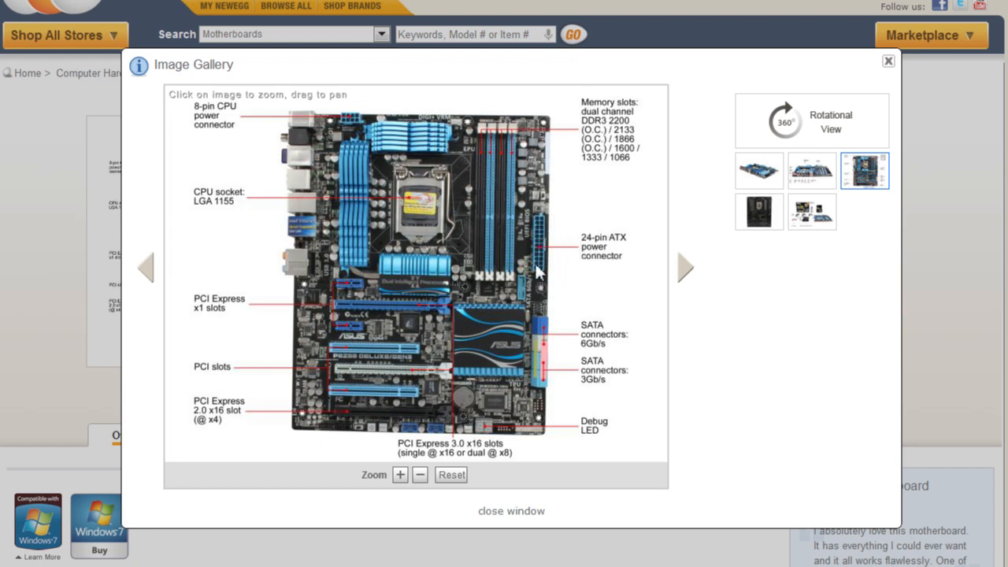
pyautogui.moveTo(356, 126)
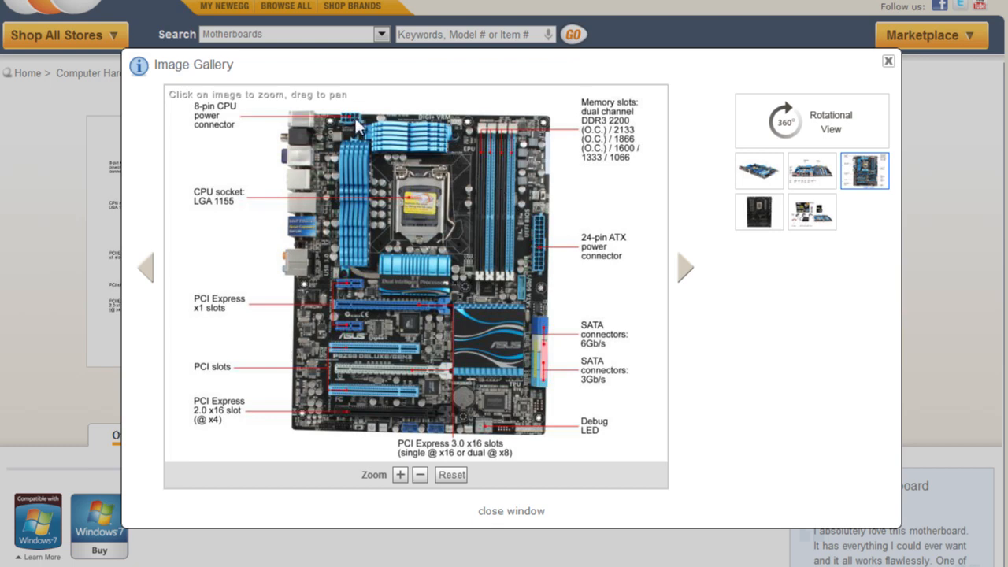
pyautogui.moveTo(354, 133)
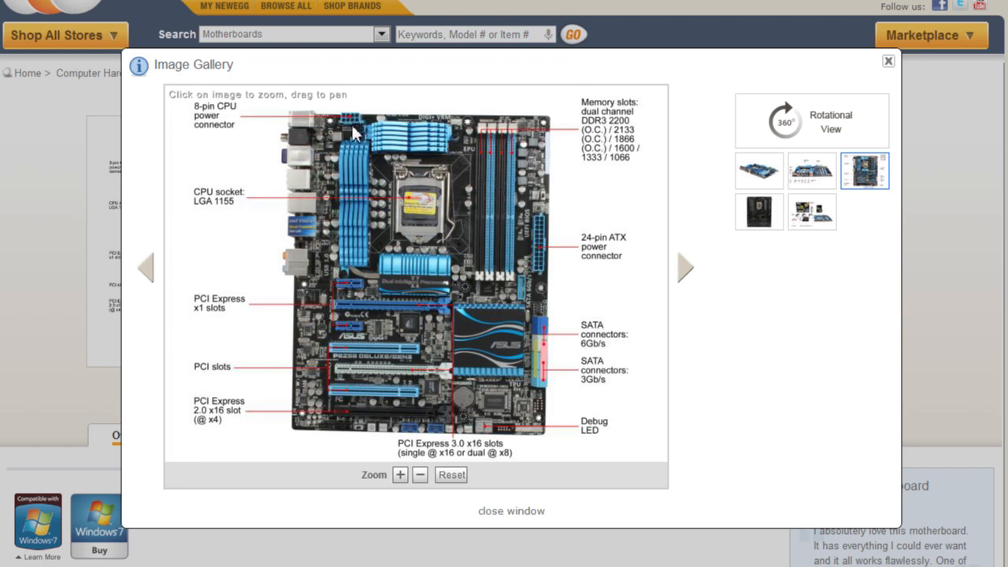
pyautogui.moveTo(435, 202)
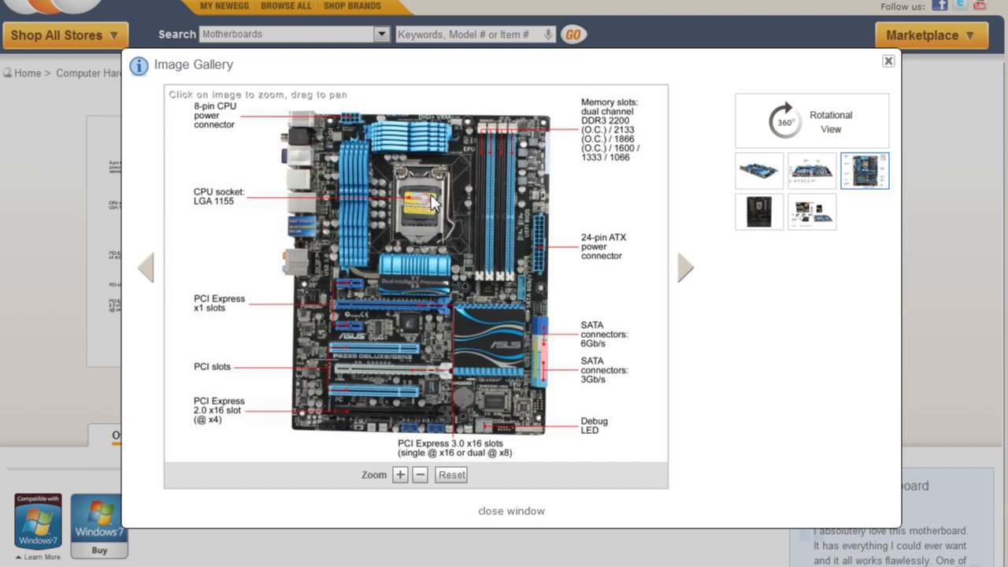
pyautogui.moveTo(347, 129)
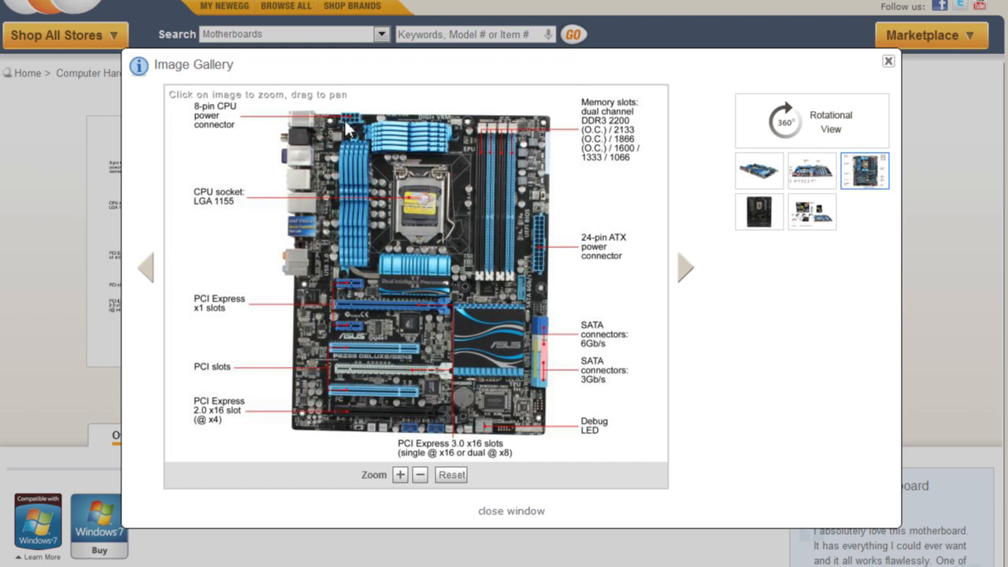
pyautogui.moveTo(349, 142)
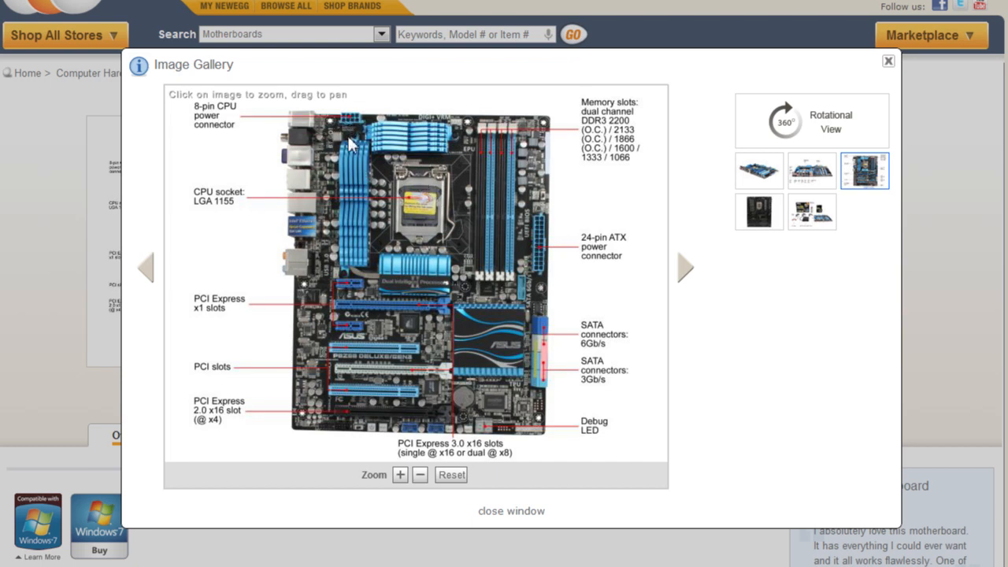
pyautogui.moveTo(355, 133)
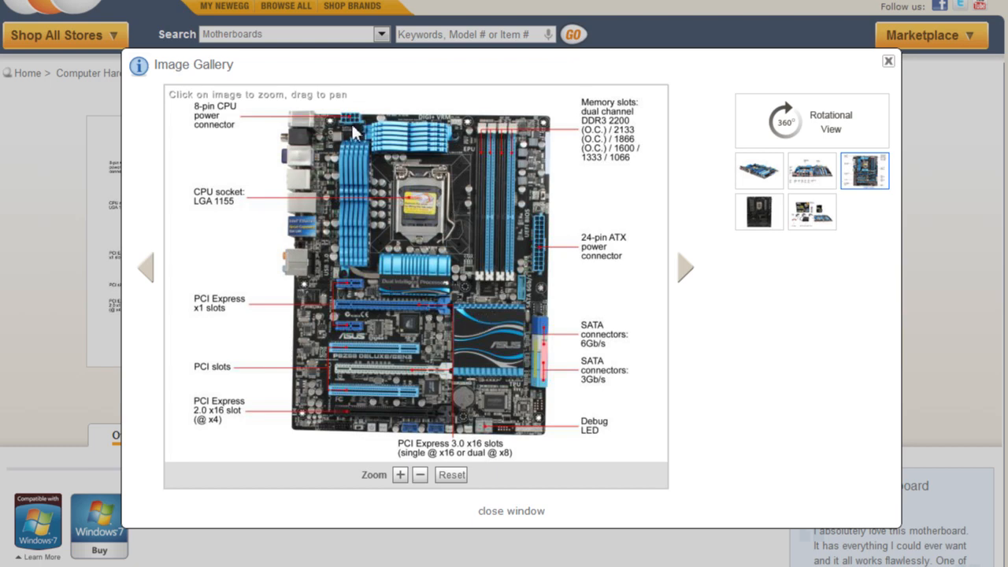
pyautogui.moveTo(366, 165)
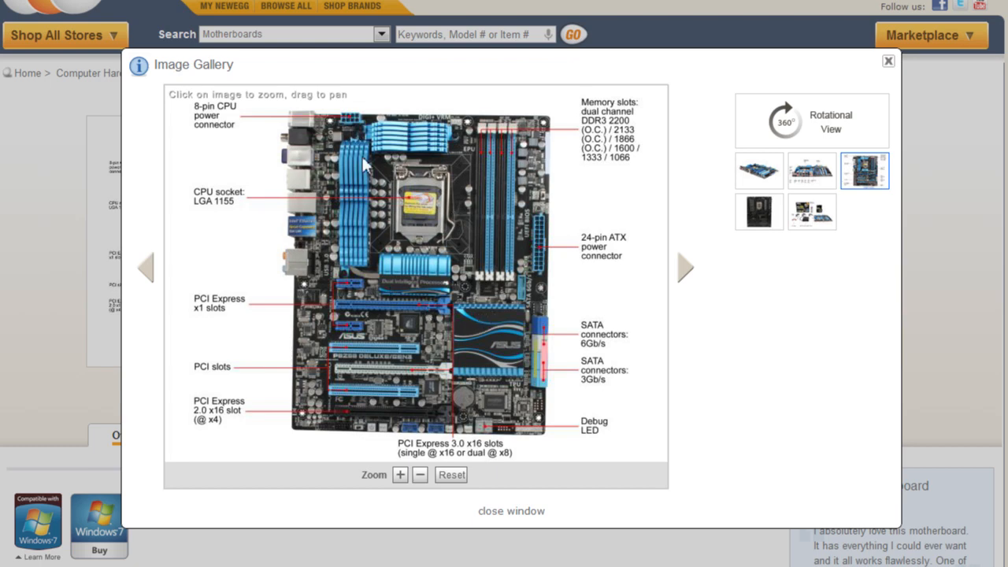
pyautogui.moveTo(368, 157)
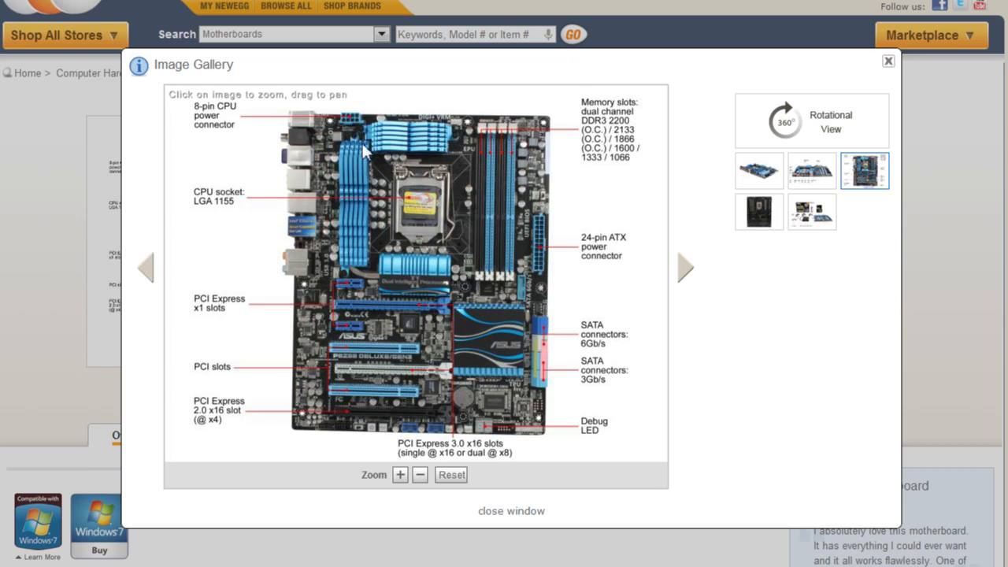
pyautogui.moveTo(386, 312)
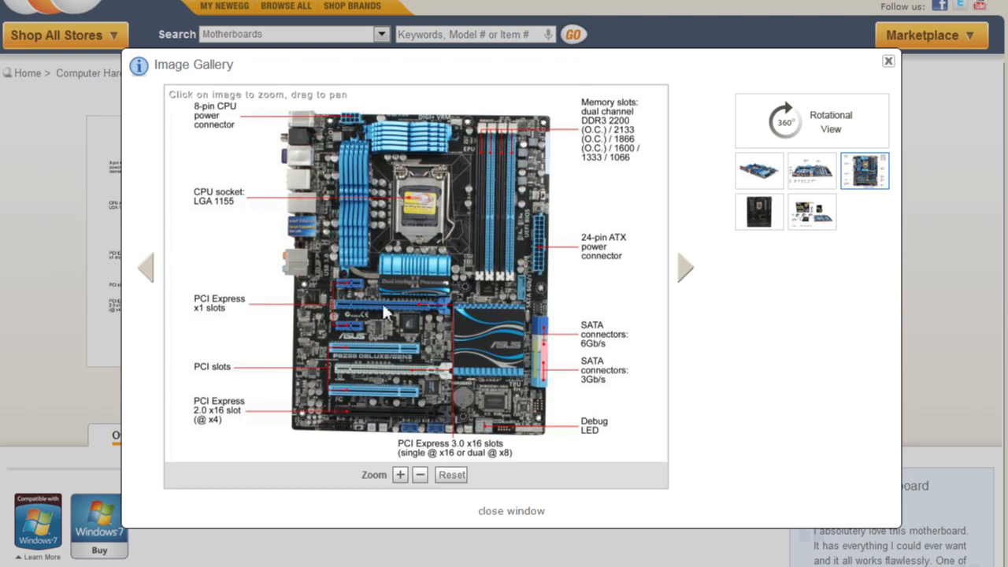
pyautogui.moveTo(679, 278)
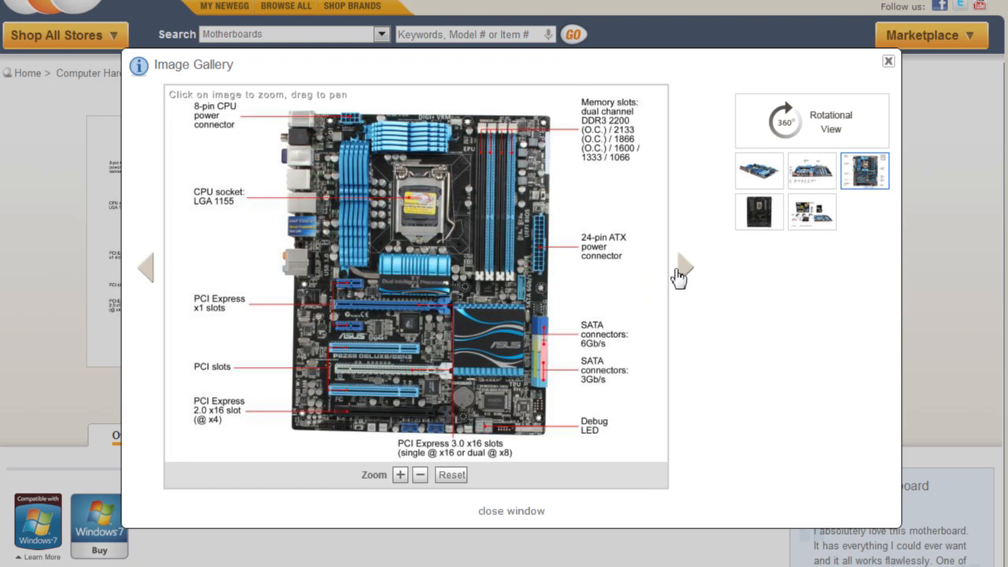
pyautogui.moveTo(334, 186)
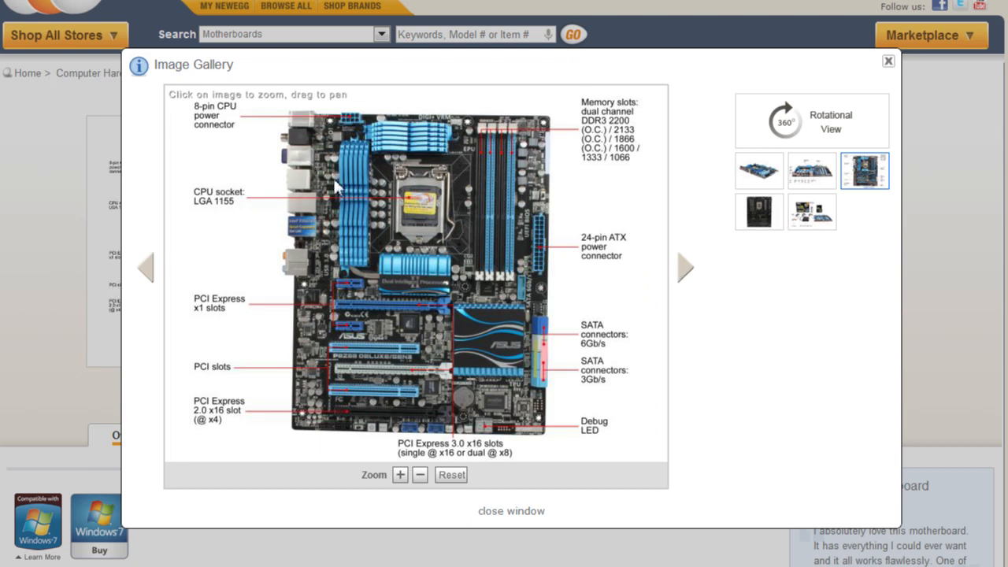
pyautogui.moveTo(460, 315)
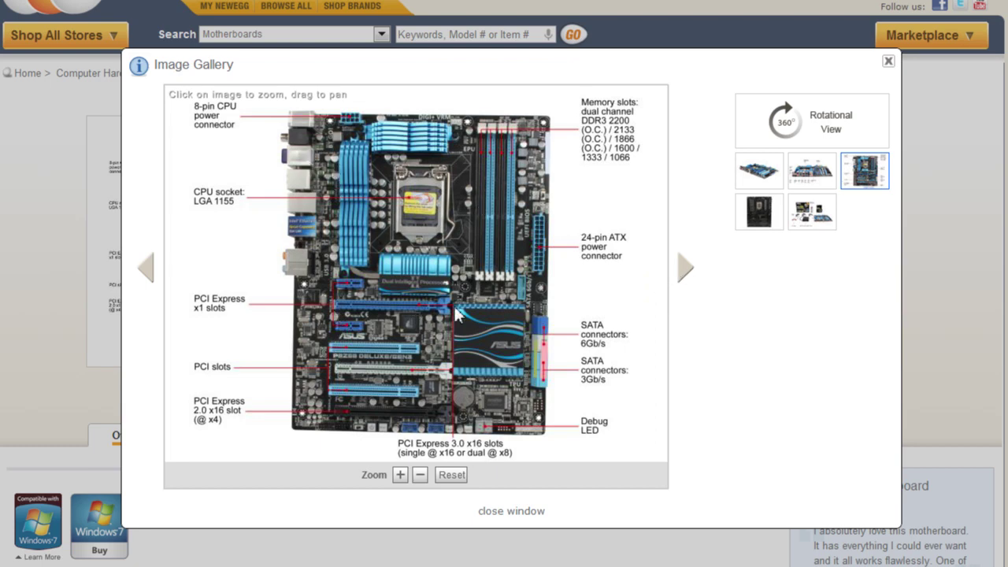
pyautogui.moveTo(516, 292)
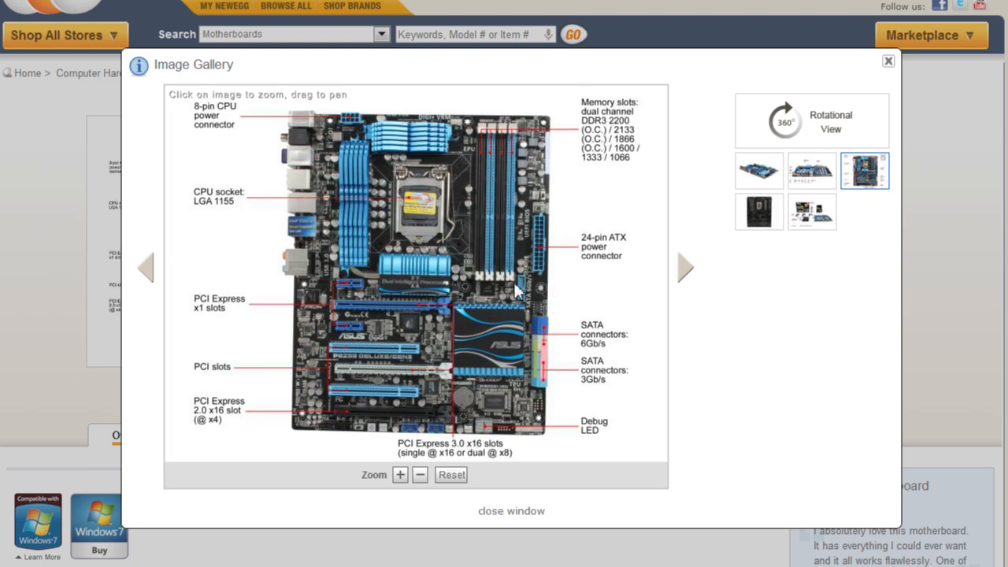
pyautogui.moveTo(554, 165)
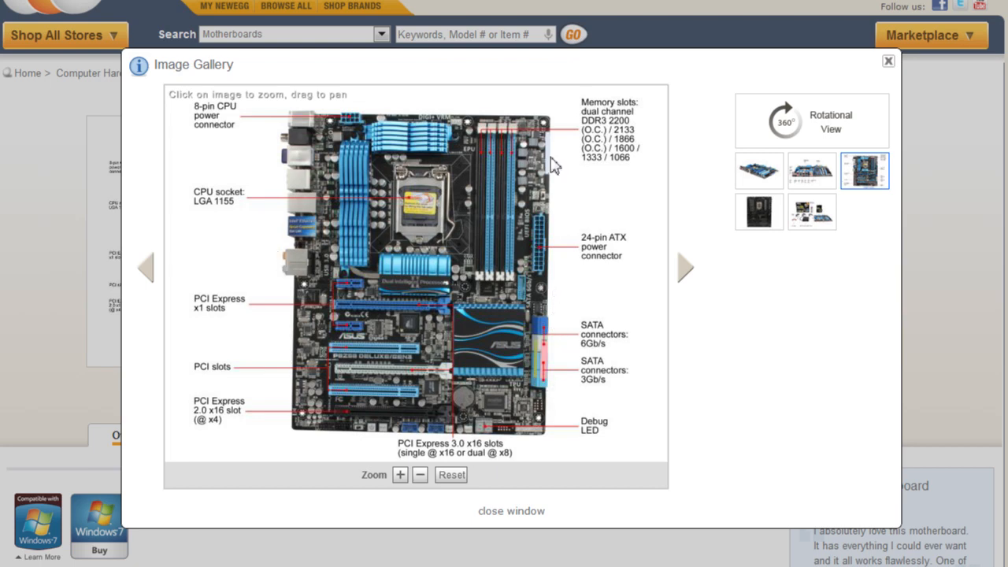
pyautogui.moveTo(567, 173)
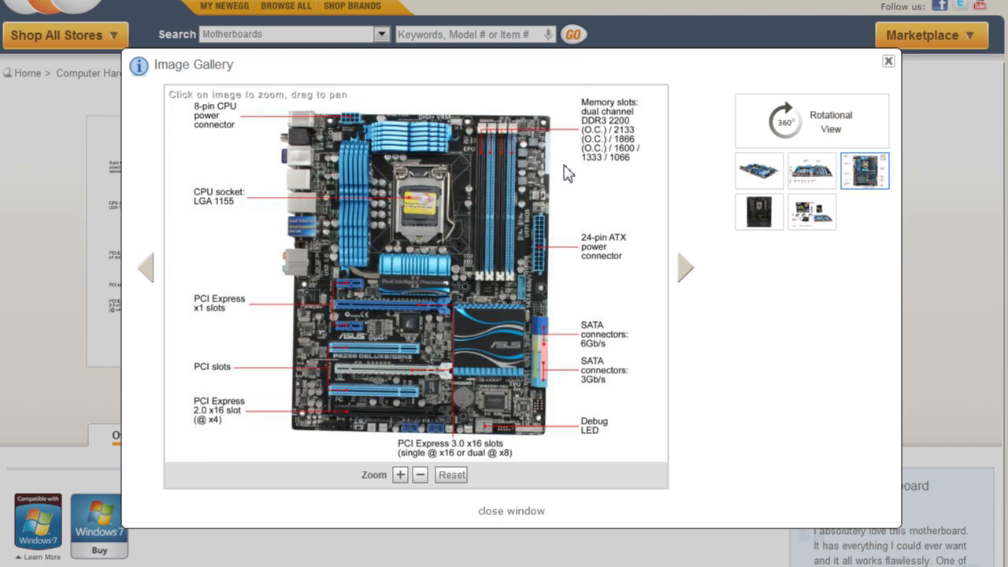
pyautogui.moveTo(276, 107)
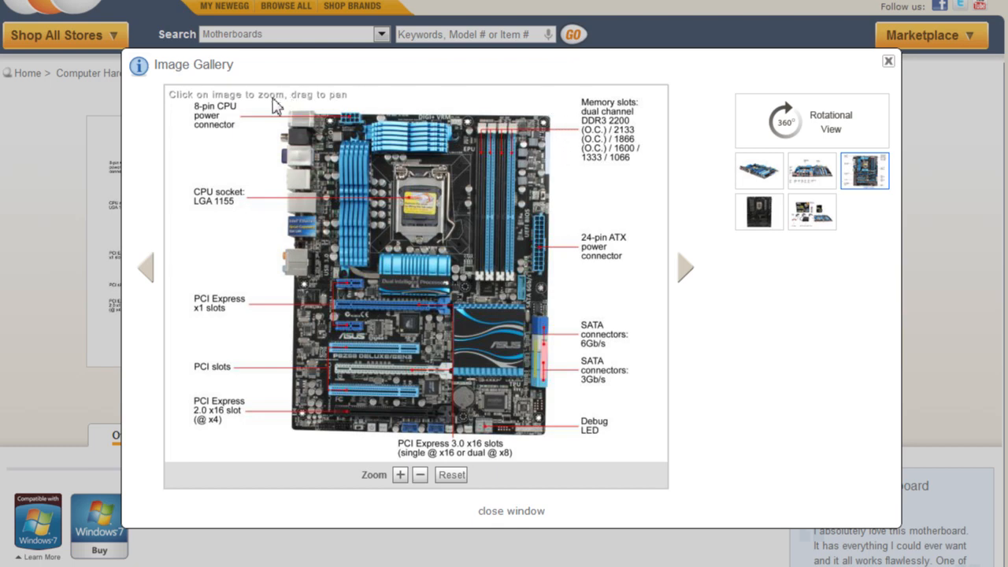
pyautogui.moveTo(558, 444)
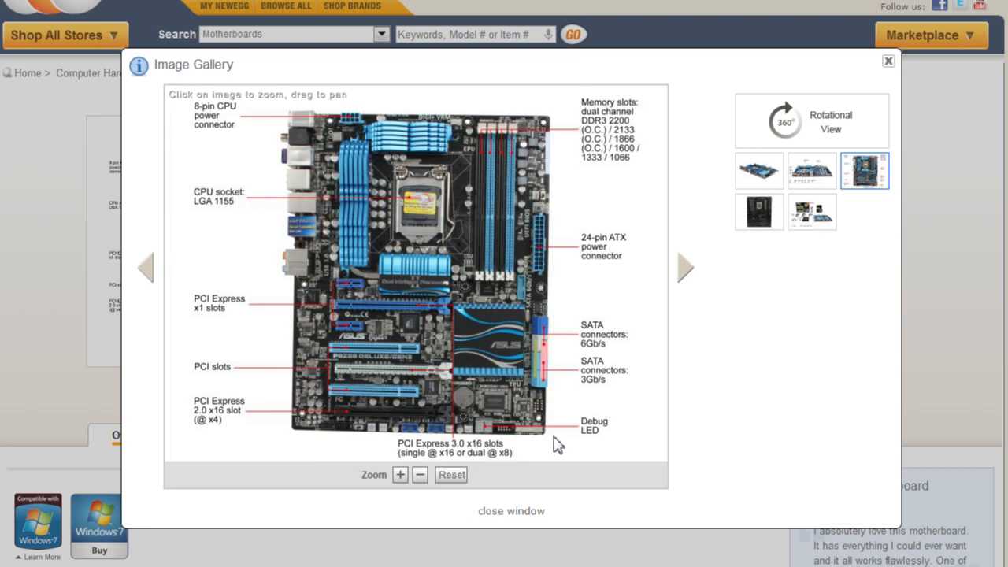
pyautogui.moveTo(580, 378)
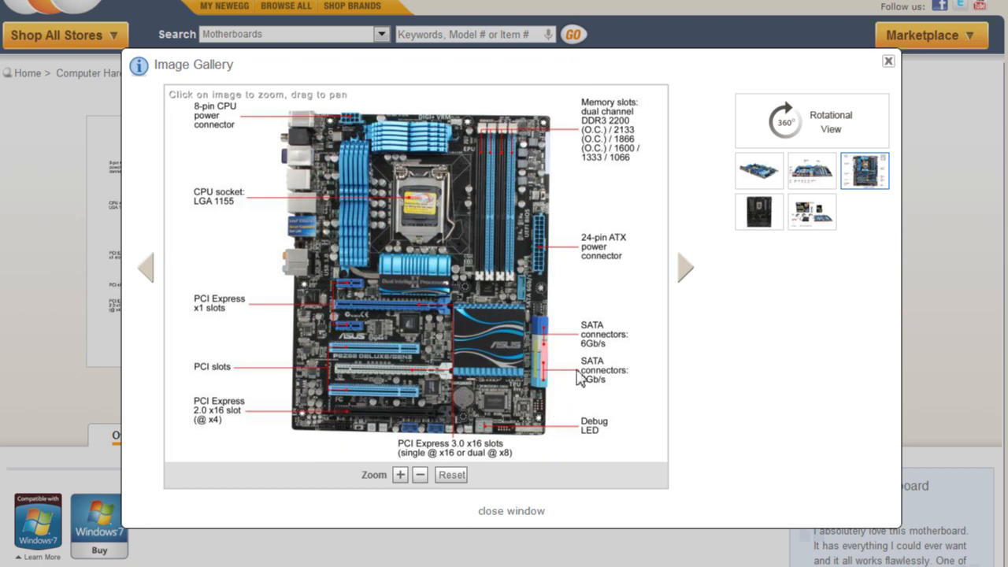
pyautogui.moveTo(460, 245)
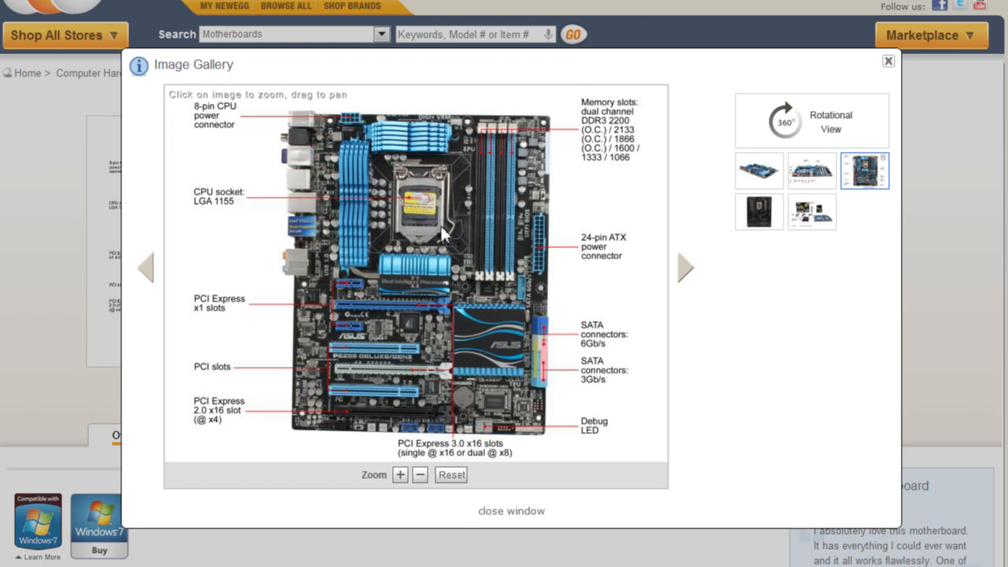
pyautogui.moveTo(435, 207)
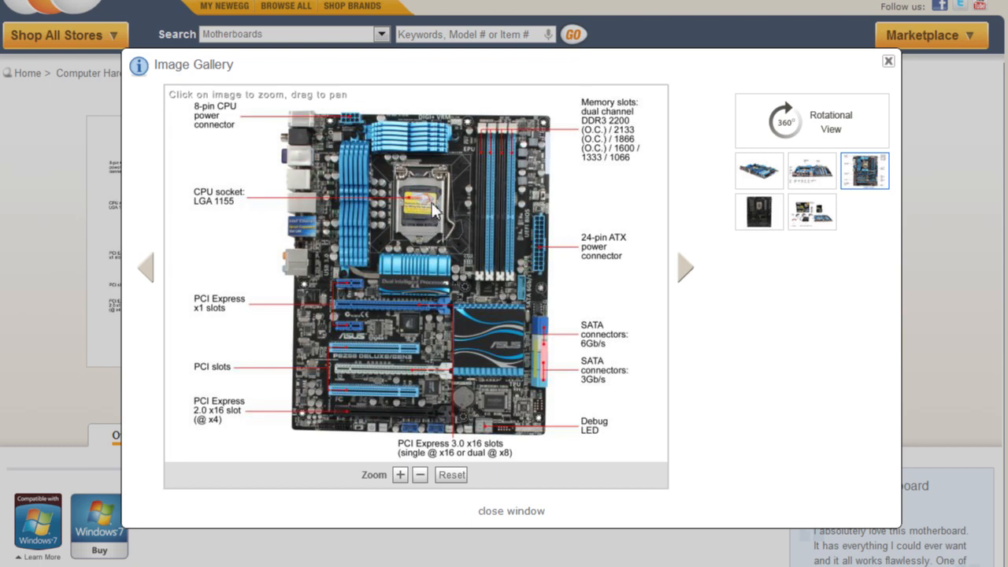
pyautogui.moveTo(416, 161)
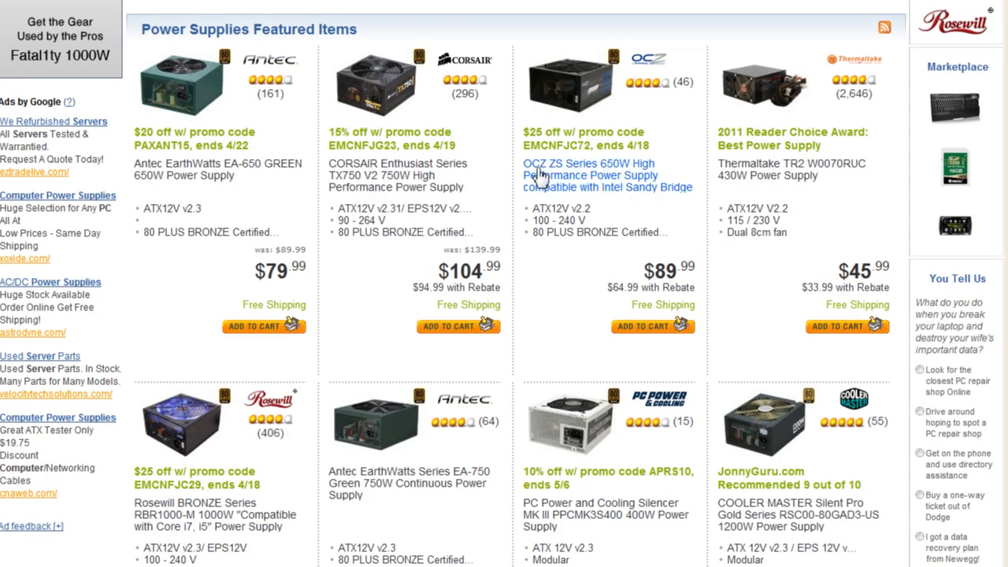
pyautogui.moveTo(484, 135)
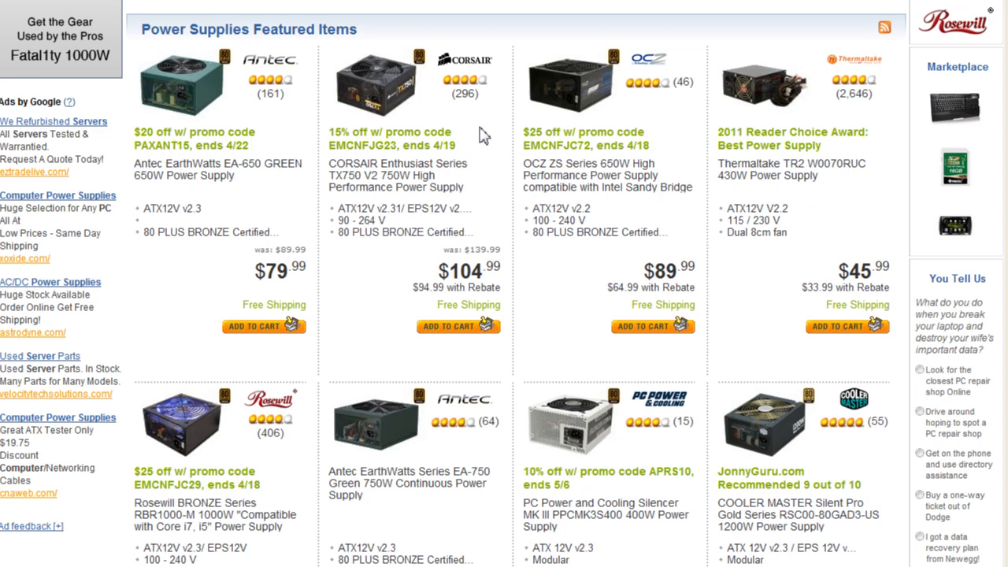
pyautogui.moveTo(644, 217)
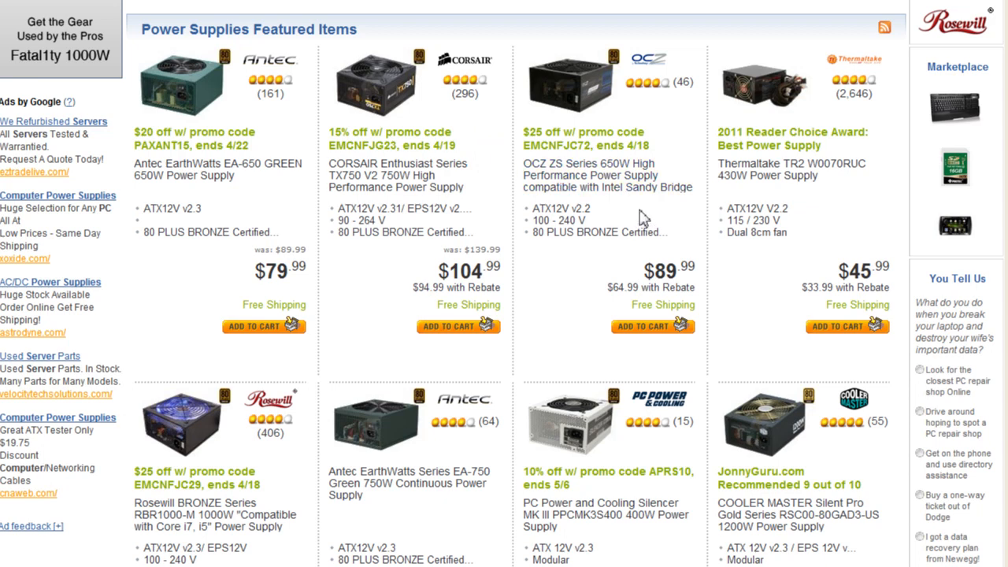
pyautogui.moveTo(535, 170)
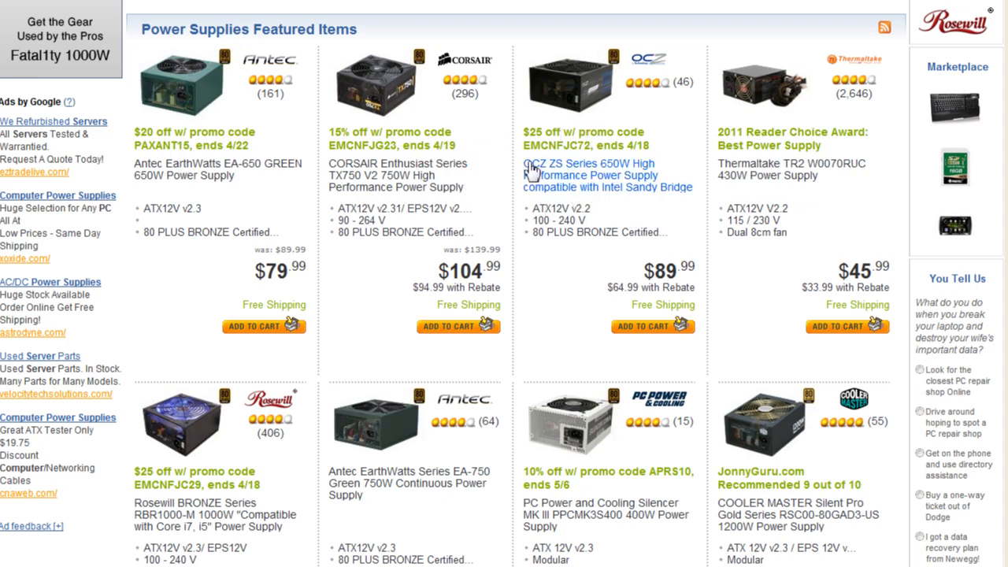
# Check the OCZ ZS Series 650W listing ($89.99), then return to the Corsair and Antec top sellers
pyautogui.doubleClick(586, 170)
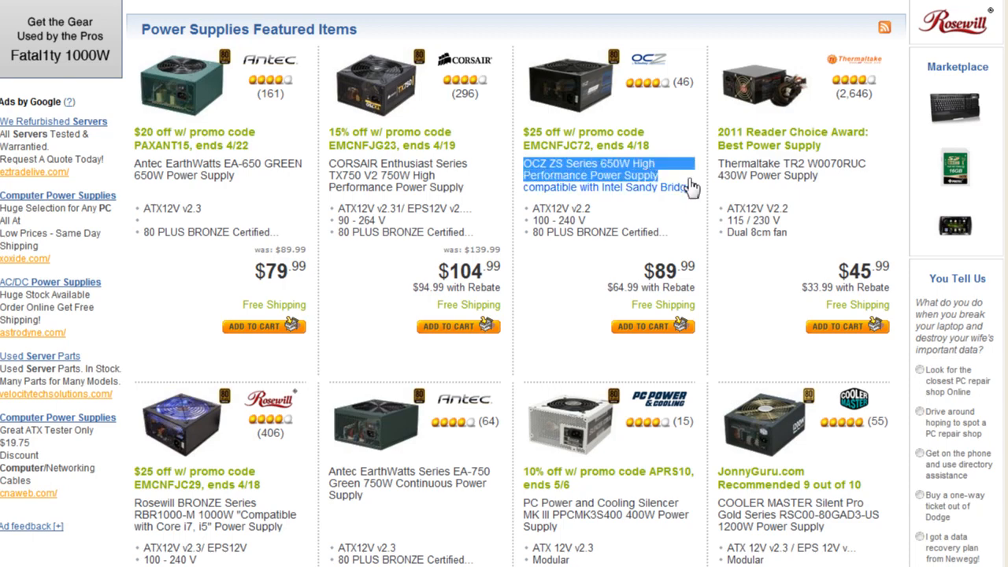
pyautogui.click(589, 176)
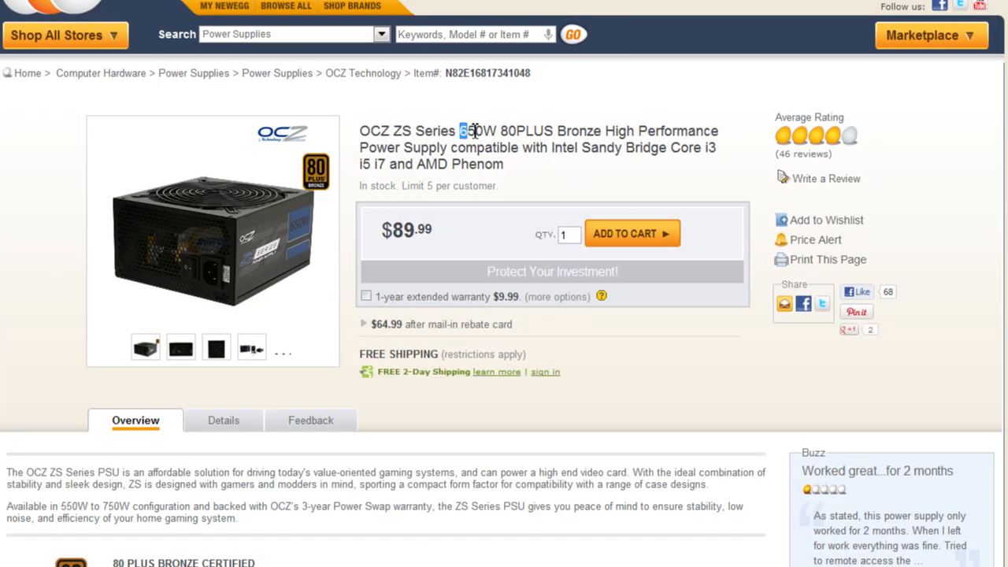
pyautogui.click(193, 73)
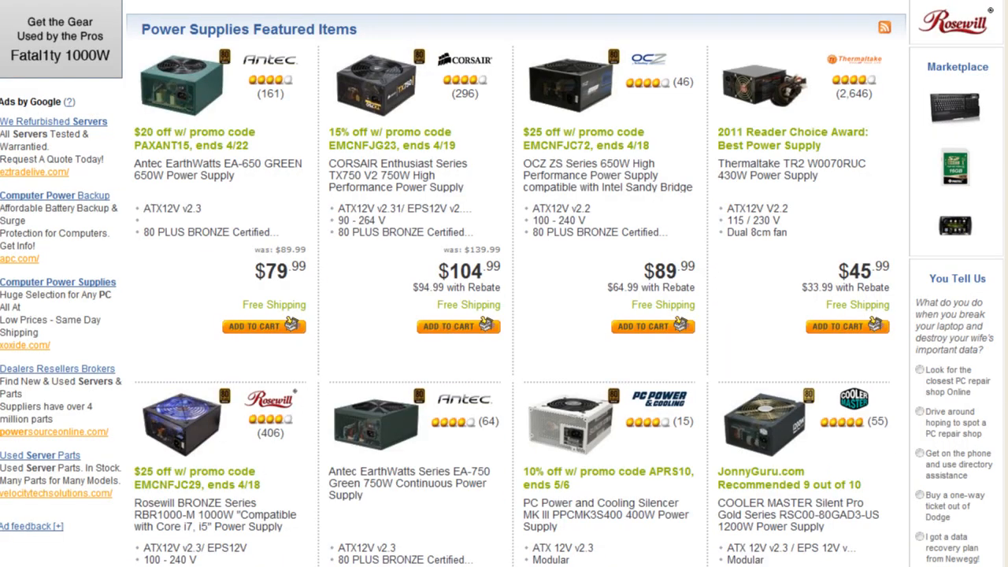
pyautogui.scroll(-3)
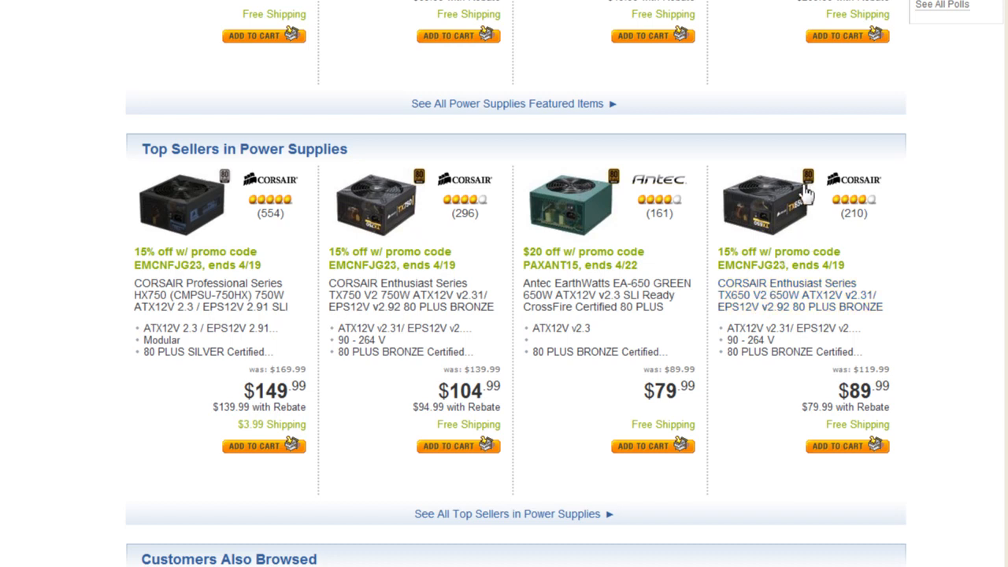
pyautogui.moveTo(510, 195)
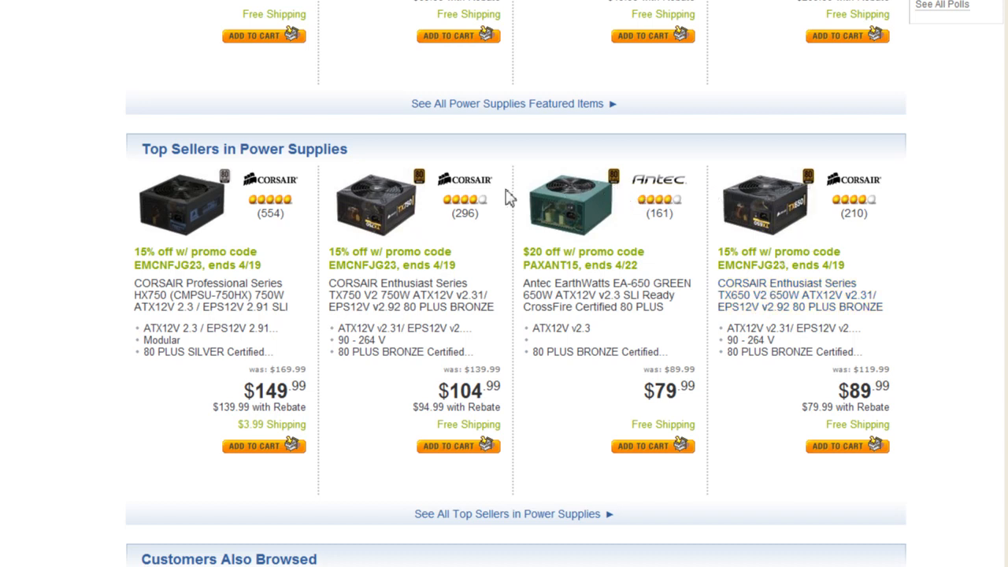
pyautogui.moveTo(438, 208)
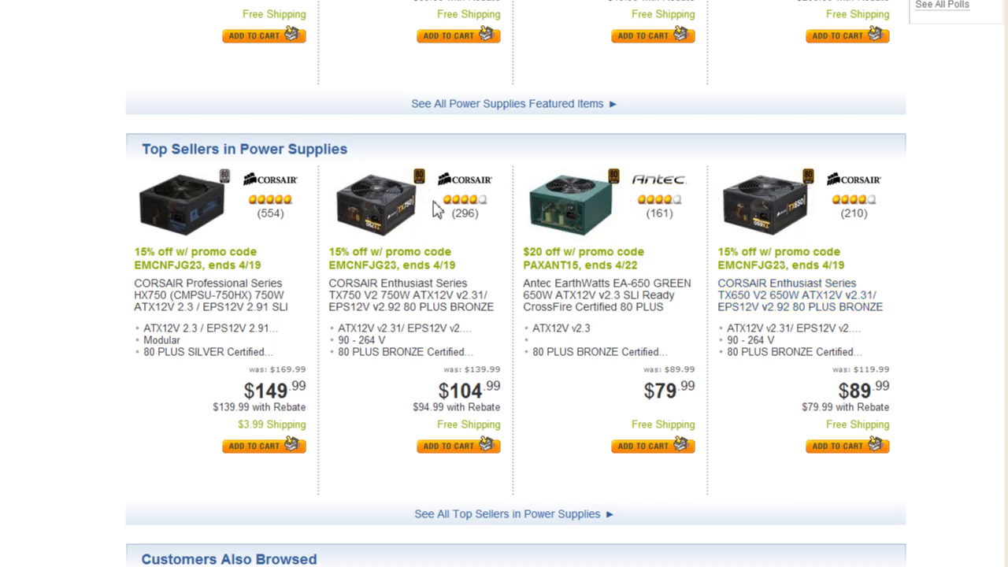
pyautogui.moveTo(434, 209)
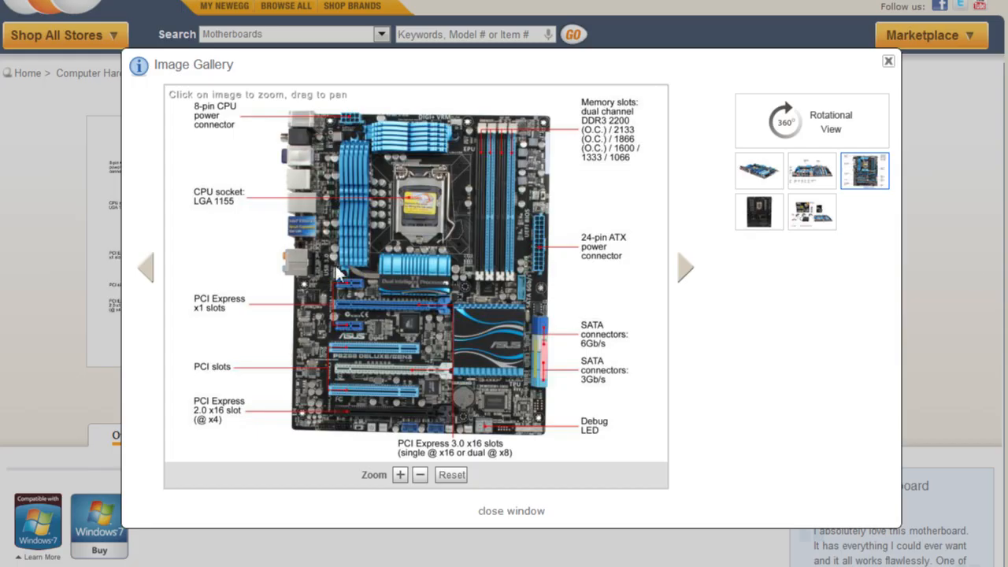
pyautogui.moveTo(644, 186)
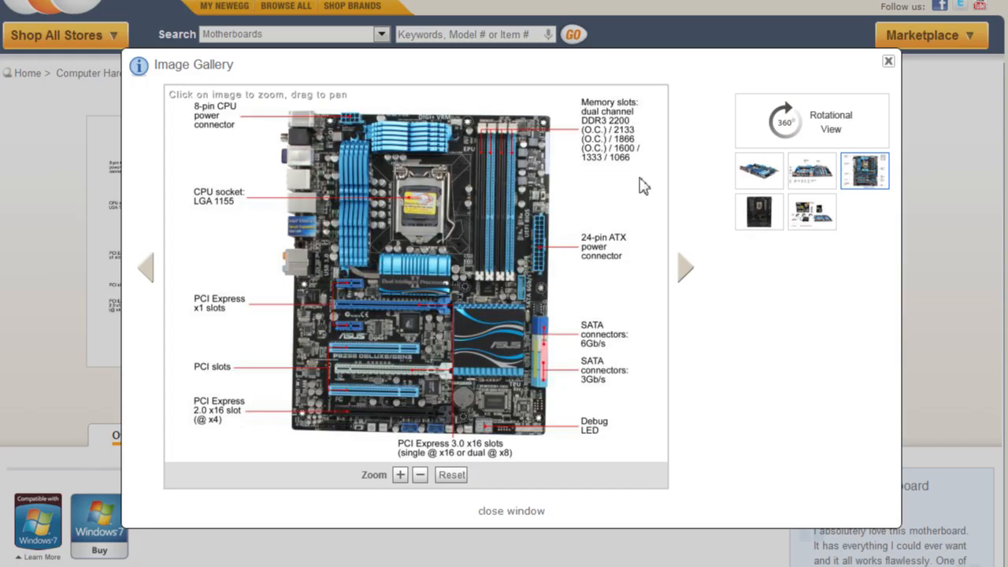
pyautogui.moveTo(622, 291)
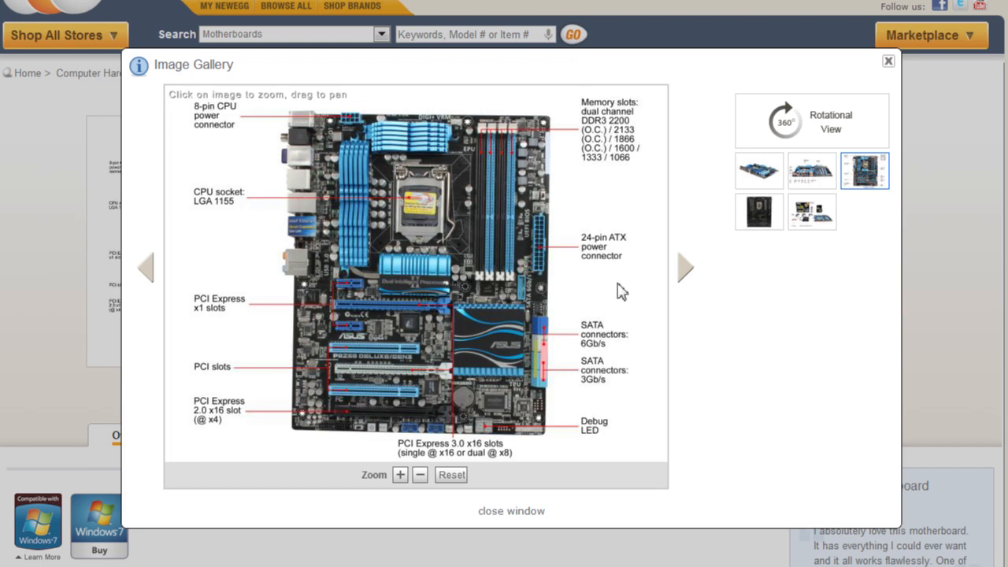
pyautogui.moveTo(611, 218)
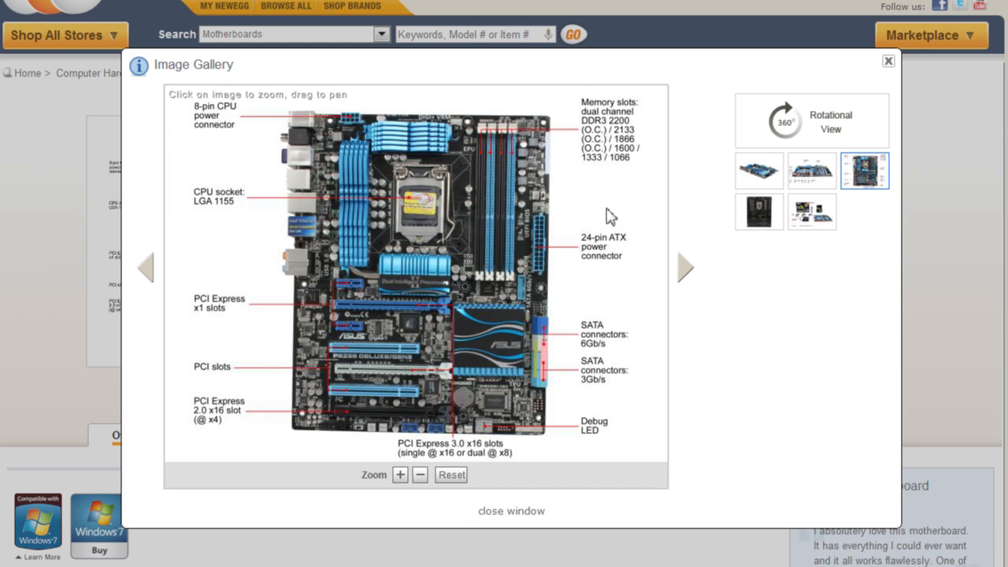
pyautogui.moveTo(638, 255)
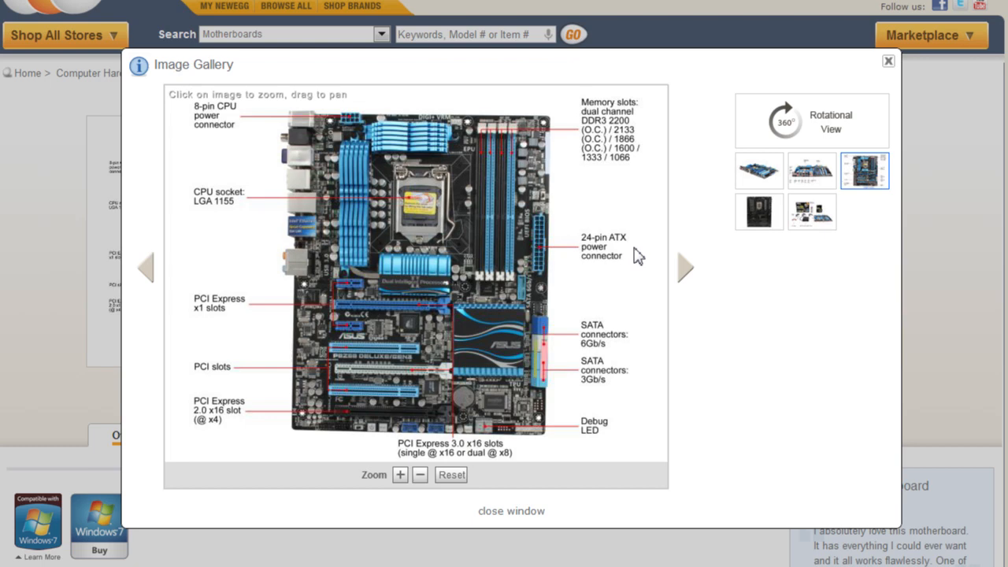
pyautogui.moveTo(621, 307)
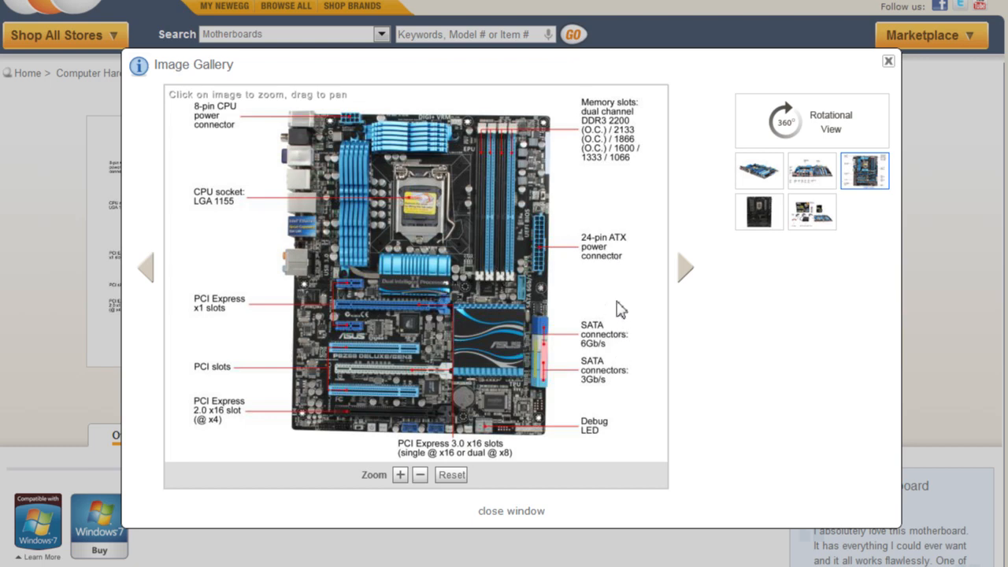
pyautogui.moveTo(359, 406)
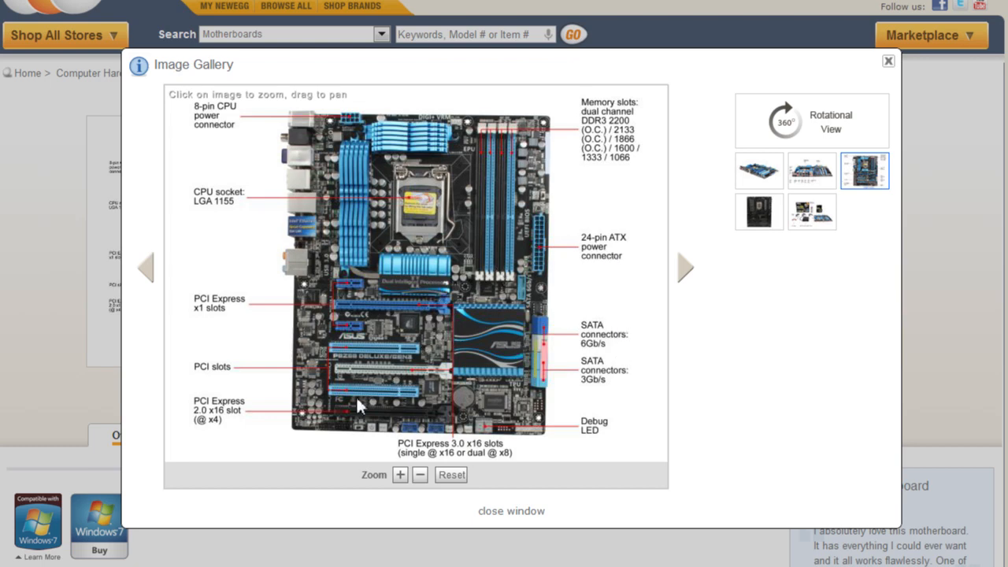
pyautogui.moveTo(622, 268)
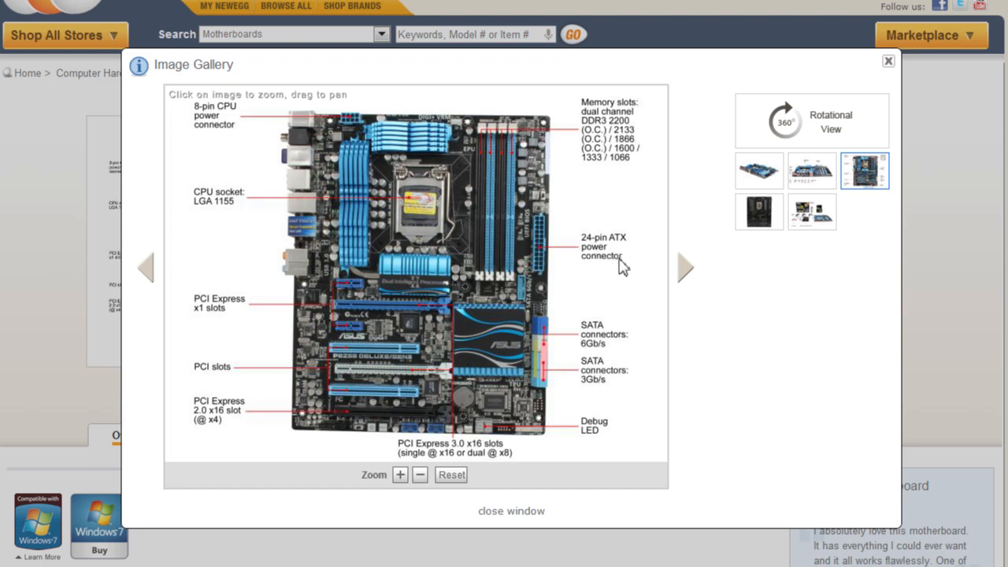
pyautogui.moveTo(504, 307)
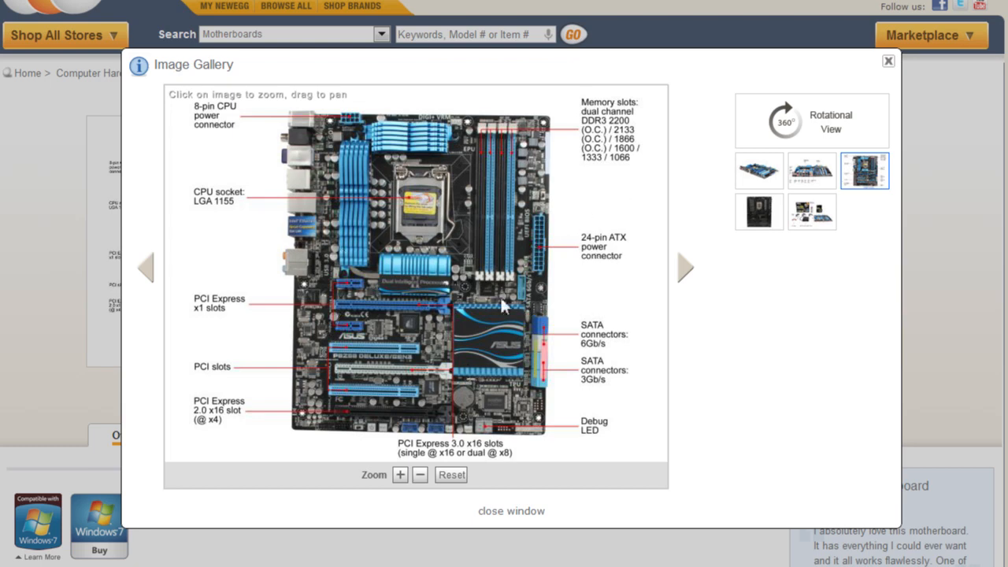
pyautogui.moveTo(602, 282)
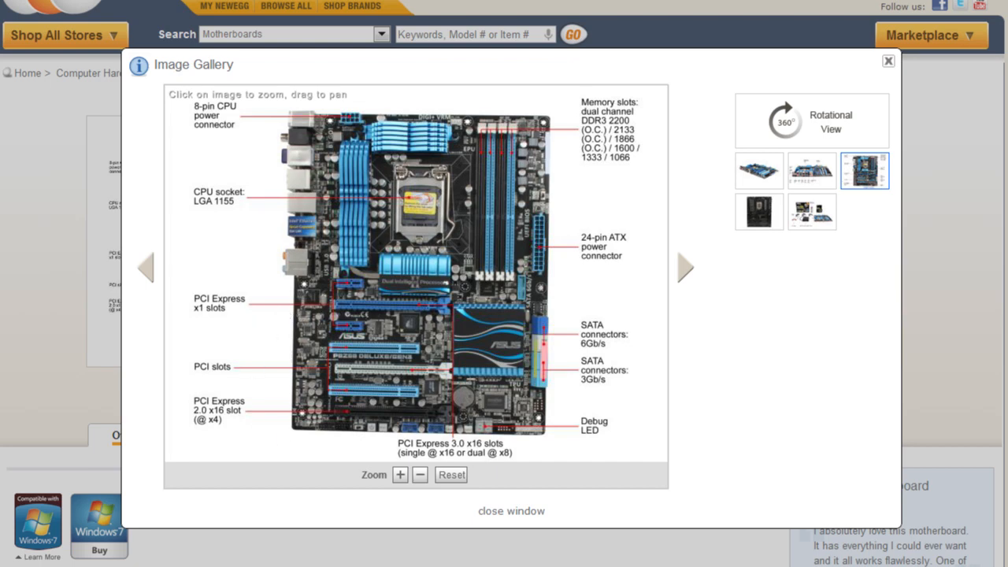
pyautogui.moveTo(624, 284)
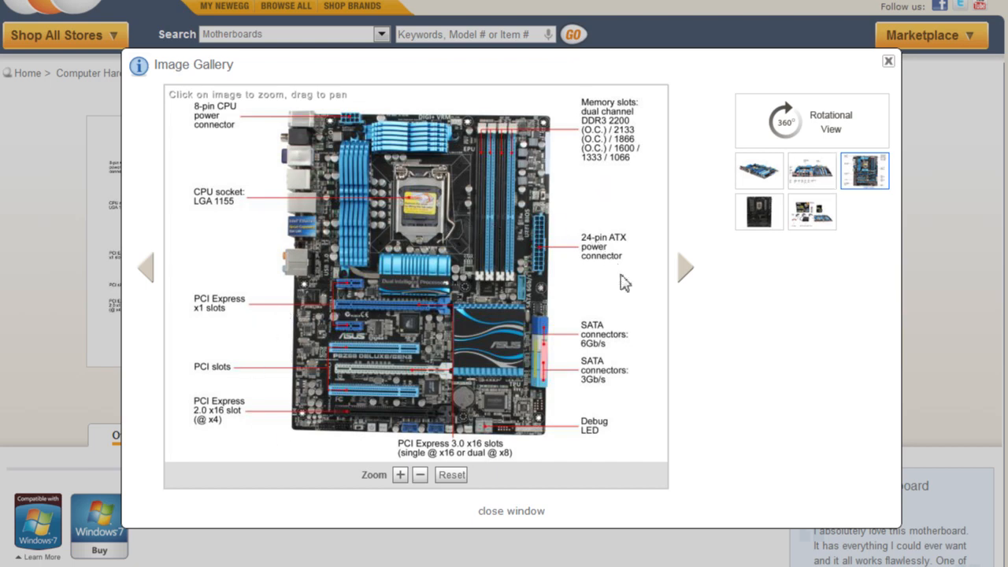
pyautogui.moveTo(712, 208)
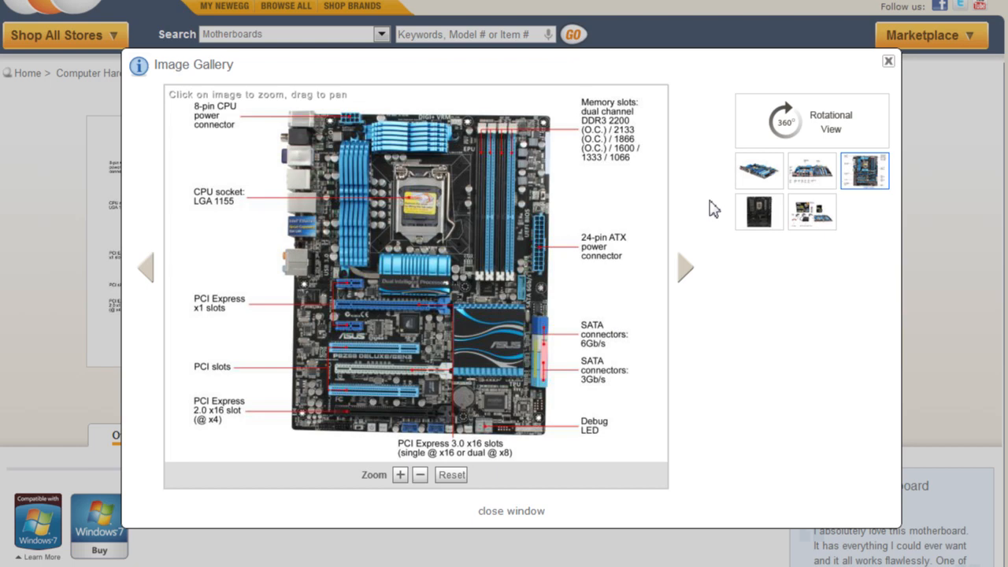
pyautogui.moveTo(740, 280)
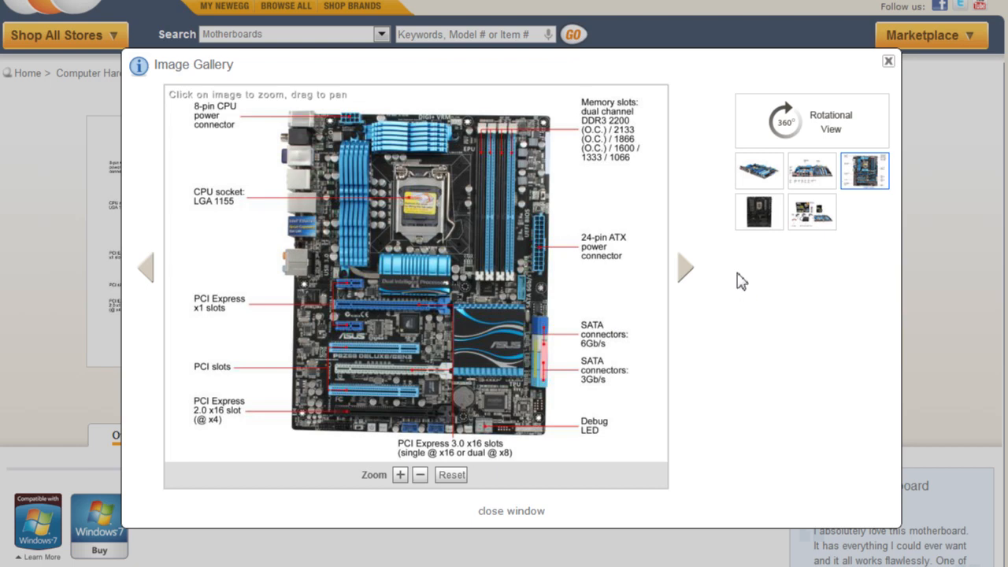
pyautogui.moveTo(759, 286)
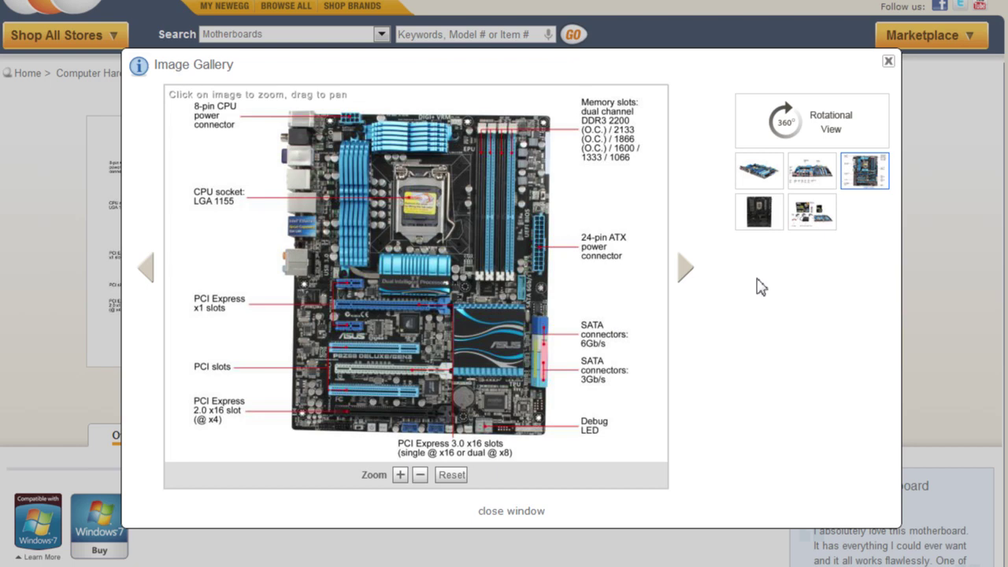
pyautogui.moveTo(680, 323)
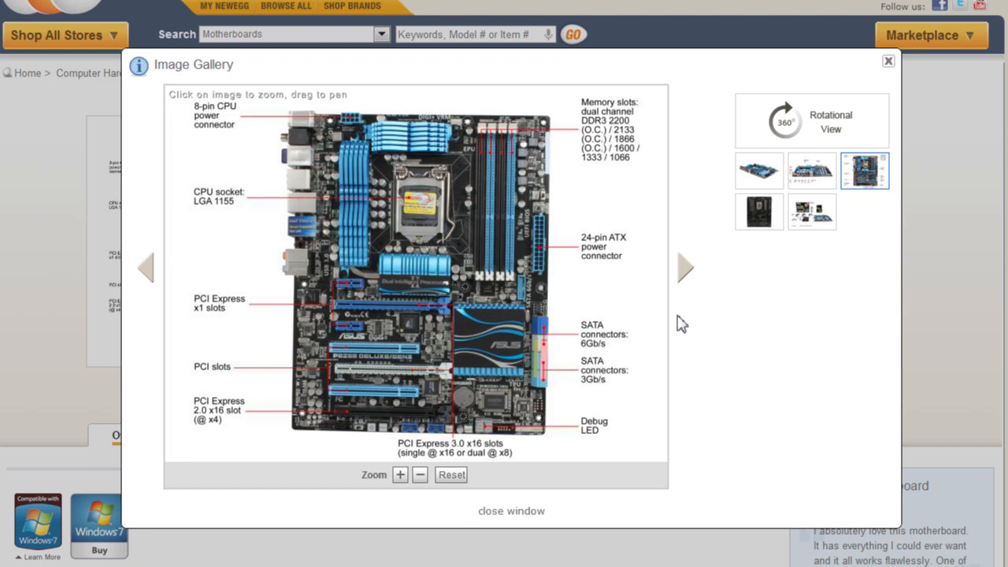
pyautogui.moveTo(624, 322)
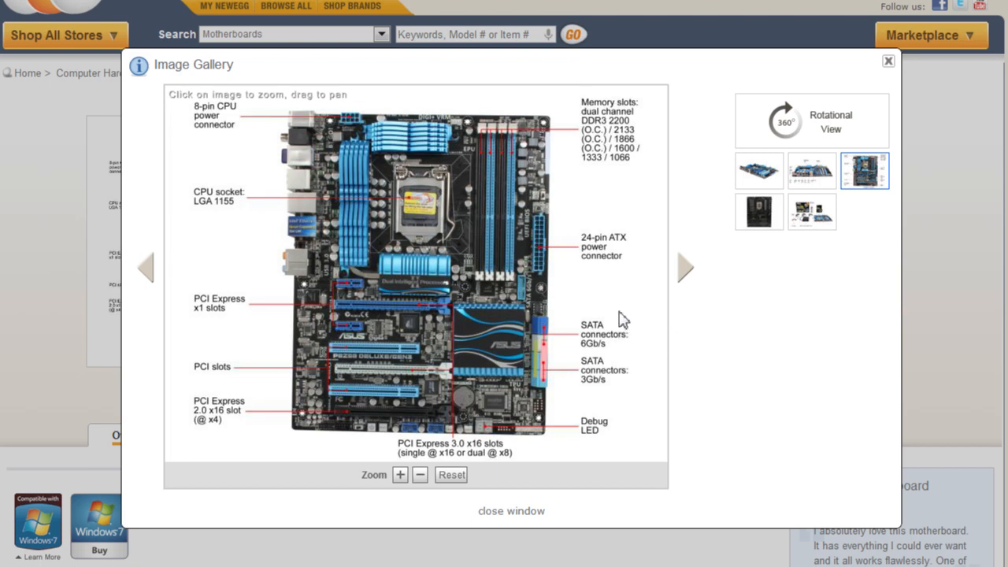
pyautogui.moveTo(582, 384)
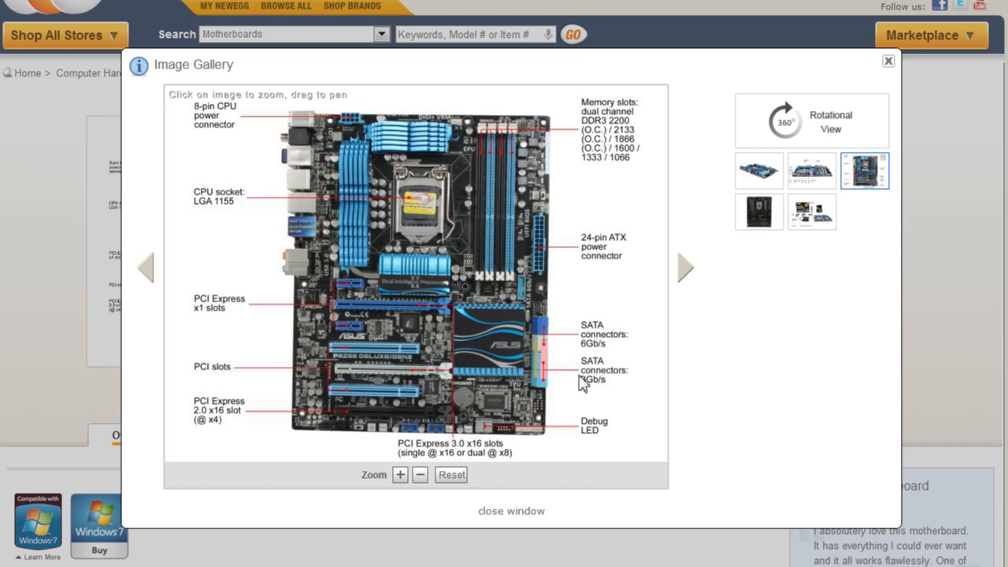
pyautogui.moveTo(627, 380)
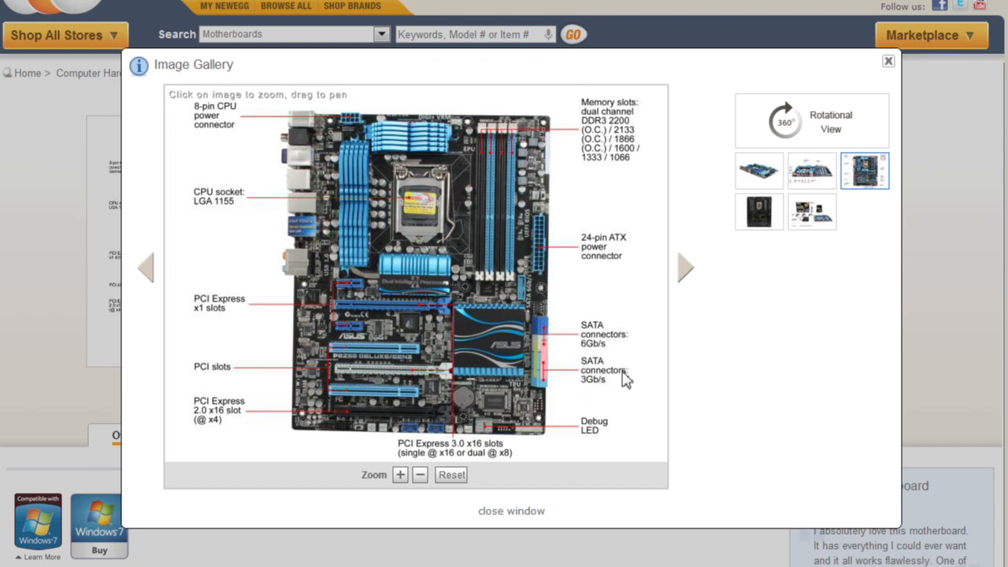
pyautogui.moveTo(597, 337)
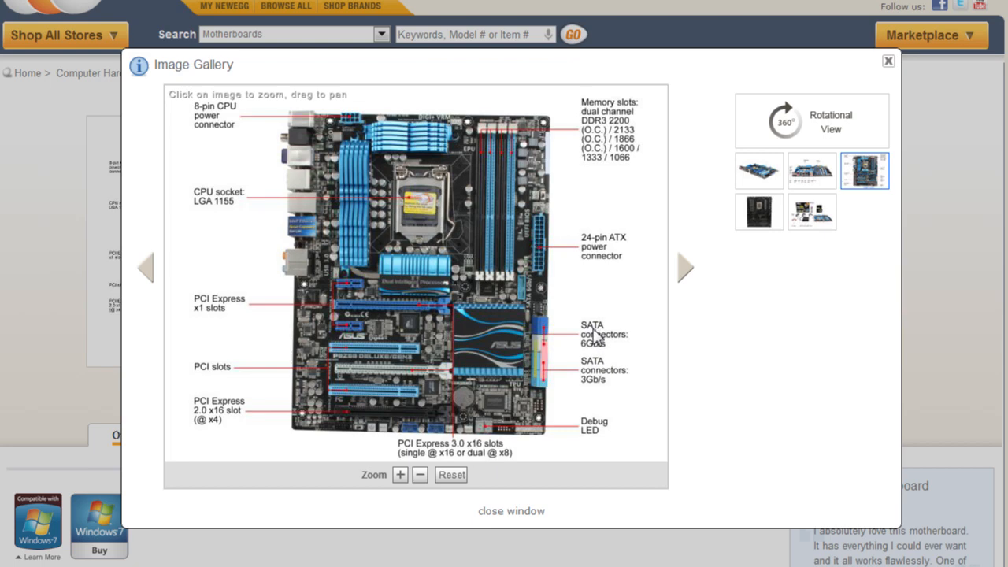
pyautogui.moveTo(569, 348)
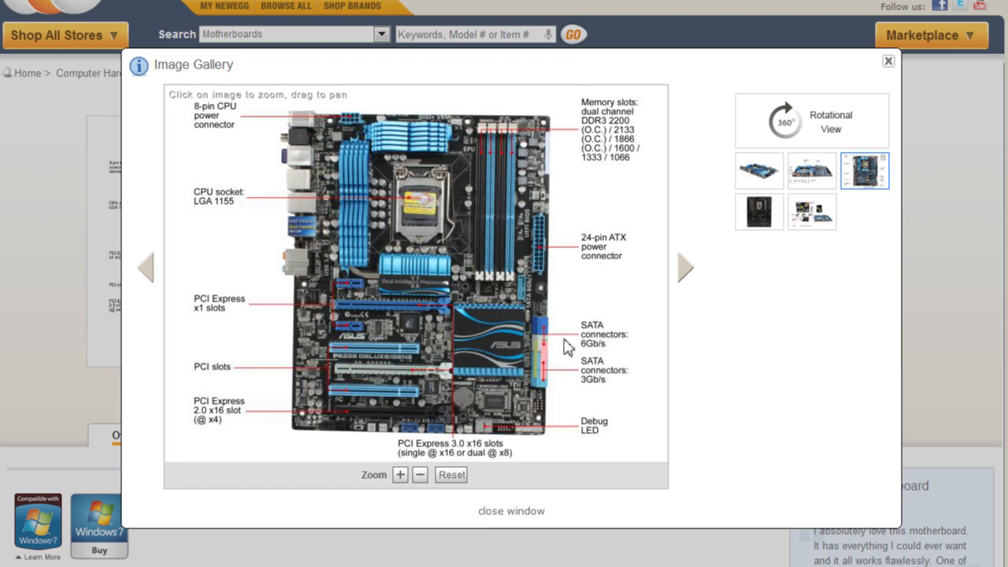
pyautogui.moveTo(712, 161)
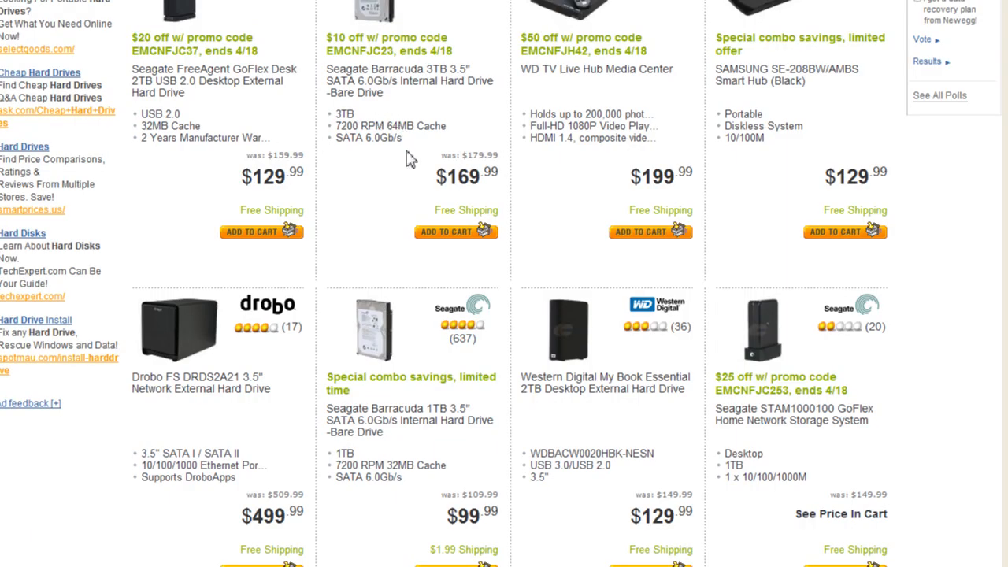
pyautogui.moveTo(341, 127)
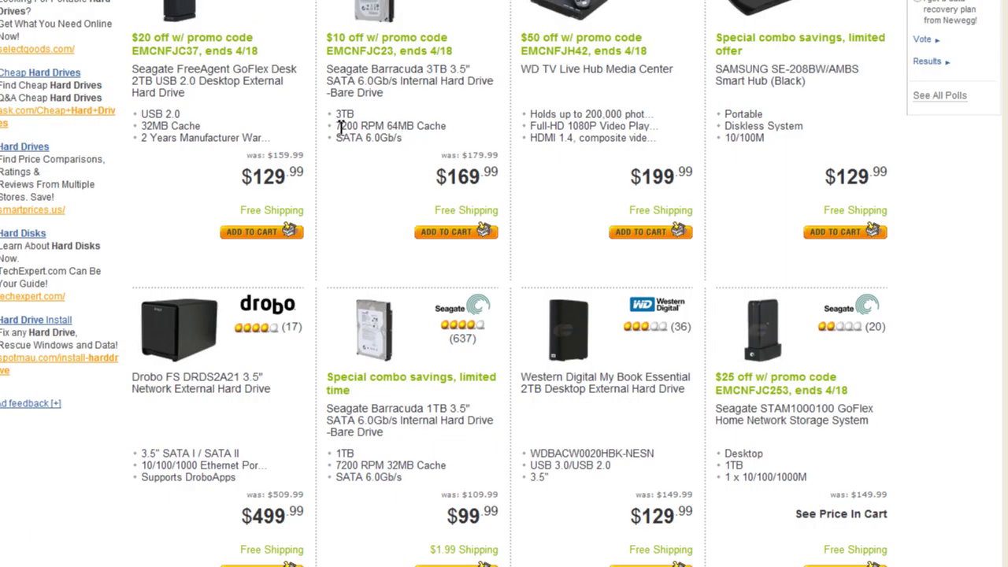
# Highlight the Seagate Barracuda 3TB internal drive listing at $169.99
pyautogui.doubleClick(353, 126)
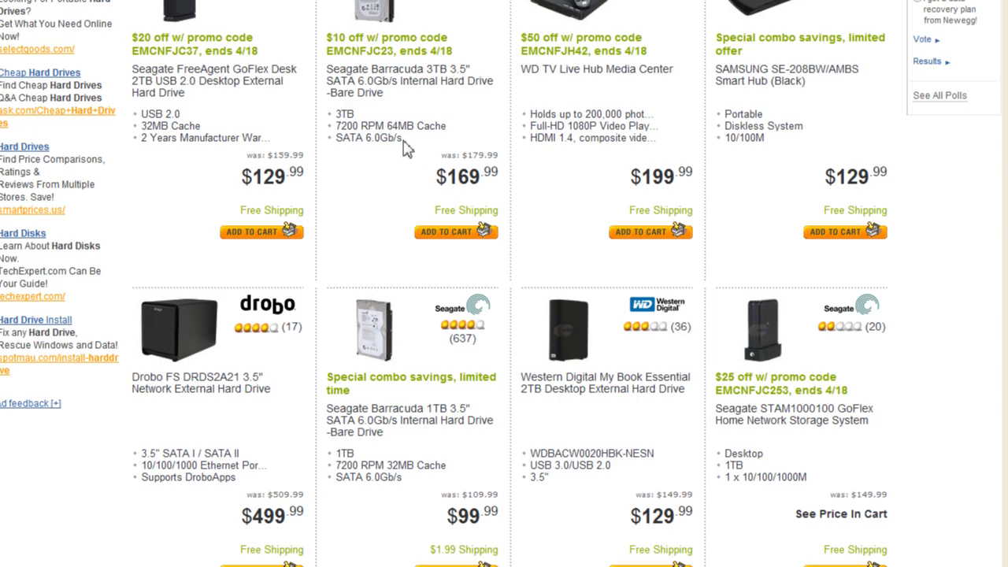
pyautogui.moveTo(426, 129)
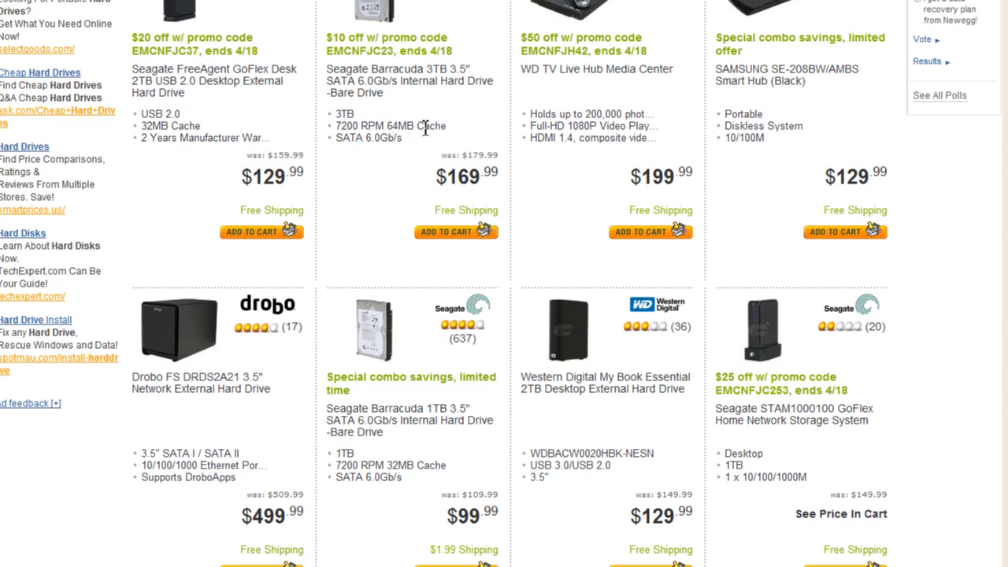
pyautogui.moveTo(424, 126)
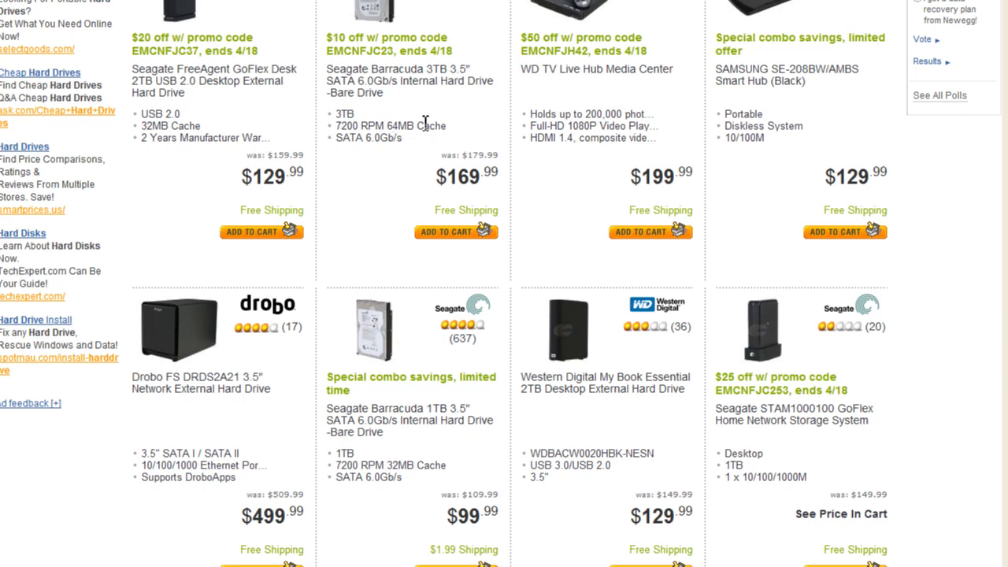
pyautogui.moveTo(409, 80)
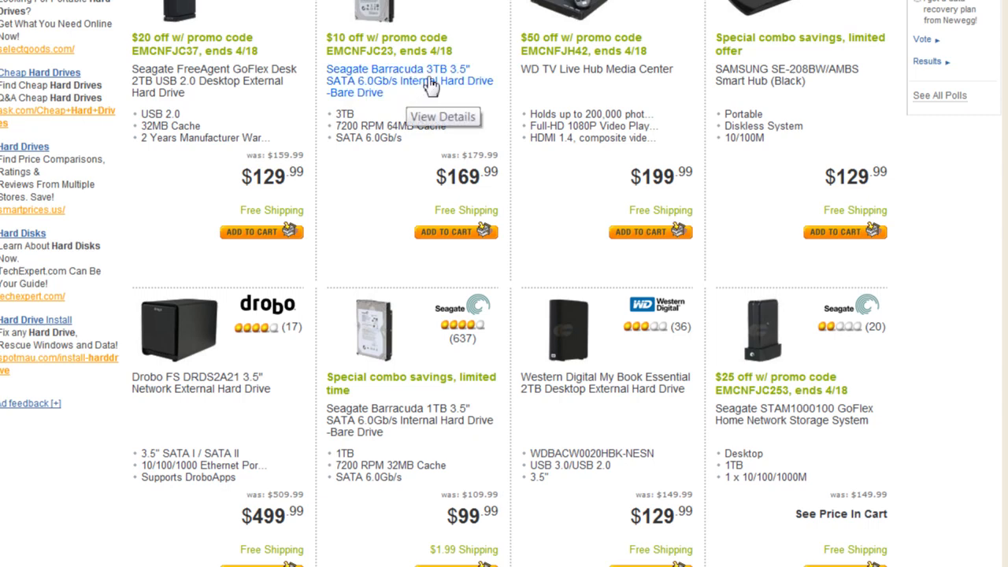
pyautogui.moveTo(423, 100)
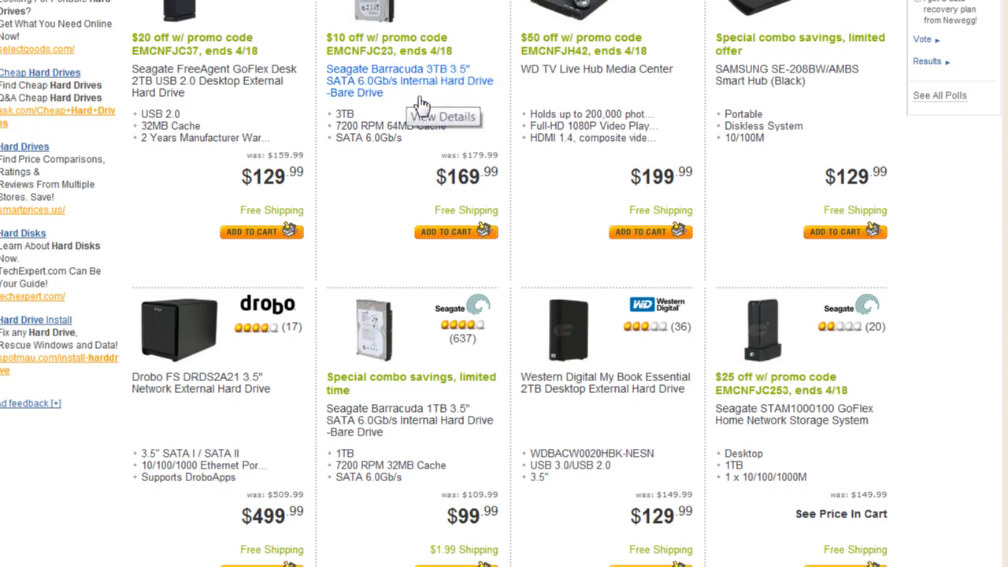
pyautogui.doubleClick(365, 137)
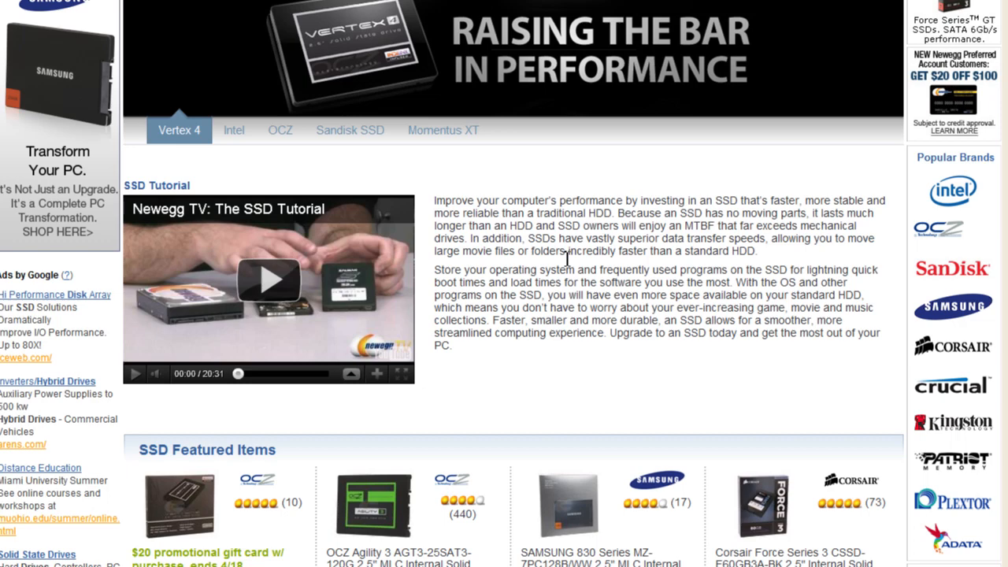
# Bring the SSD Featured Items grid into view with Samsung 830, Corsair Force, Crucial M4 and SanDisk drives
pyautogui.scroll(3)
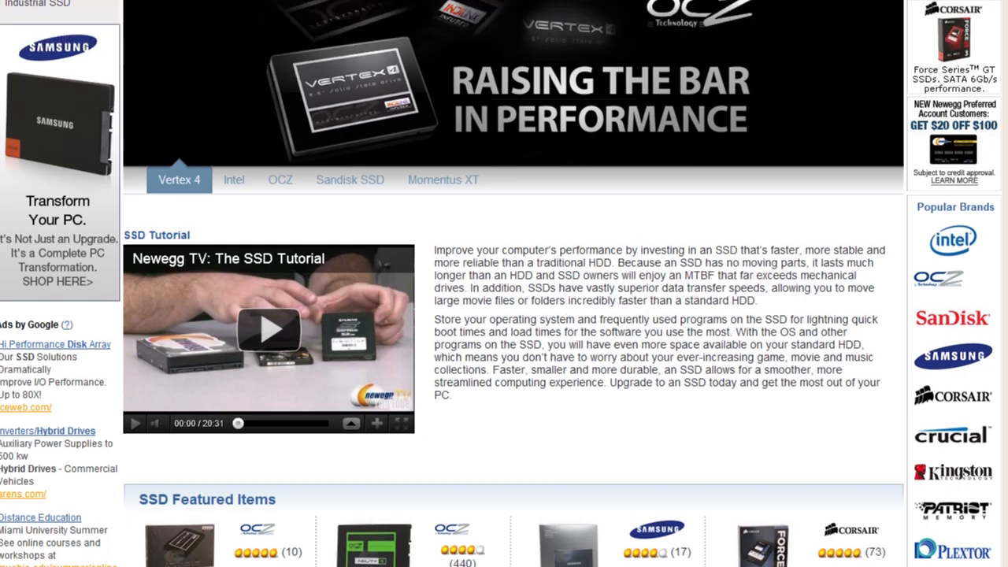
pyautogui.scroll(-3)
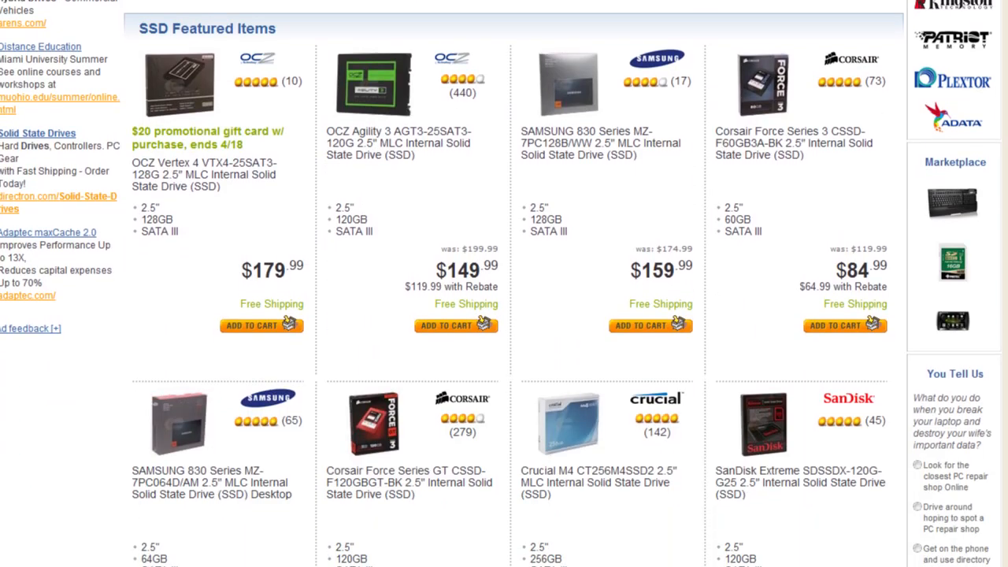
pyautogui.moveTo(618, 215)
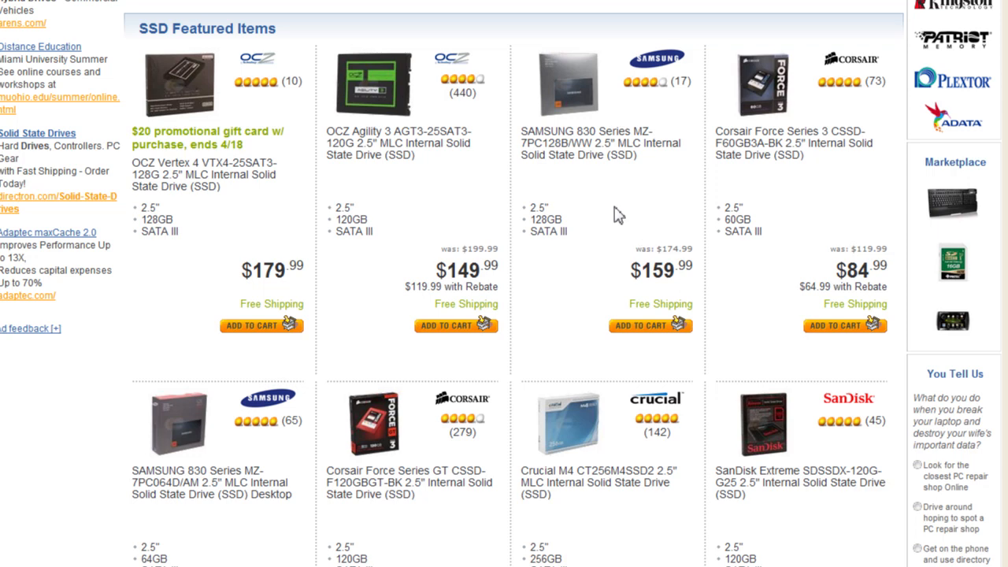
pyautogui.moveTo(437, 178)
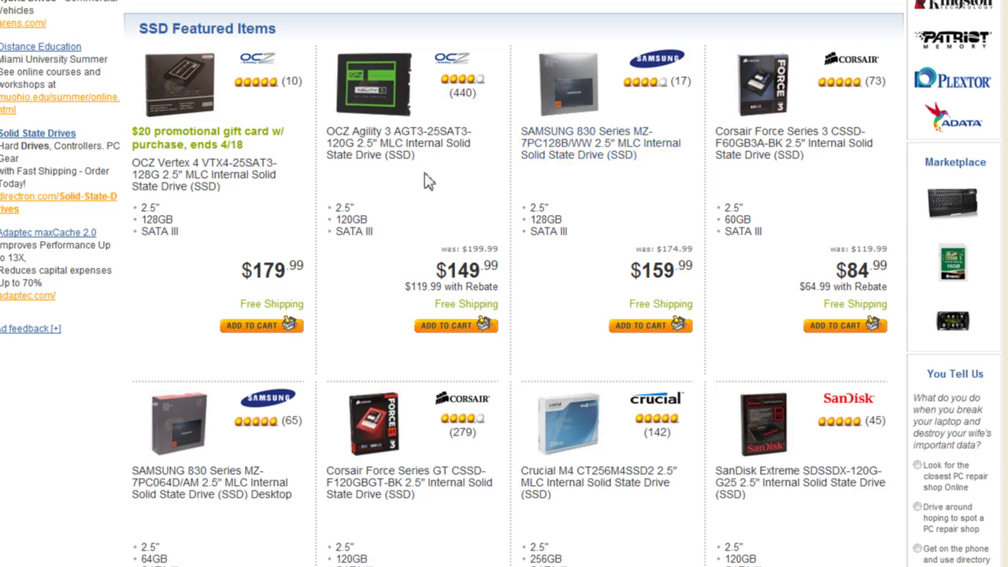
pyautogui.moveTo(417, 103)
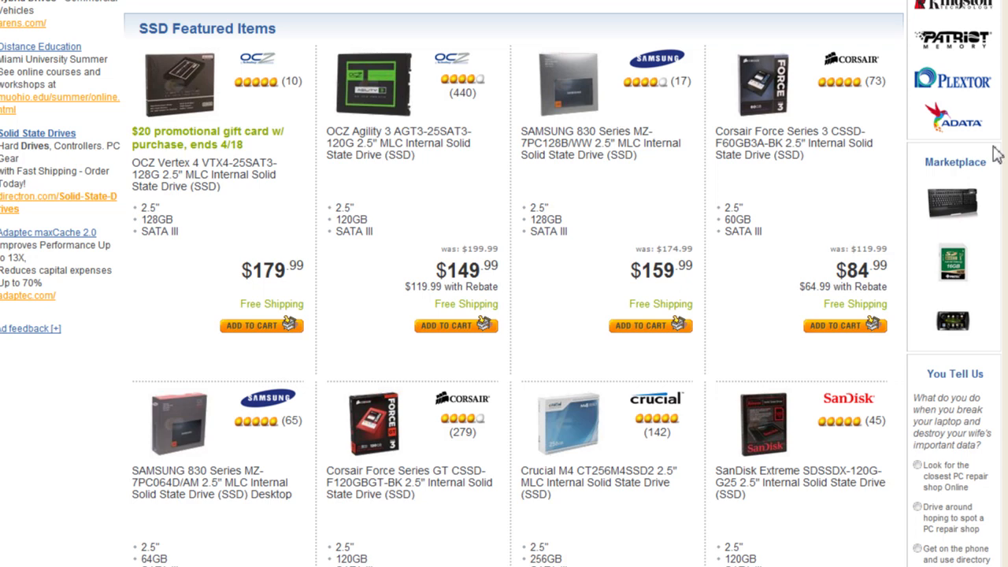
pyautogui.scroll(-3)
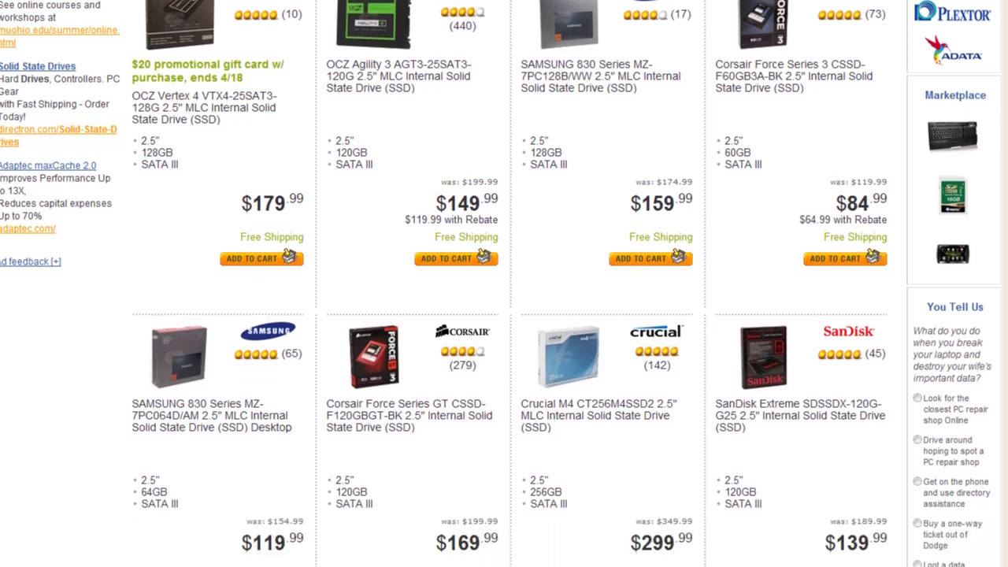
pyautogui.moveTo(394, 89)
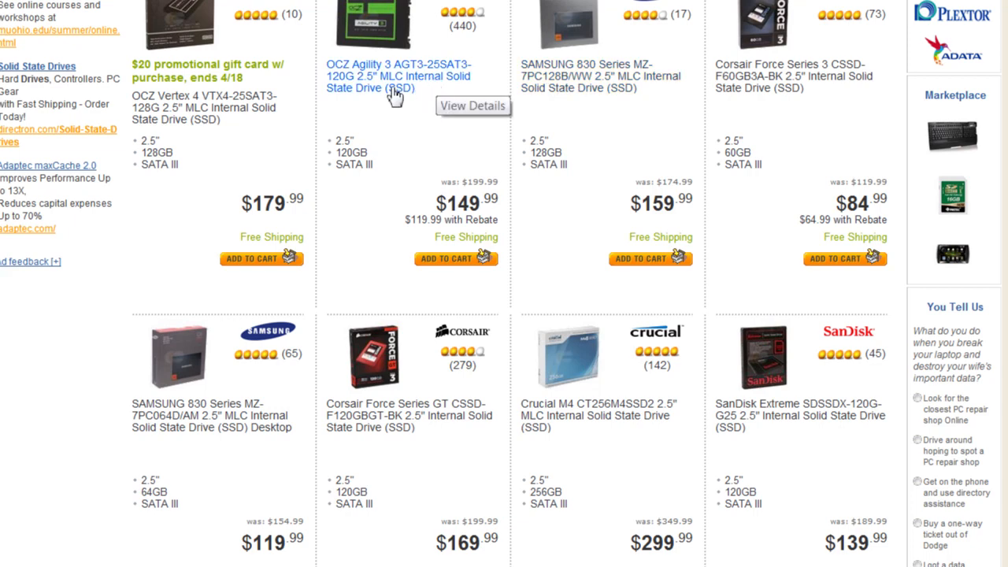
pyautogui.moveTo(393, 90)
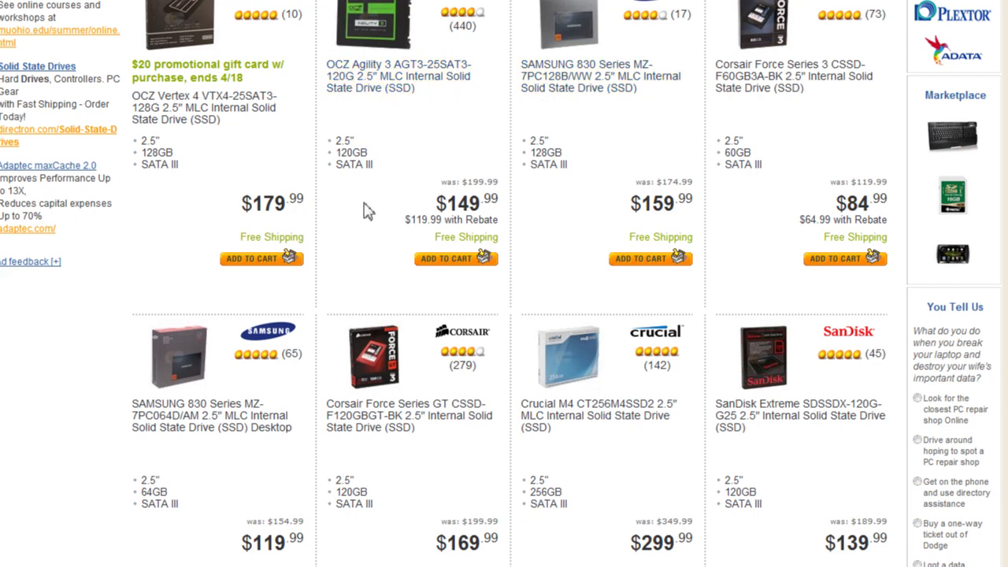
pyautogui.moveTo(457, 113)
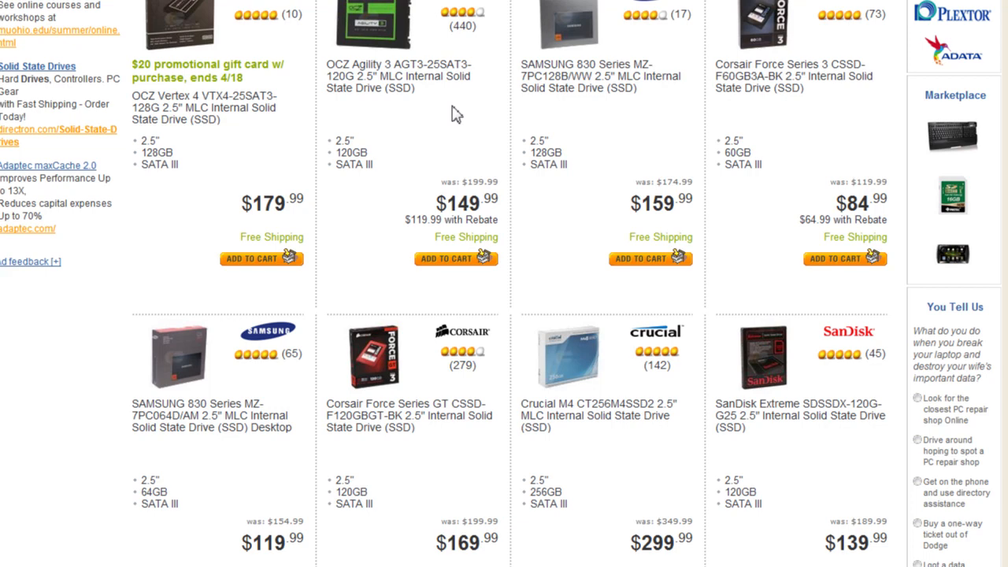
pyautogui.moveTo(416, 118)
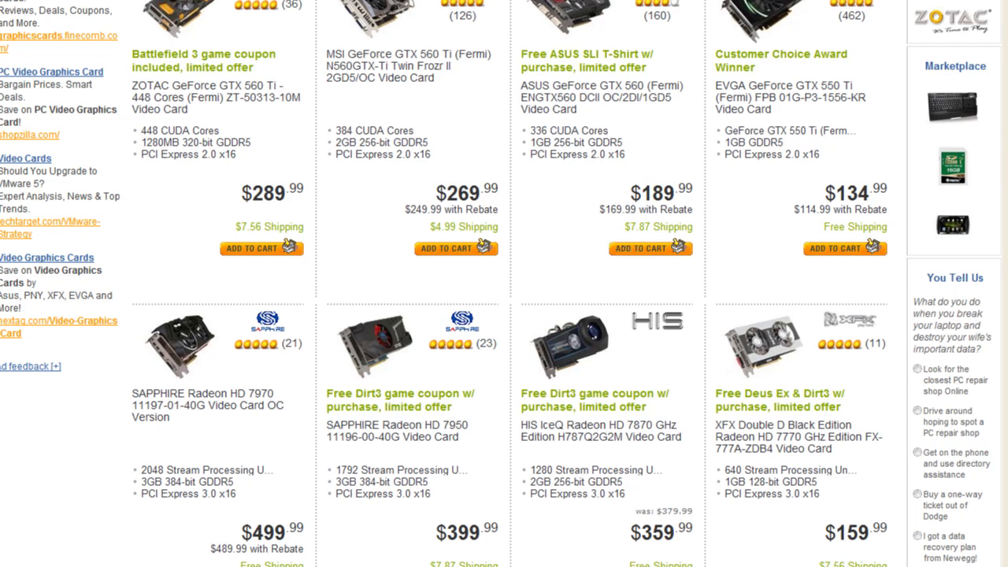
# Highlight the GeForce GTX 600 Series spotlight description on the Video Cards page
pyautogui.scroll(3)
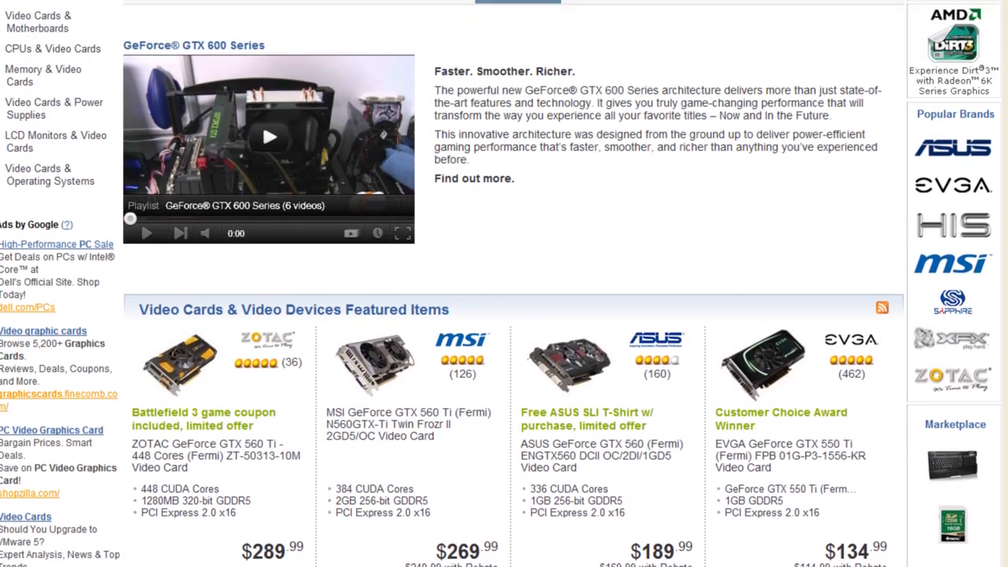
pyautogui.scroll(3)
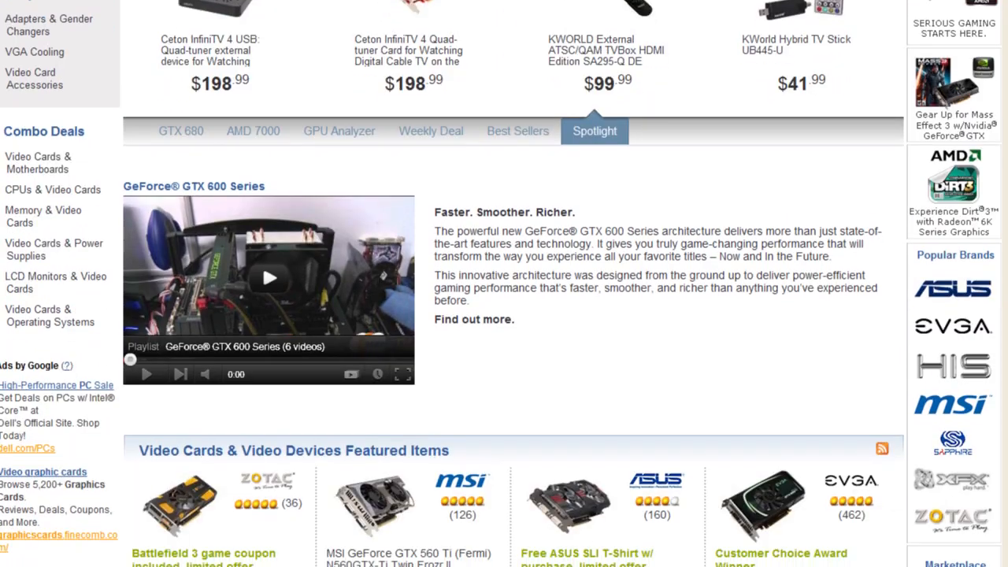
pyautogui.scroll(-3)
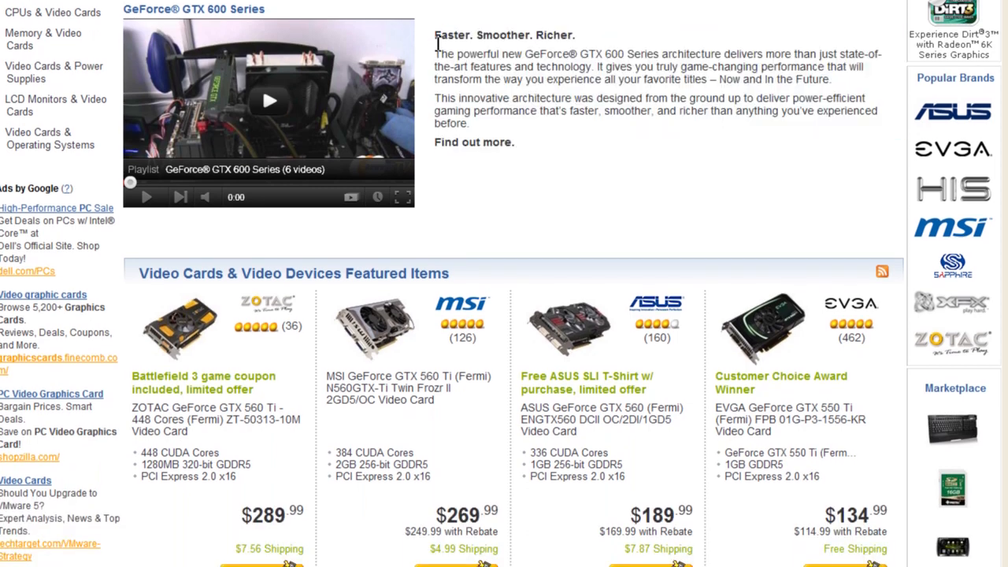
pyautogui.moveTo(434, 54); pyautogui.dragTo(517, 142)
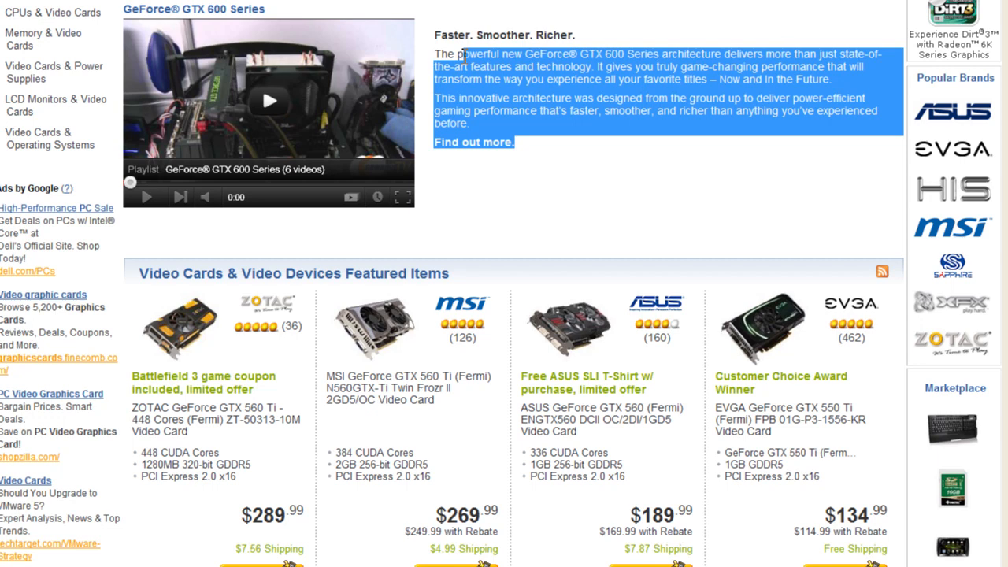